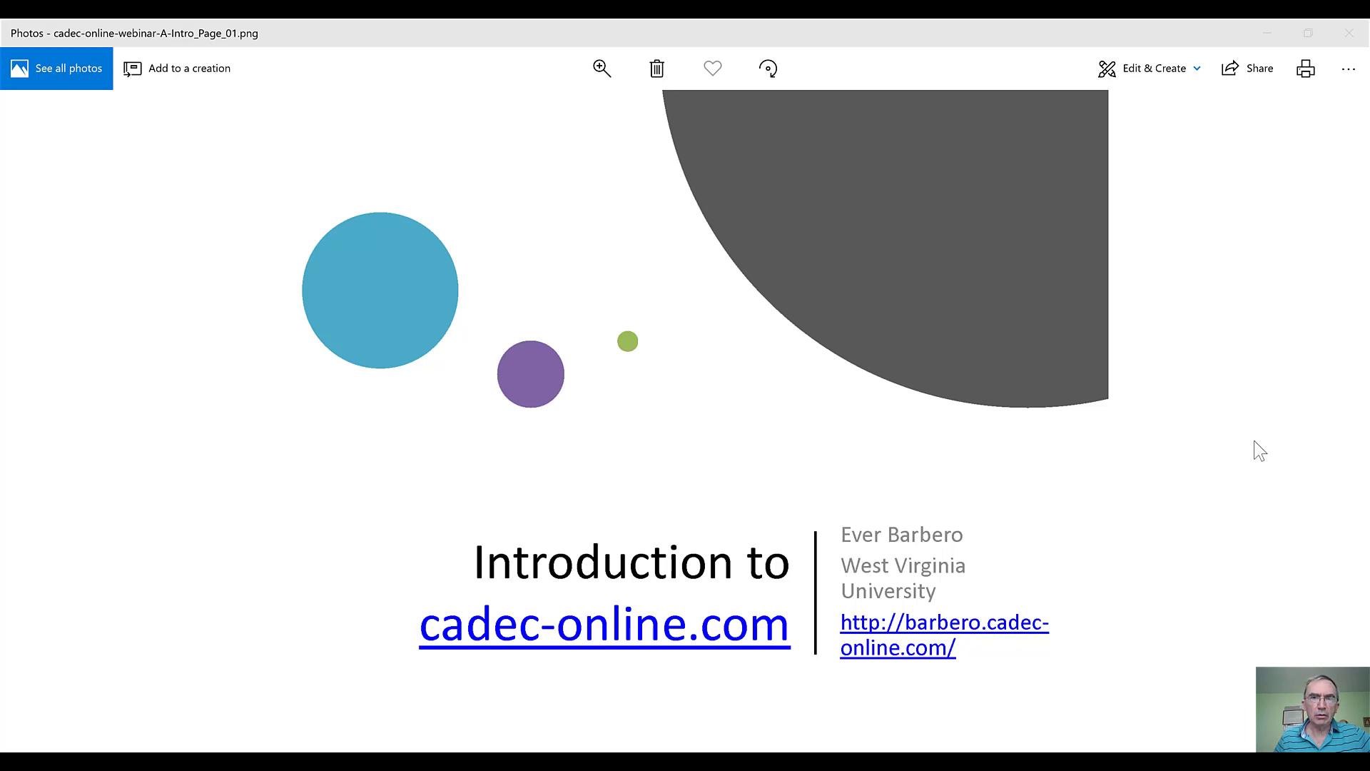
mouse_move(1293, 354)
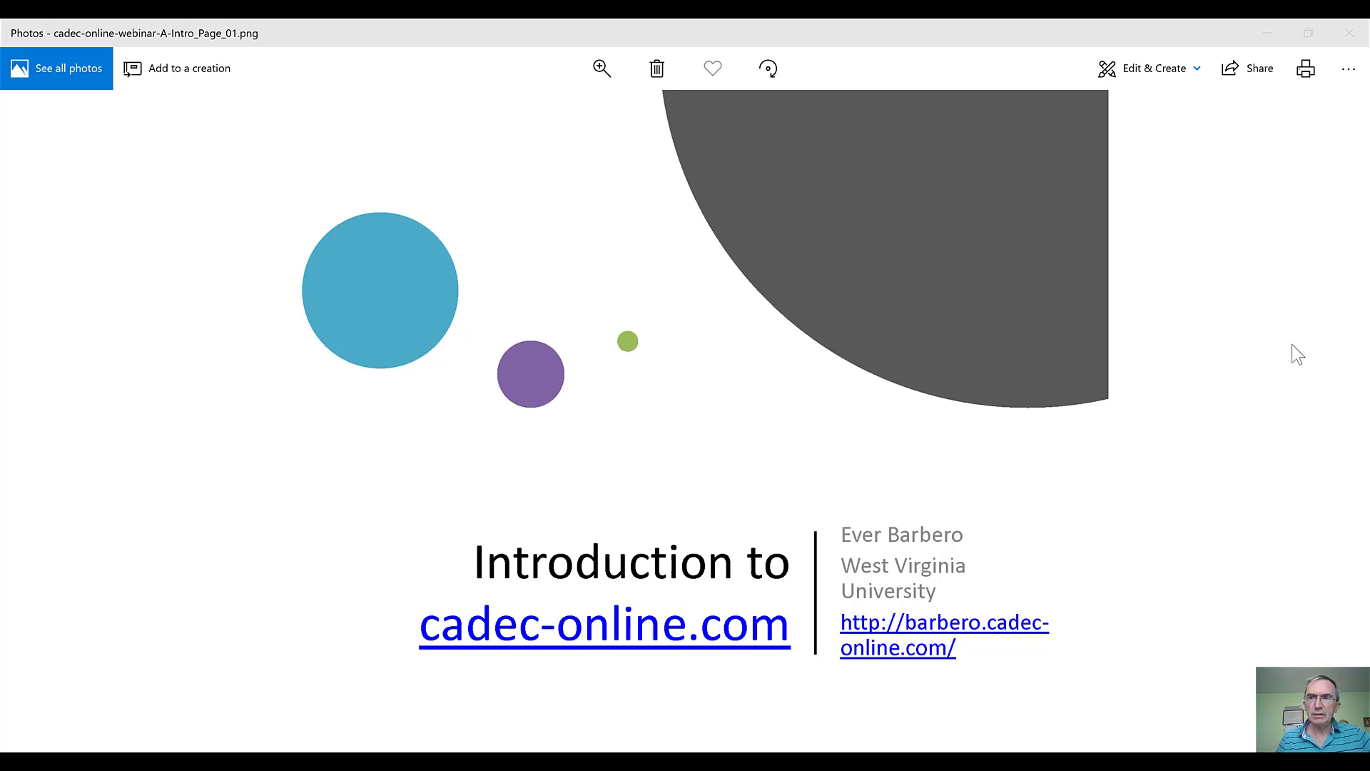
- Advance from the title slide to Page_02, the multilingual web application slide
left_click(1324, 411)
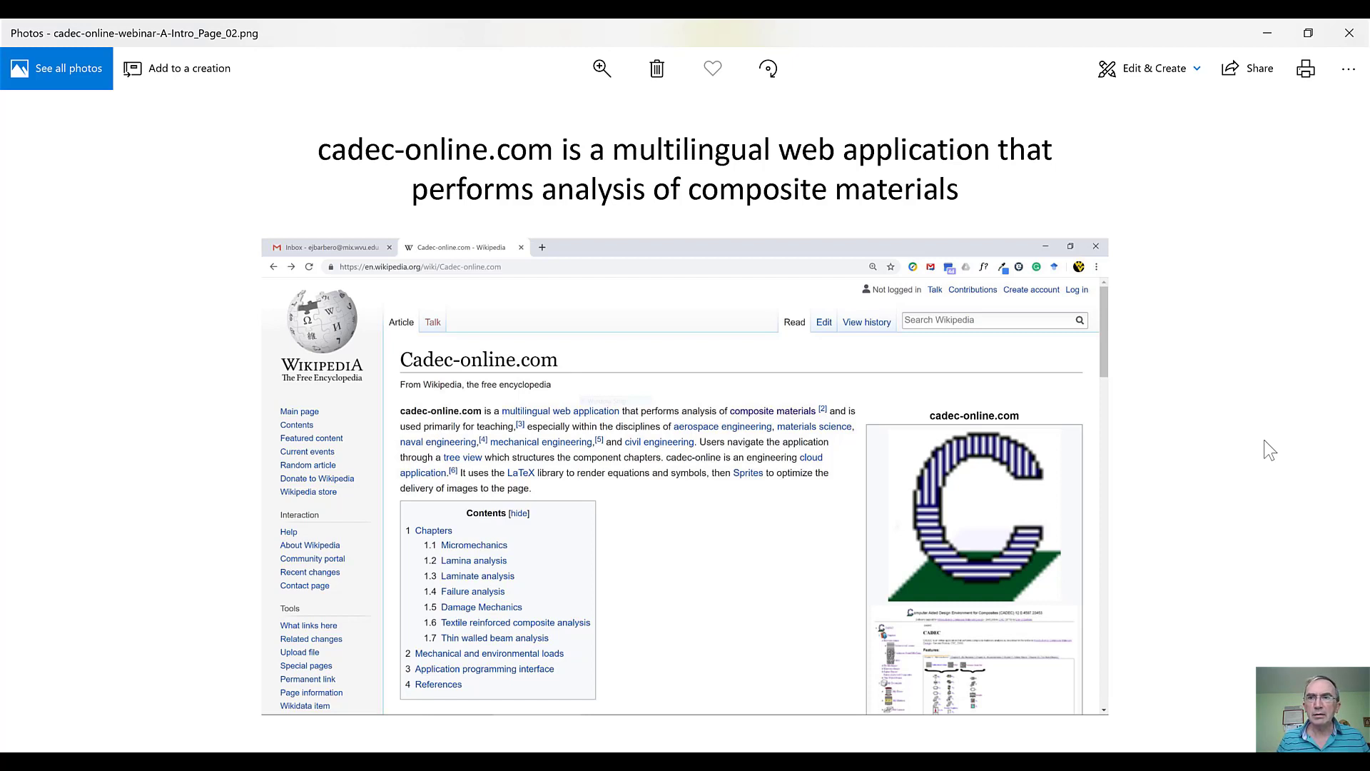
- Advance to Page_03, the composite material definition slide with the wind turbine photo
left_click(1327, 408)
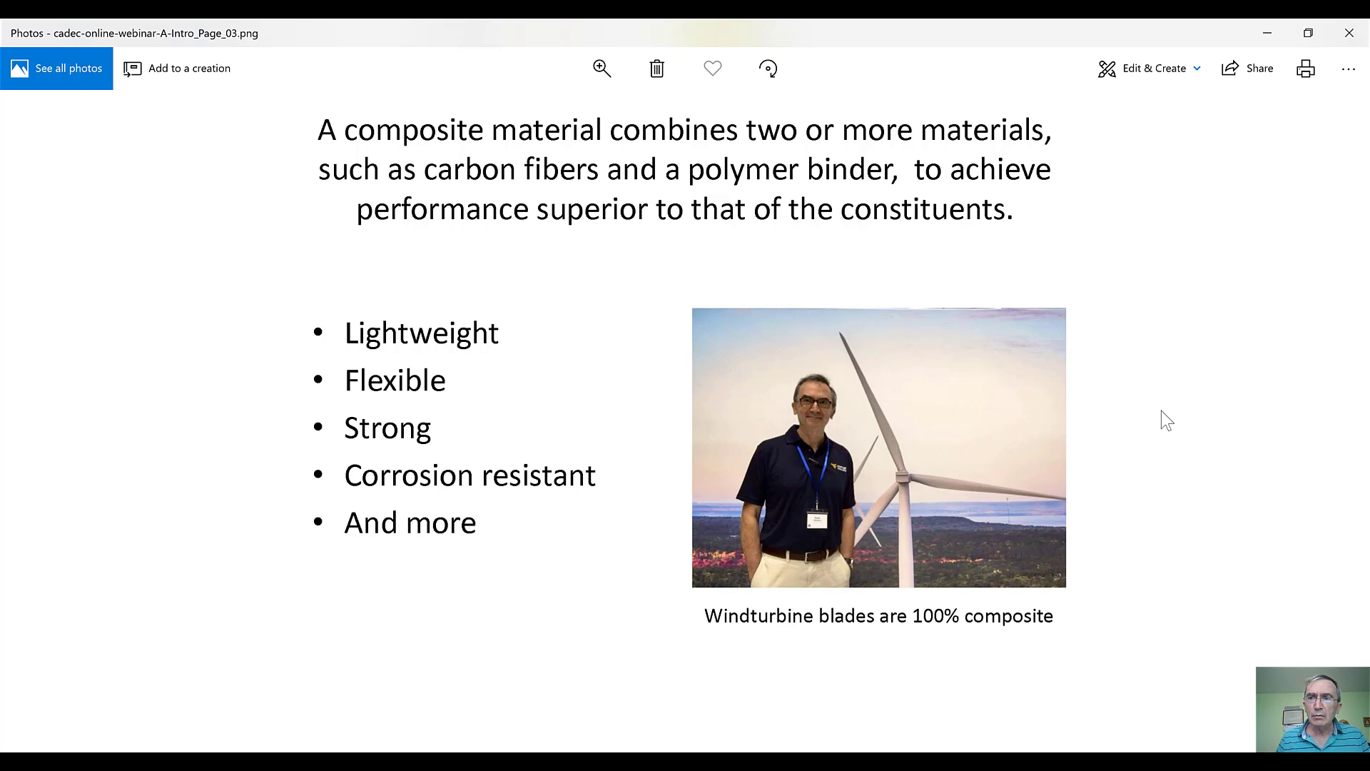
- Advance to Page_04, the 107-meter wind turbine blade photo
key("Right")
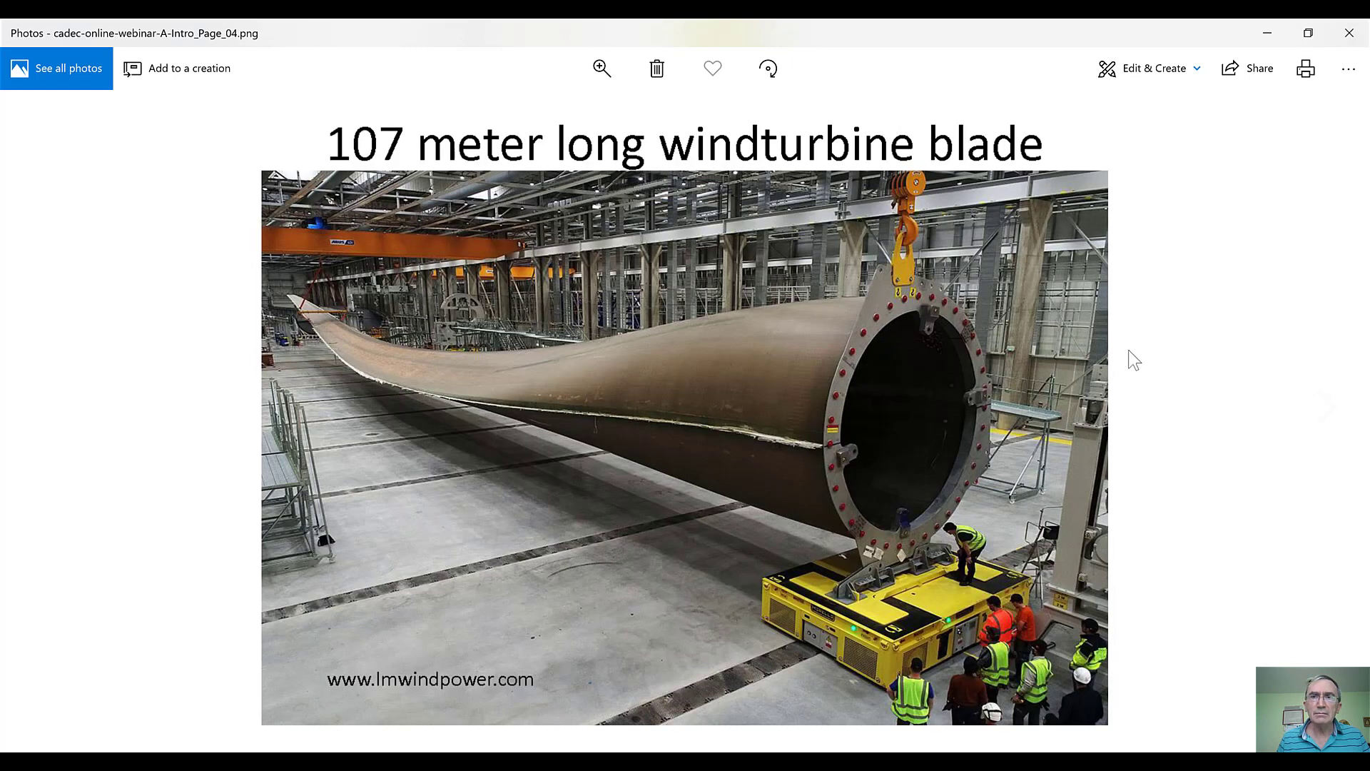
mouse_move(1053, 336)
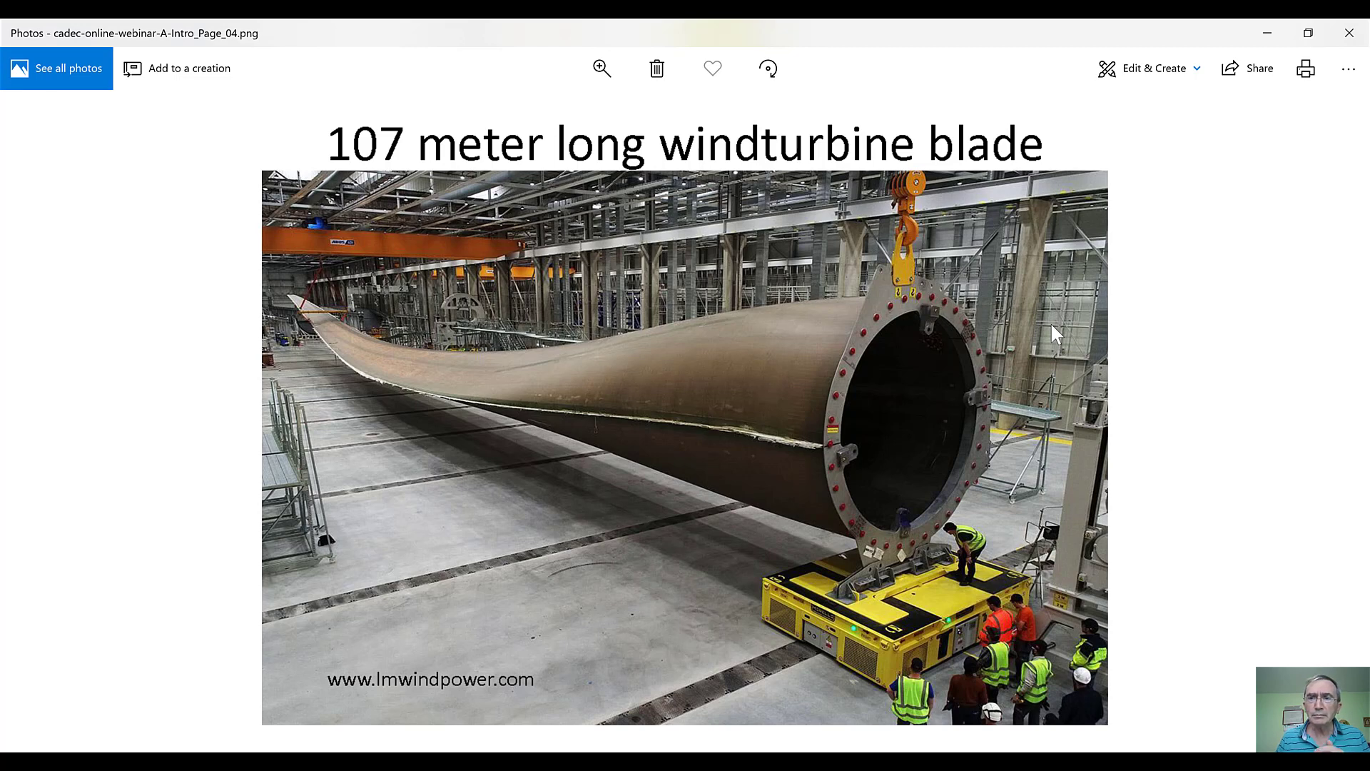
mouse_move(1320, 403)
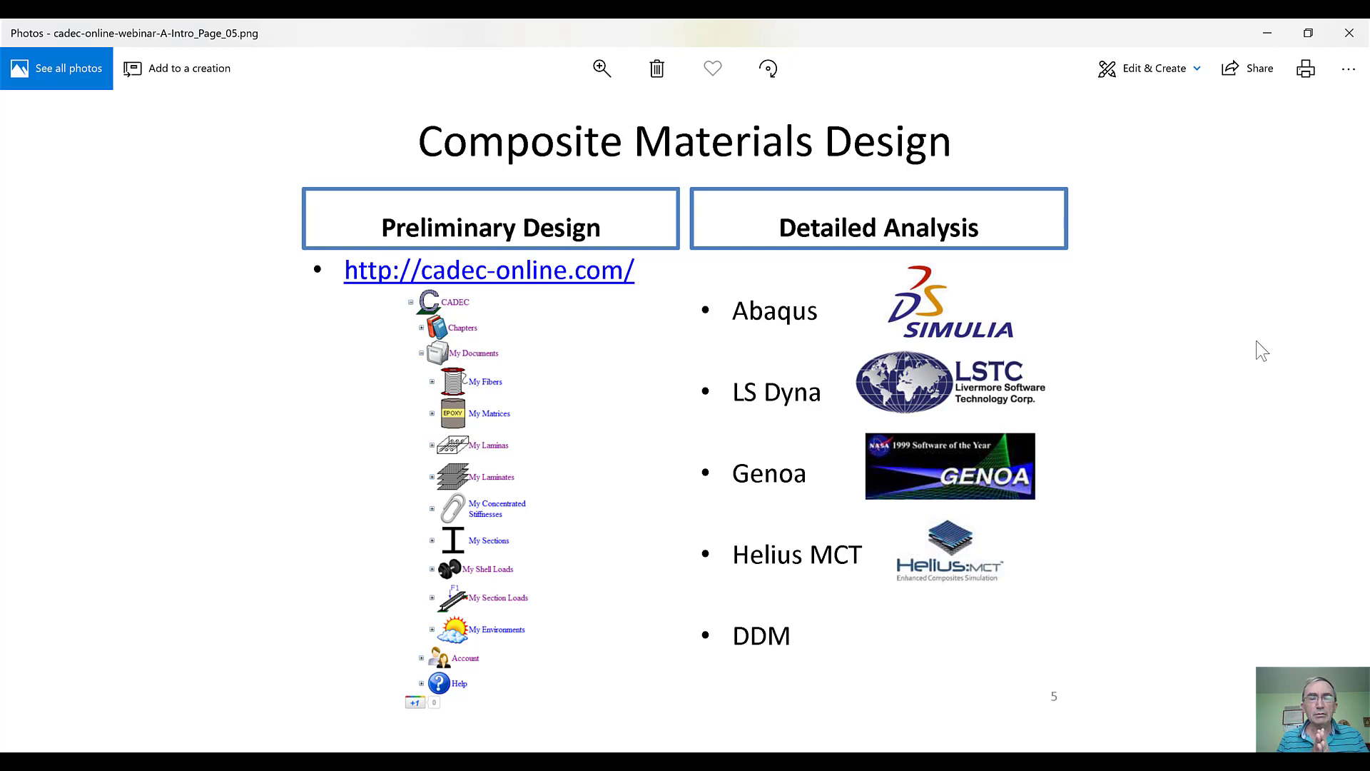
mouse_move(1150, 173)
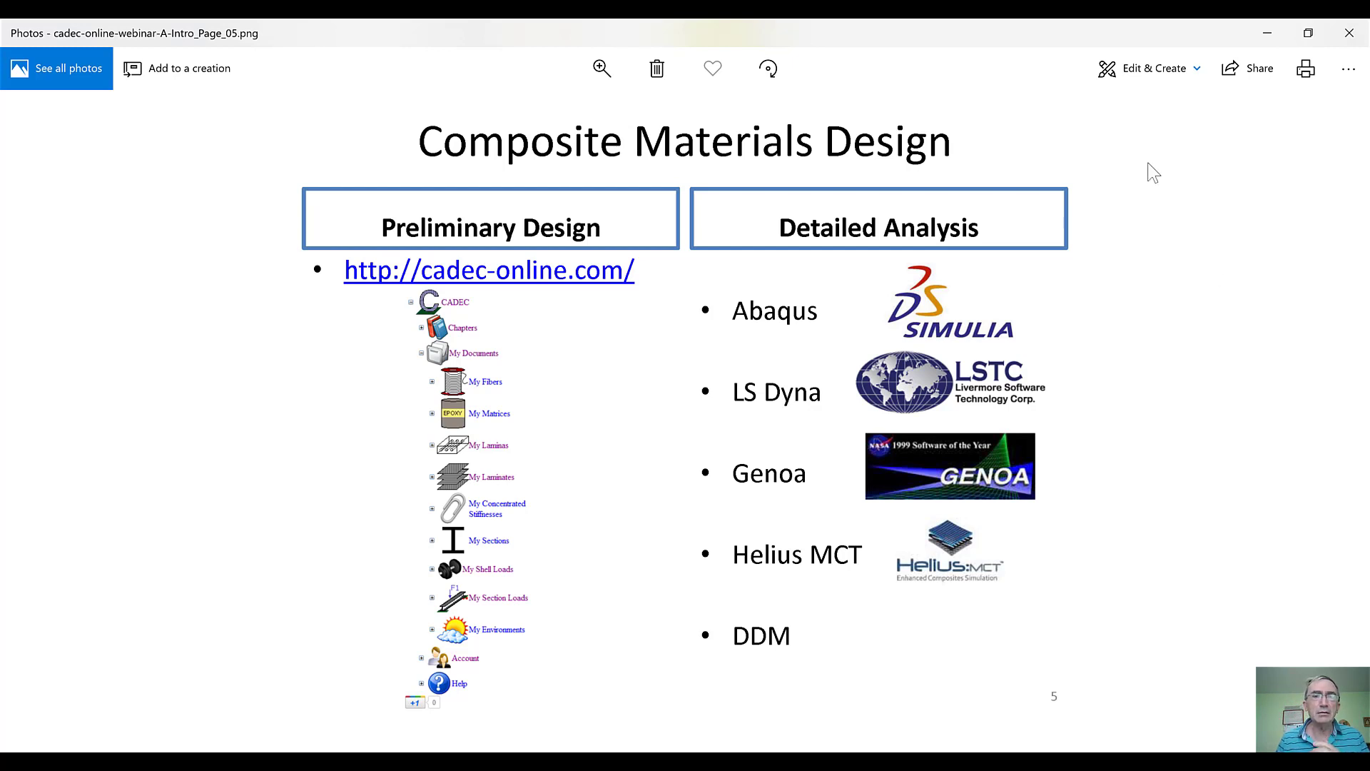
mouse_move(808, 246)
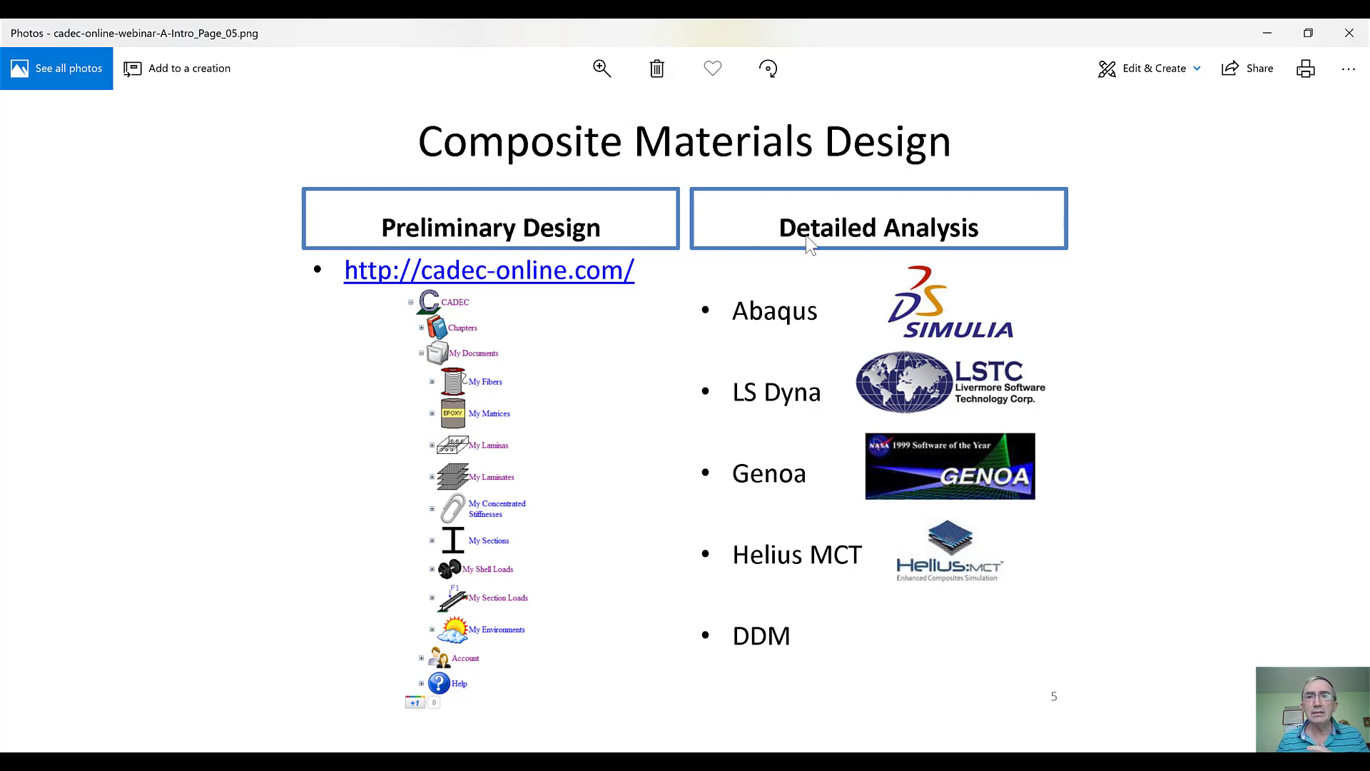
mouse_move(1106, 257)
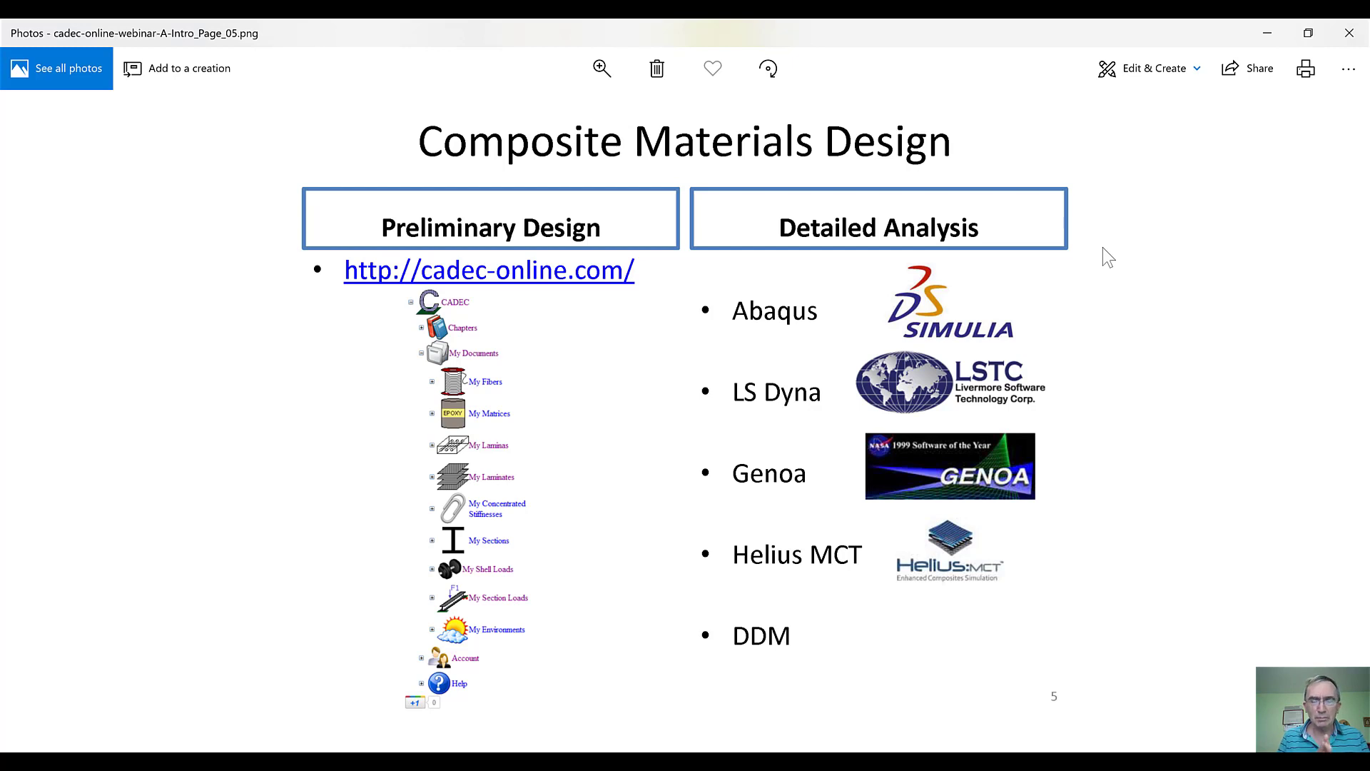
mouse_move(1337, 394)
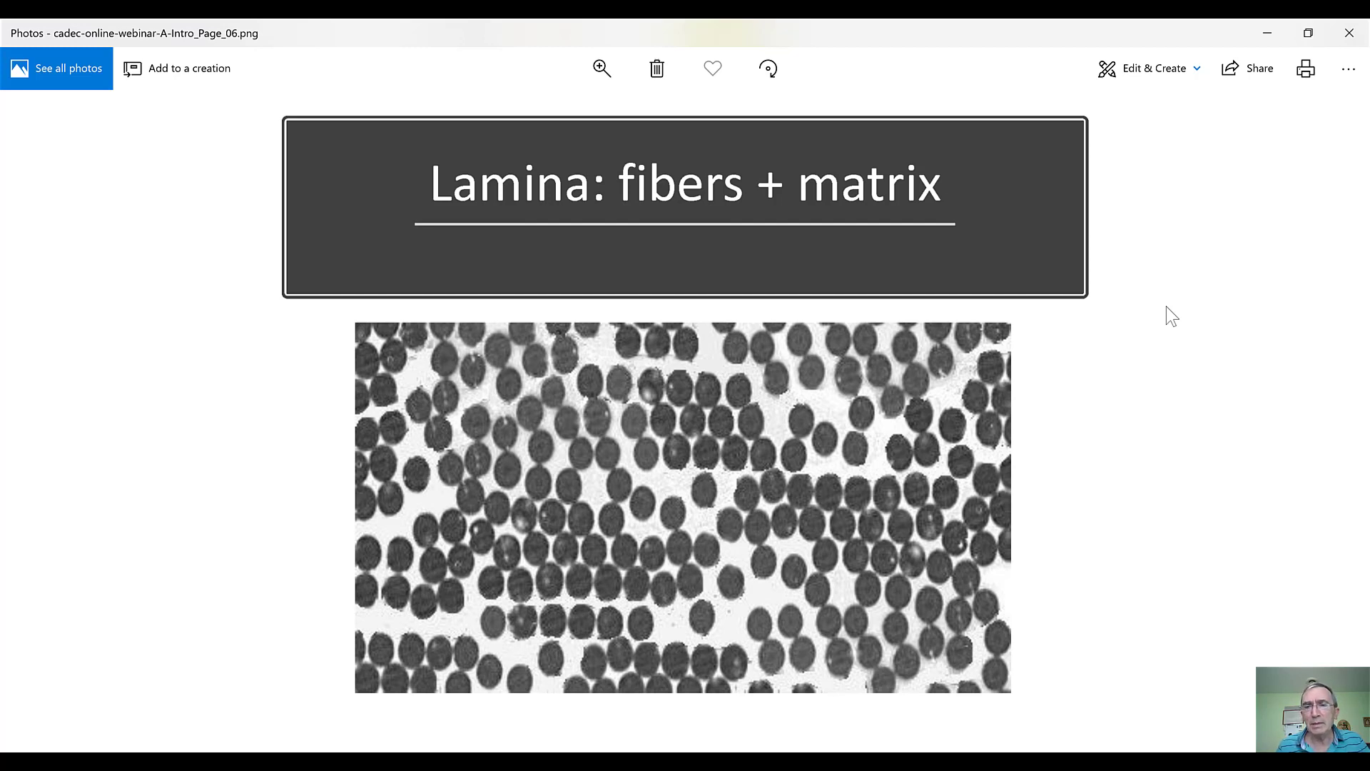
mouse_move(243, 499)
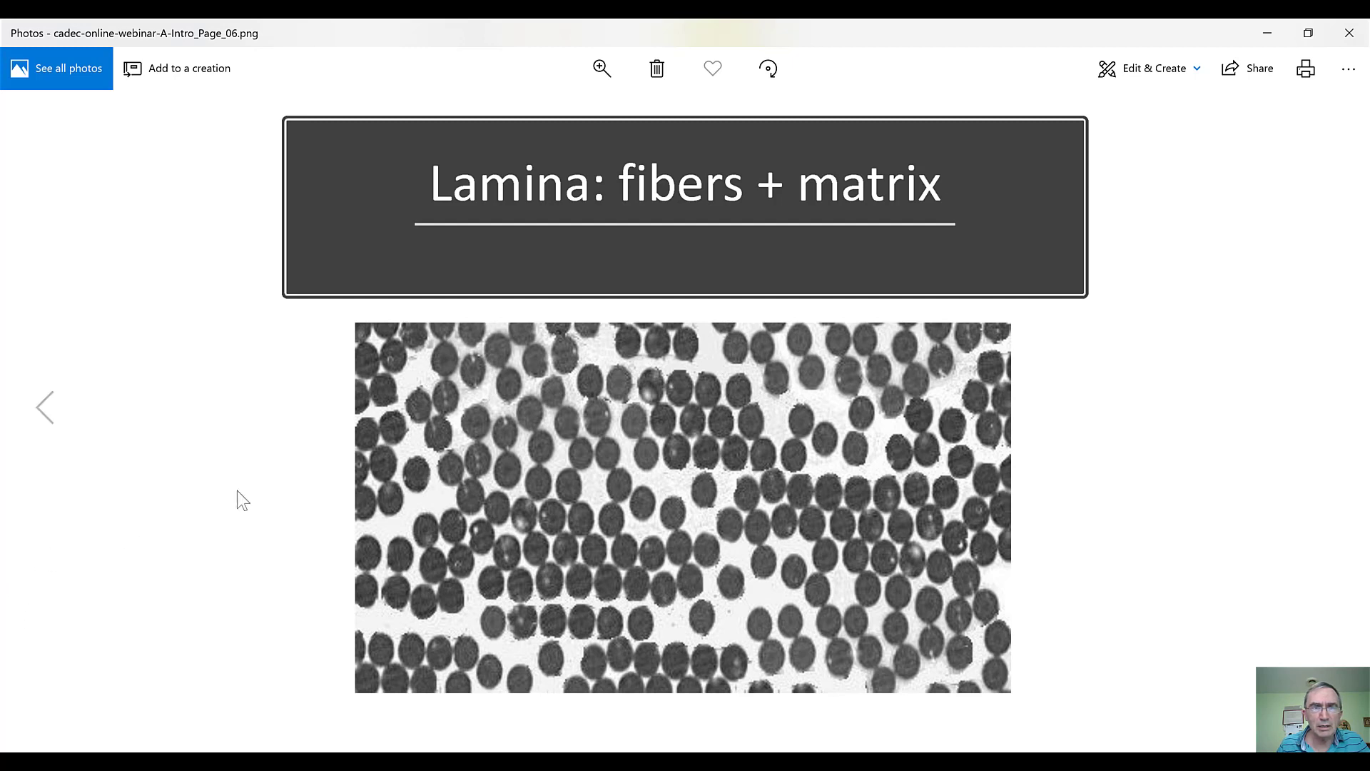
mouse_move(625, 418)
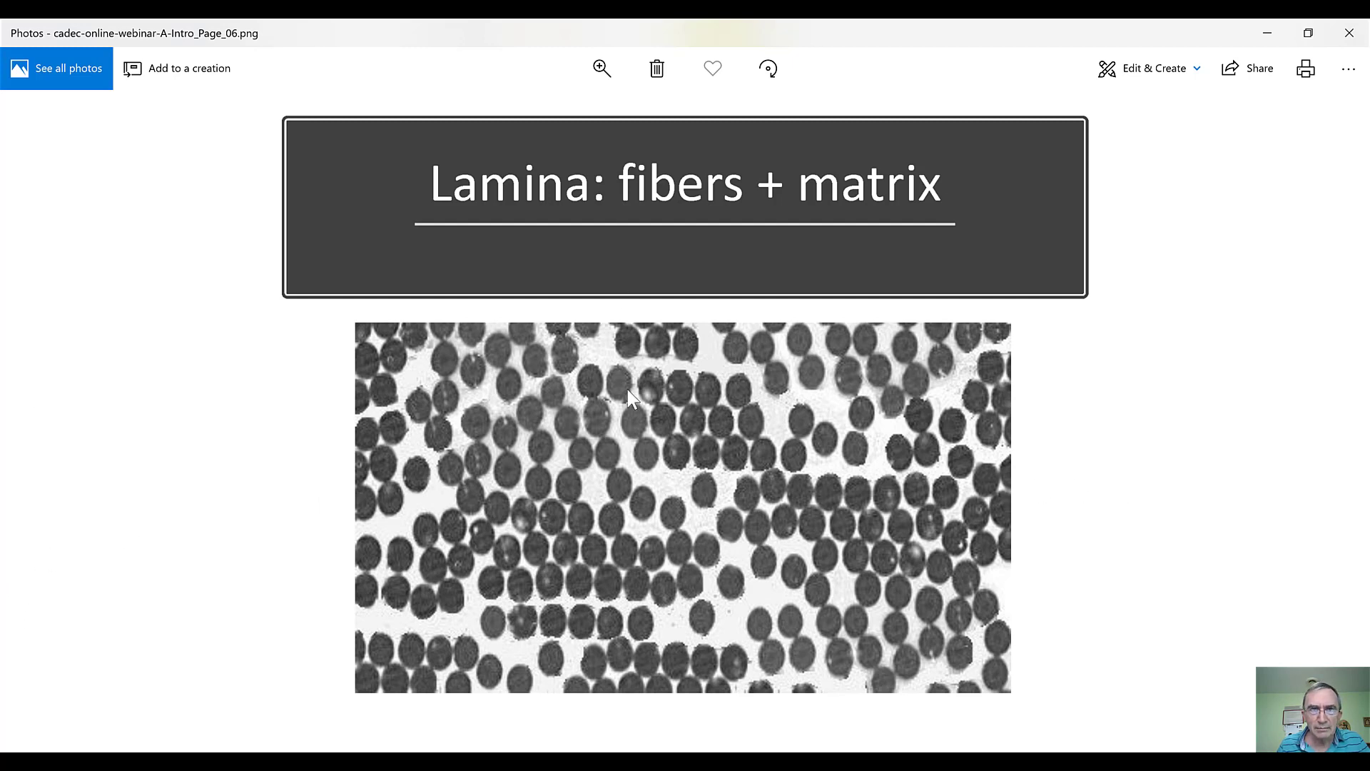
mouse_move(700, 328)
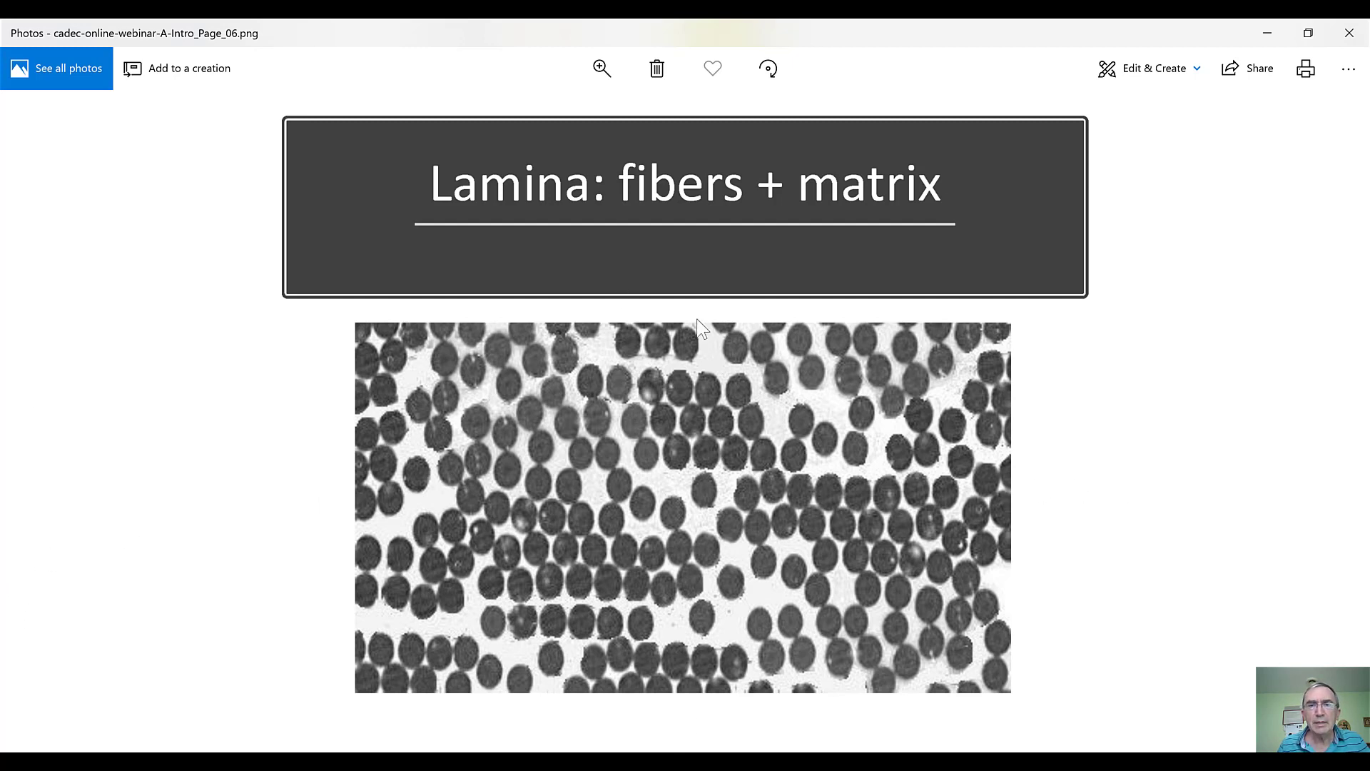
mouse_move(697, 312)
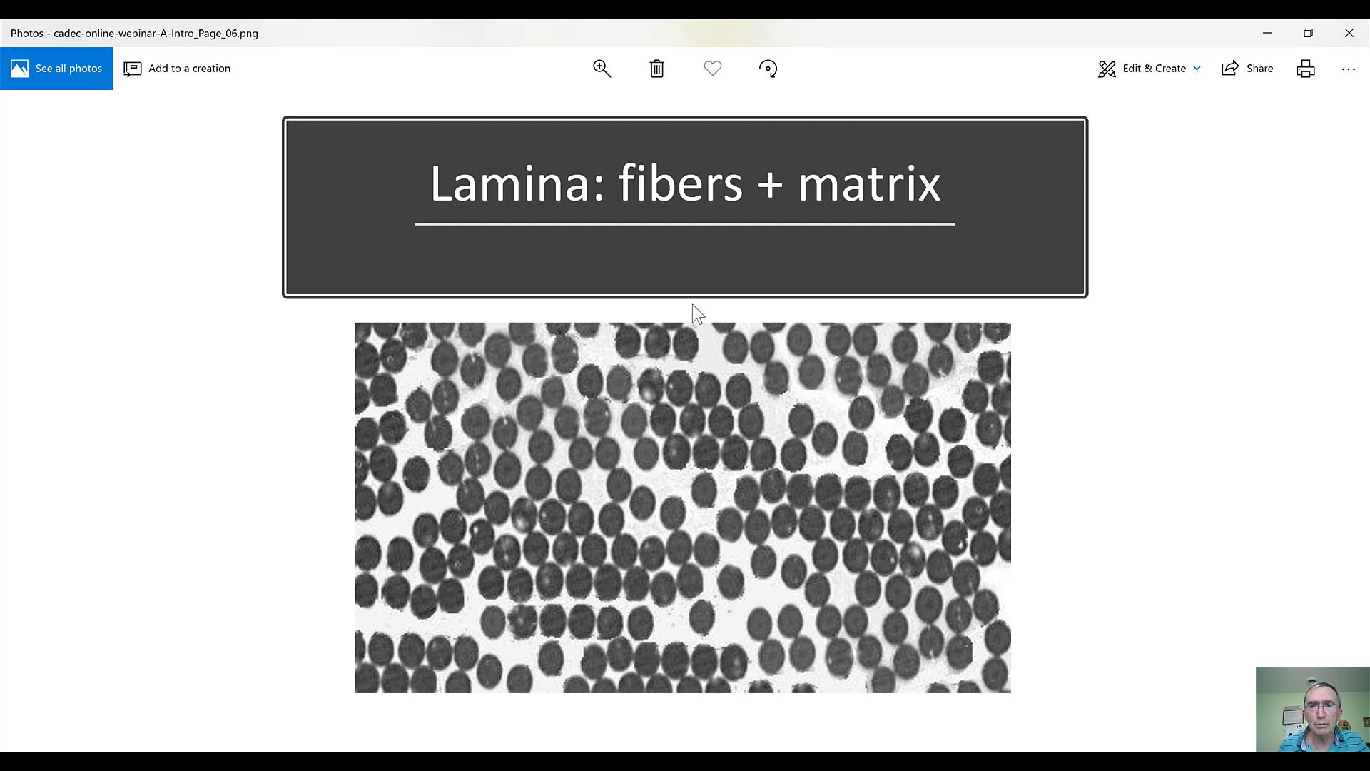
mouse_move(1322, 409)
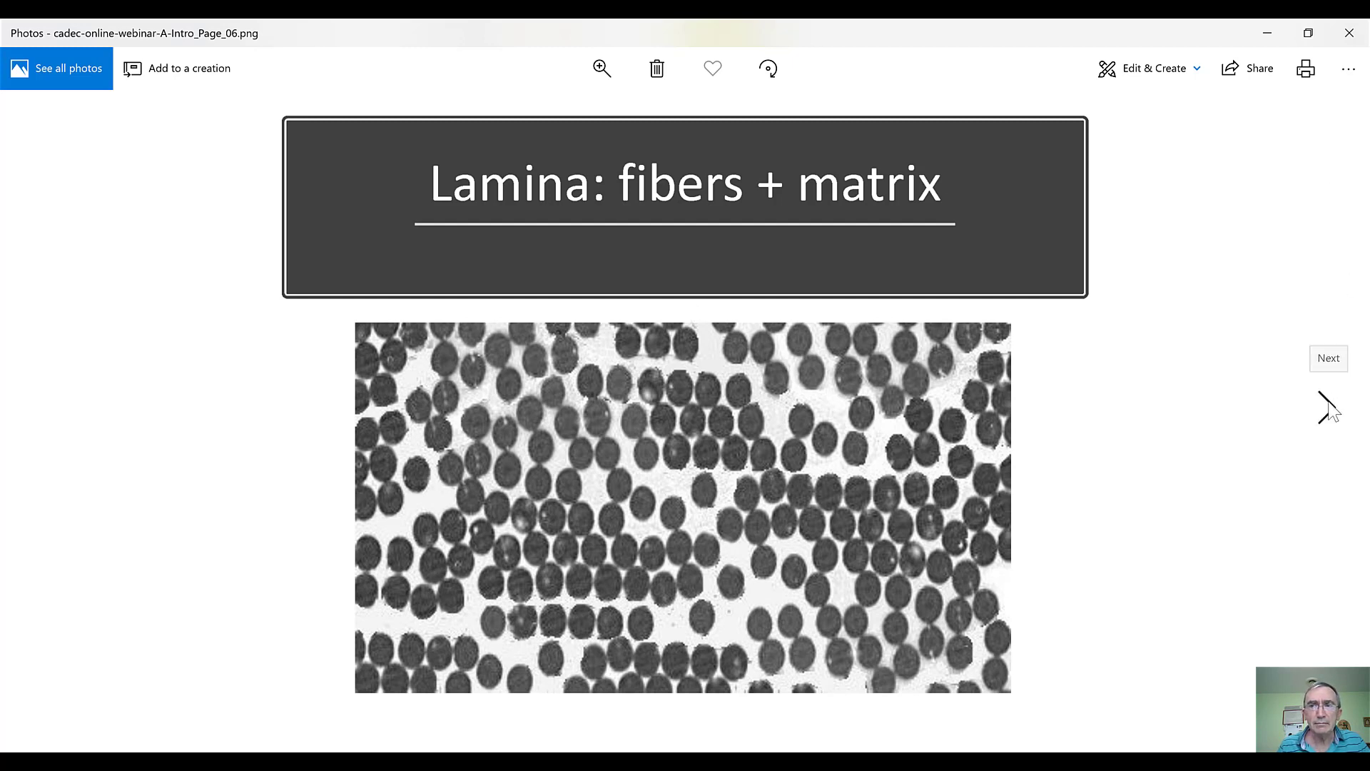
left_click(1329, 356)
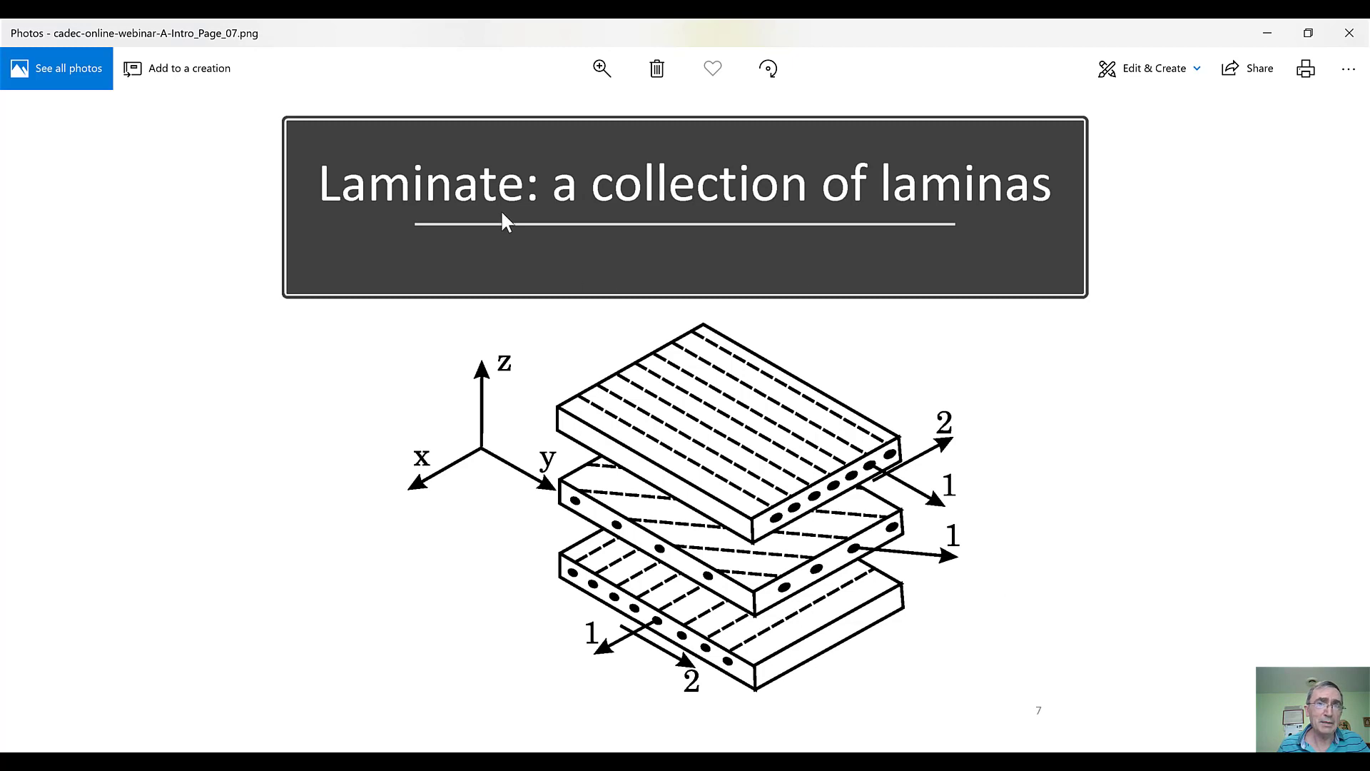
mouse_move(882, 505)
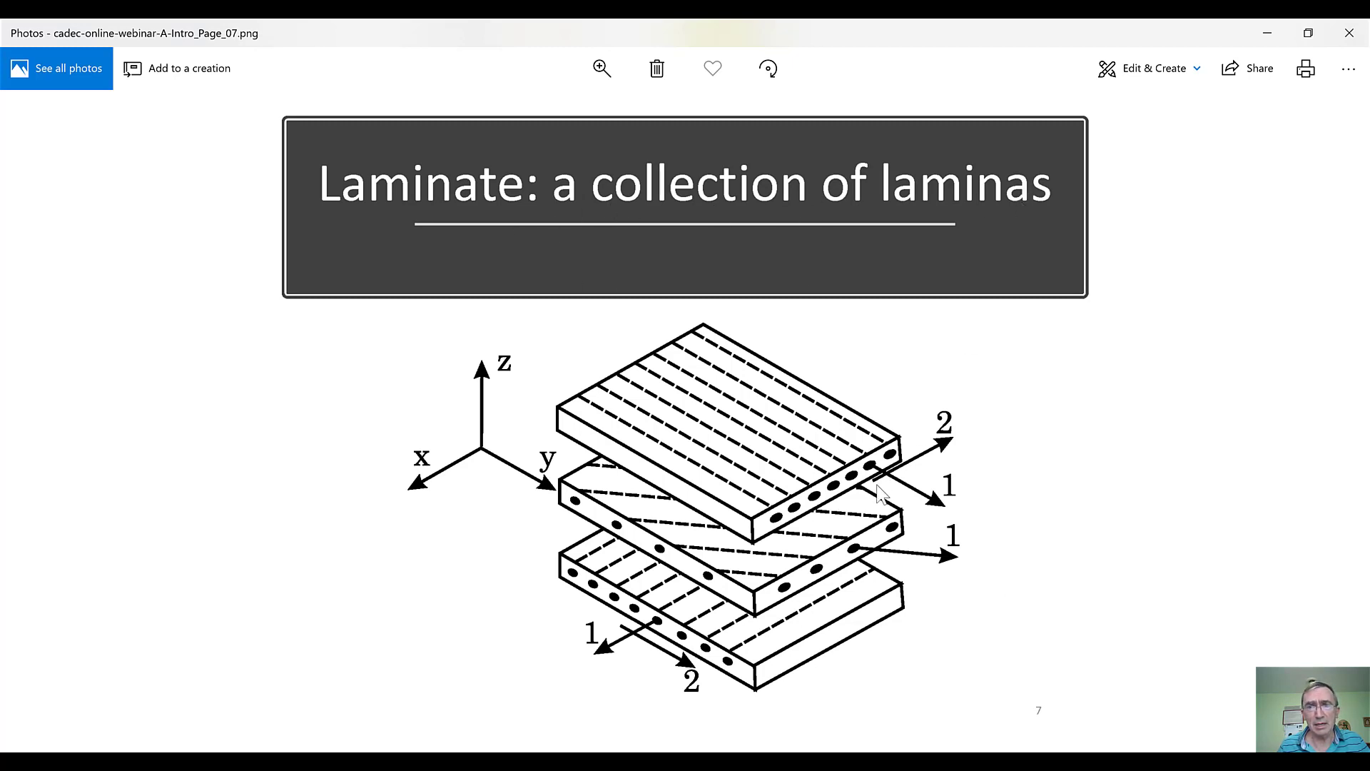
mouse_move(859, 500)
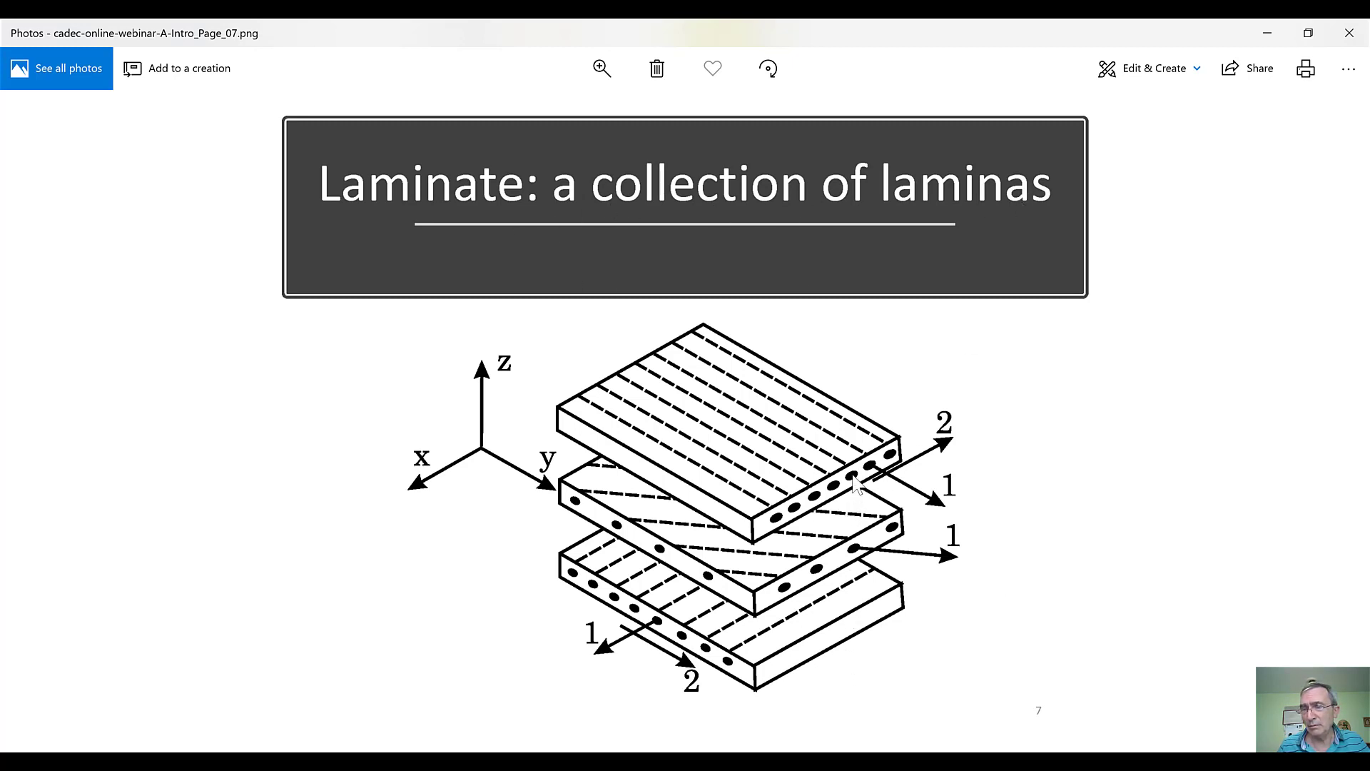
mouse_move(955, 605)
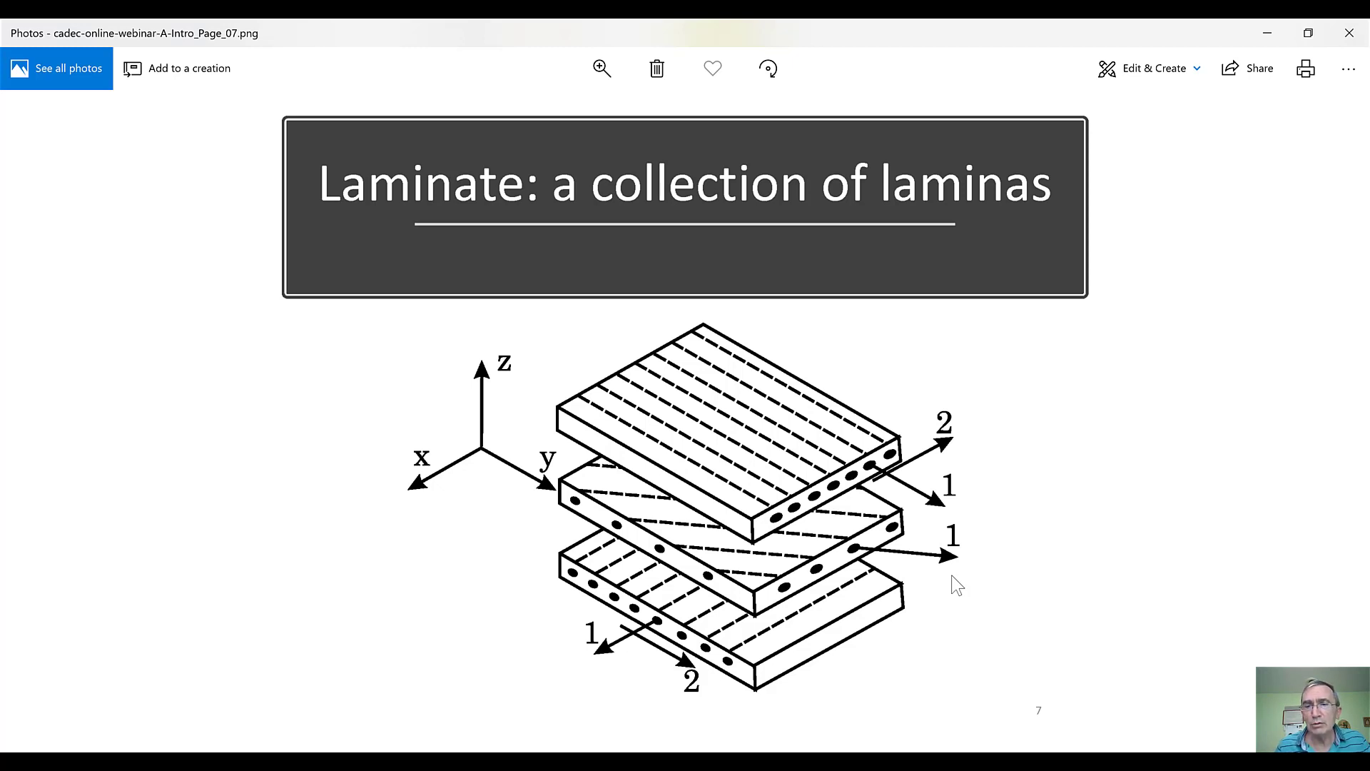
mouse_move(809, 718)
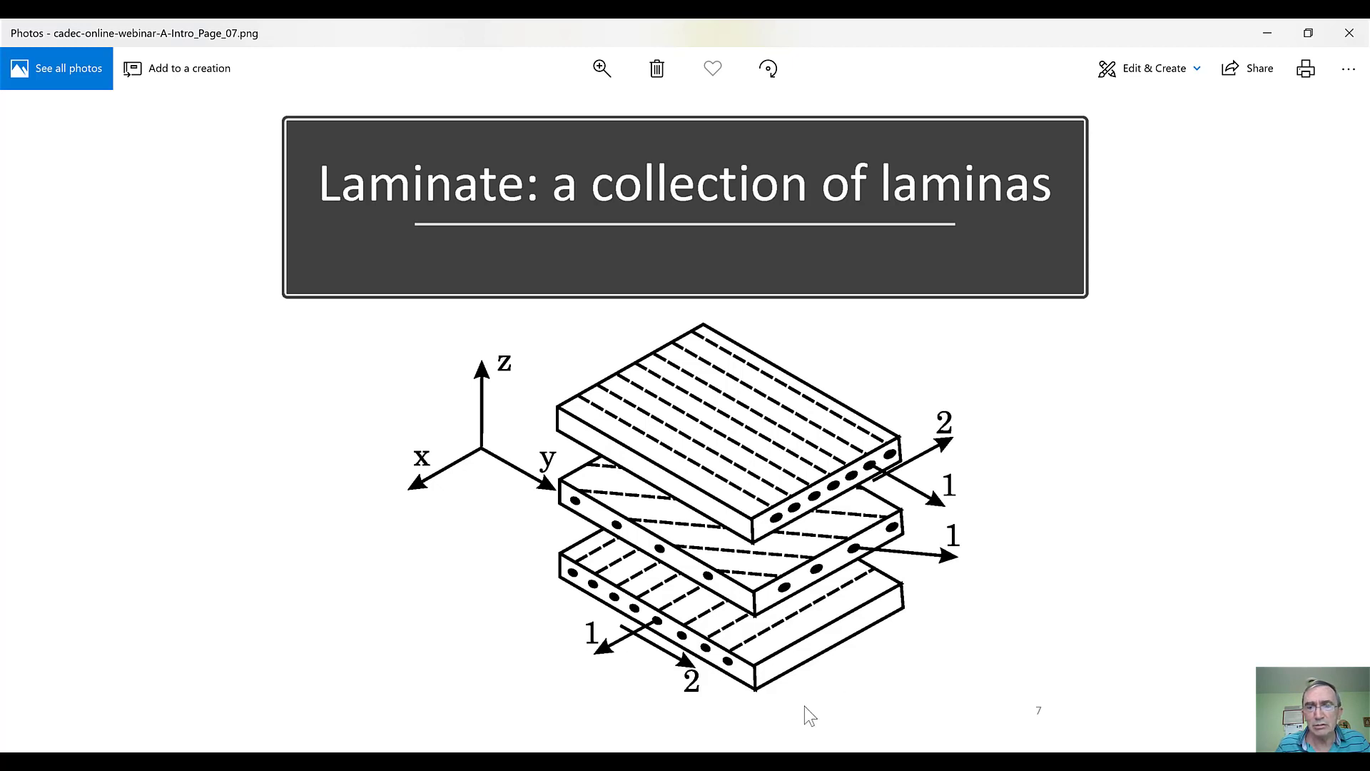
mouse_move(628, 623)
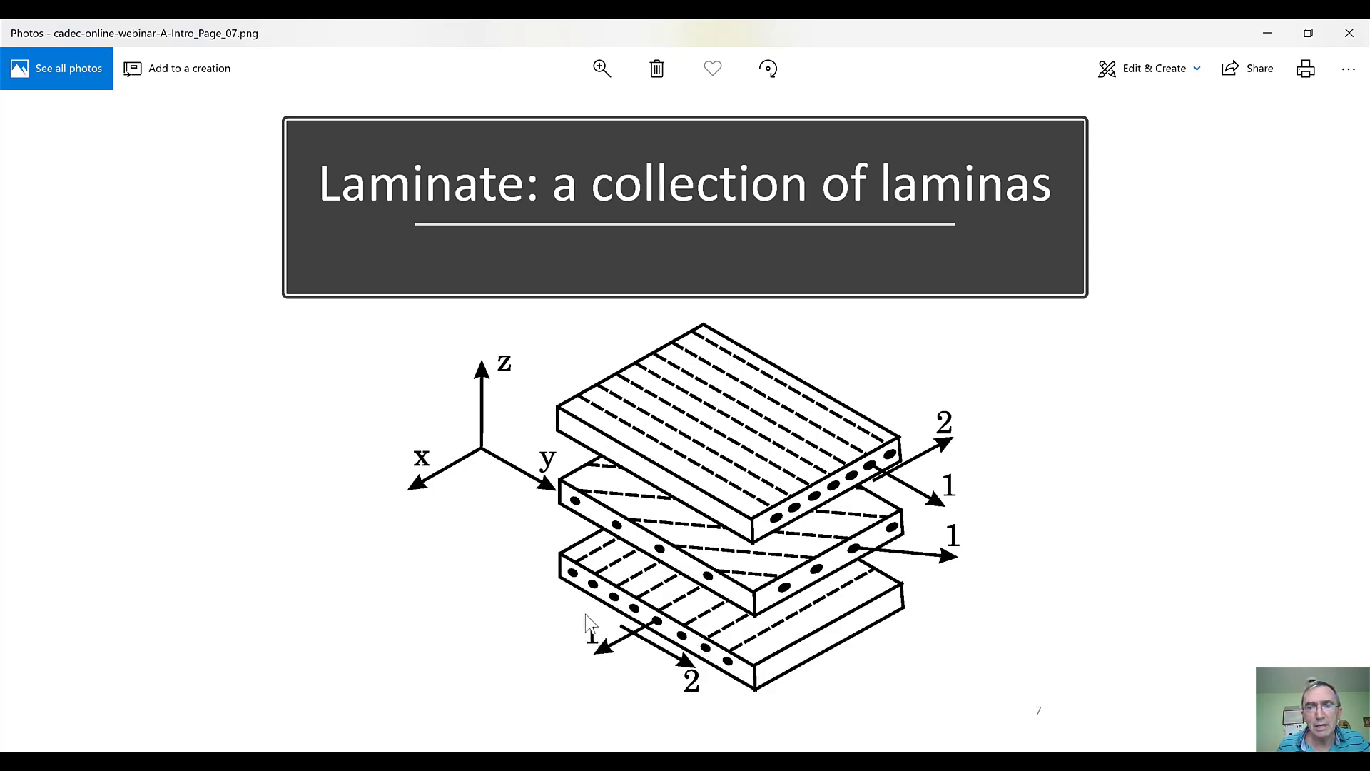
mouse_move(692, 622)
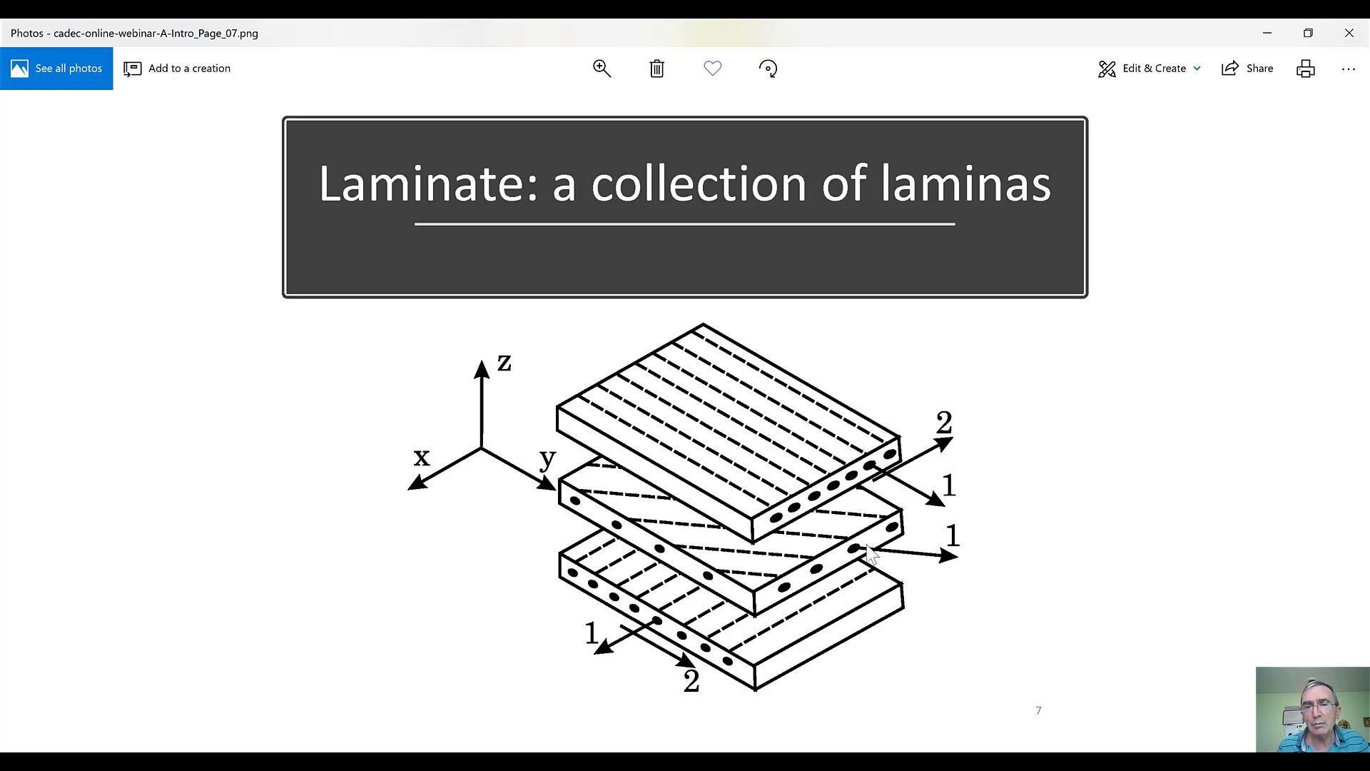
mouse_move(1081, 485)
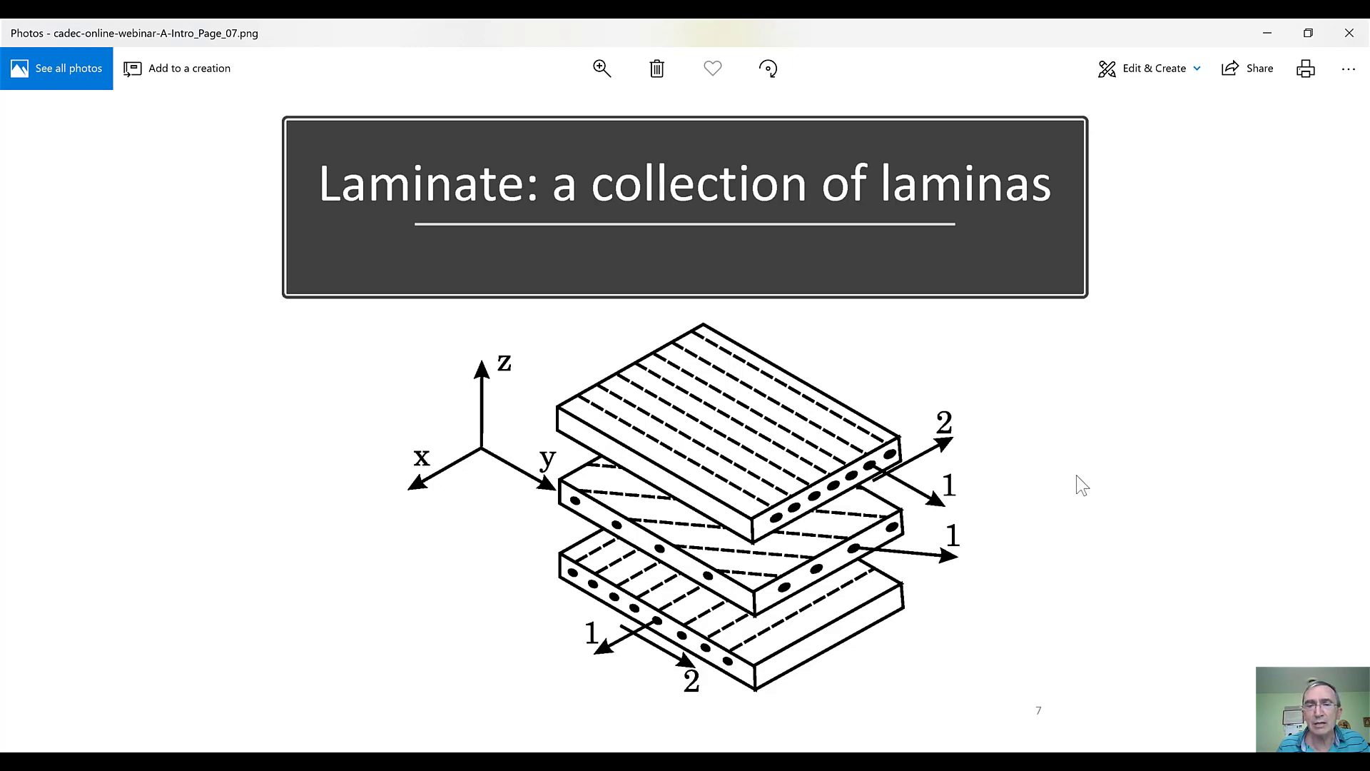
mouse_move(499, 618)
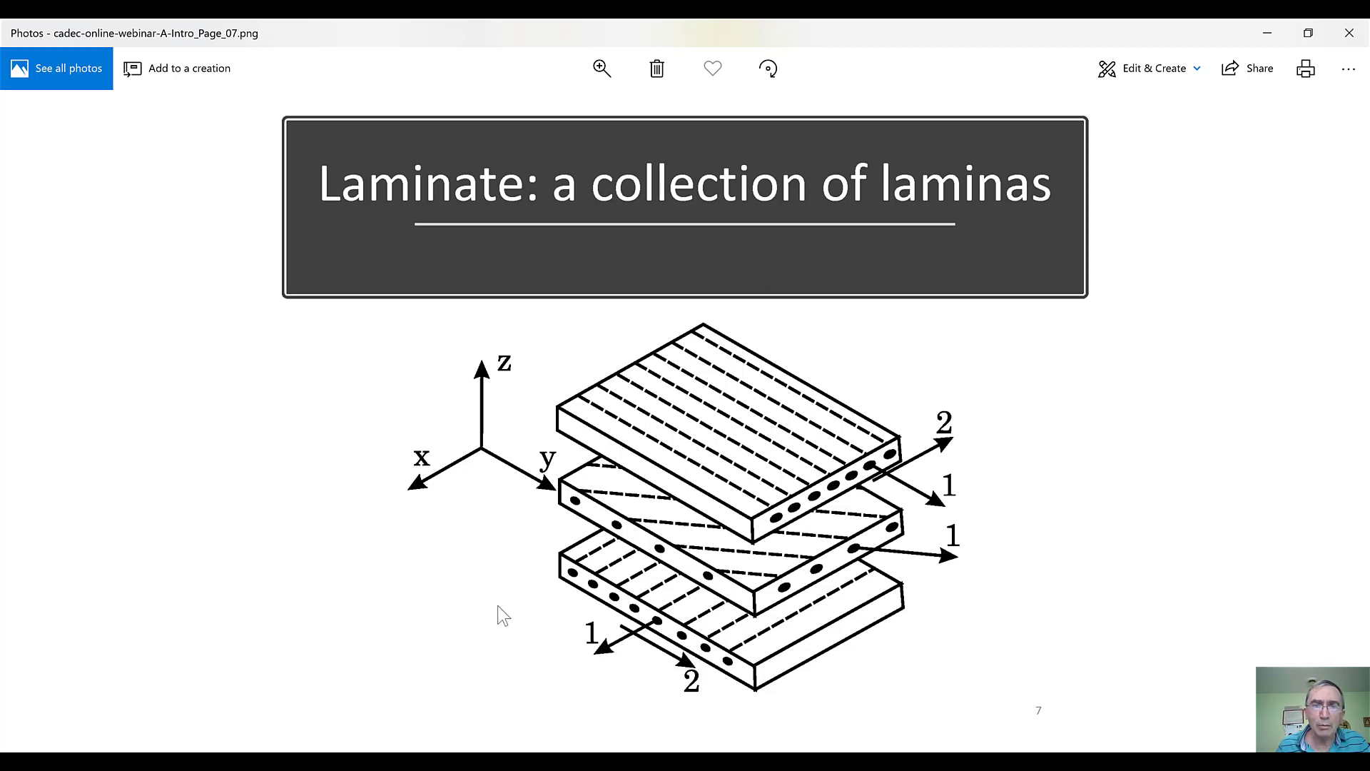
mouse_move(511, 686)
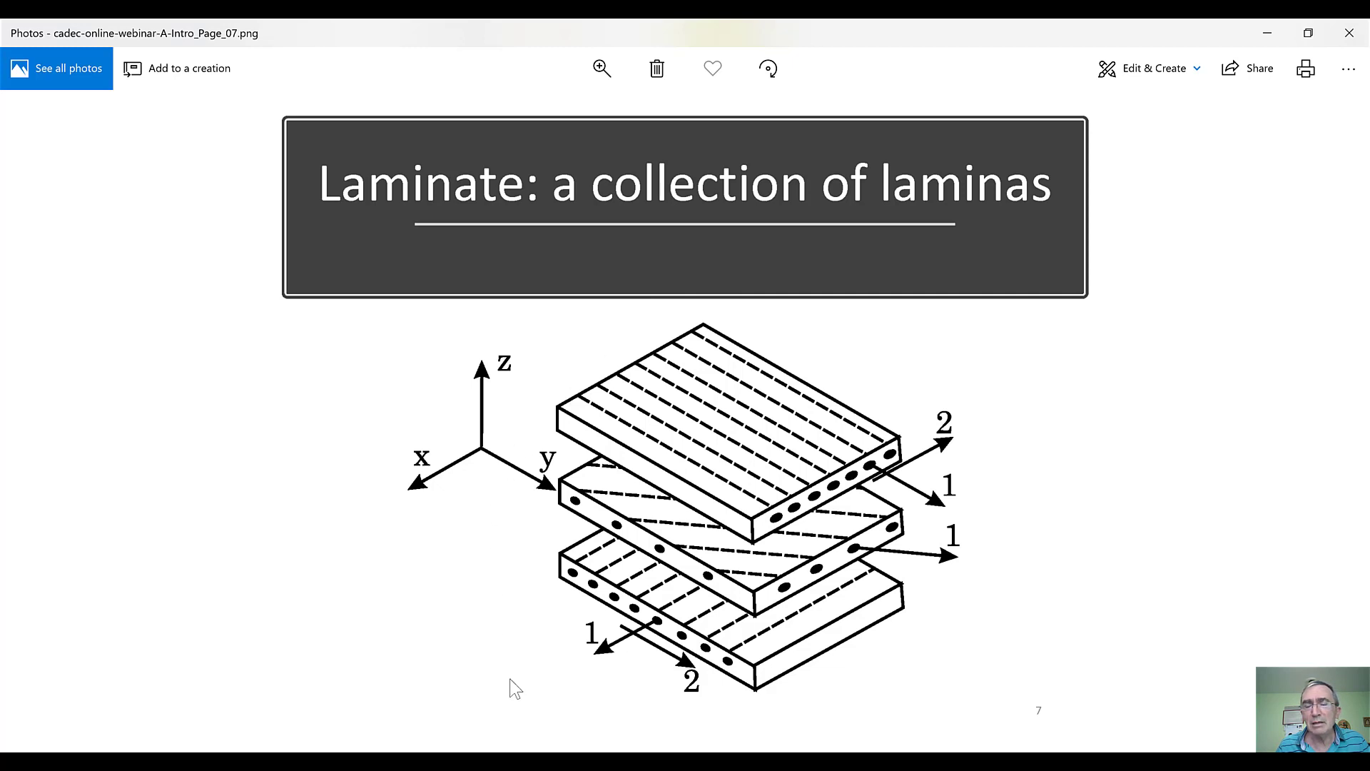
mouse_move(1144, 523)
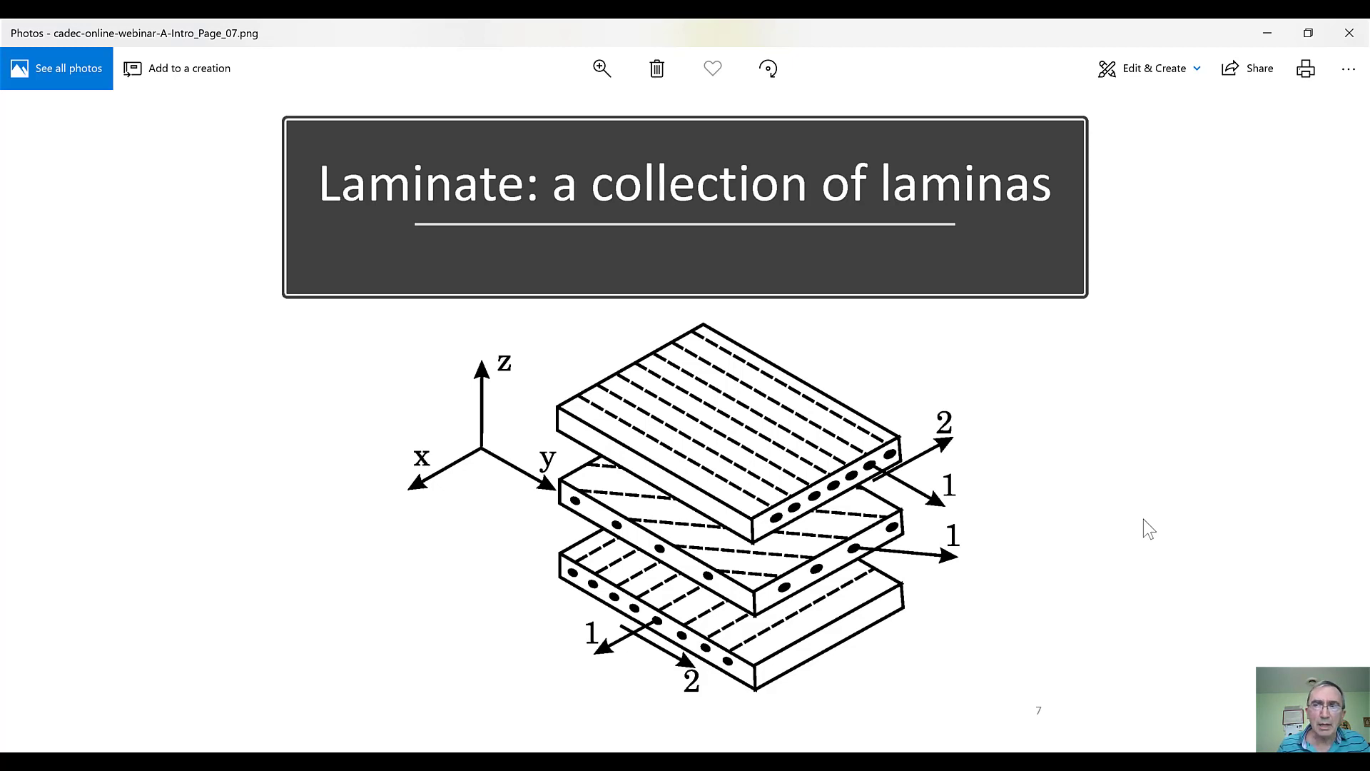
- Advance to Page_08, the Shell Loads, Temperature & Moisture slide
left_click(1324, 408)
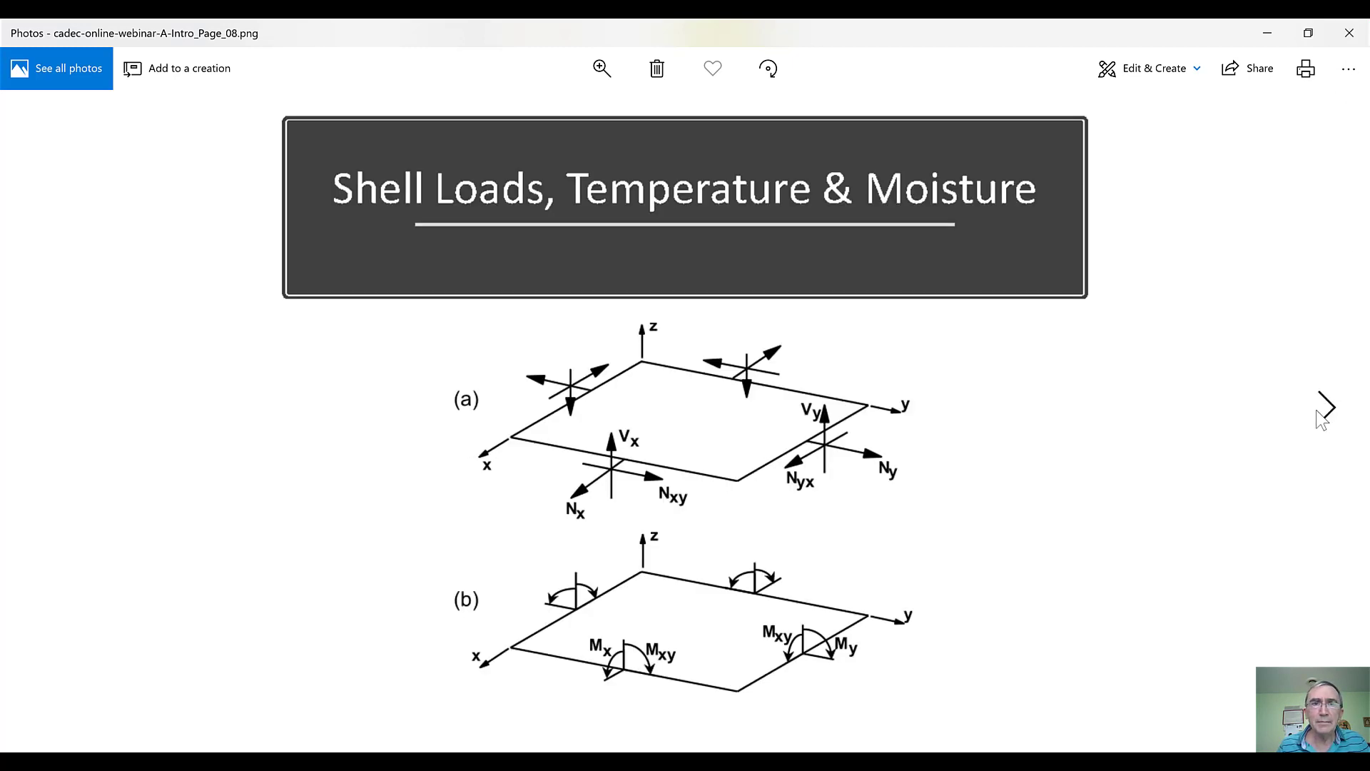
mouse_move(442, 391)
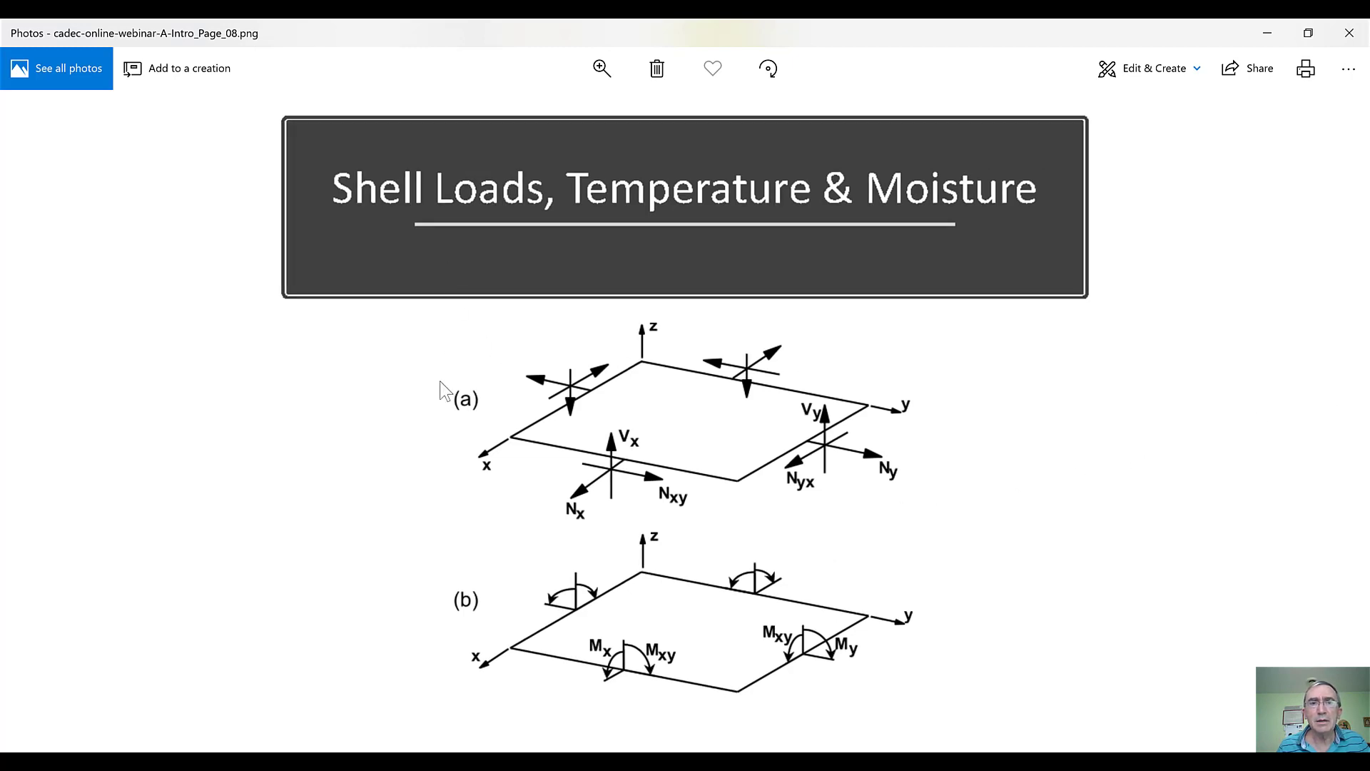
mouse_move(464, 399)
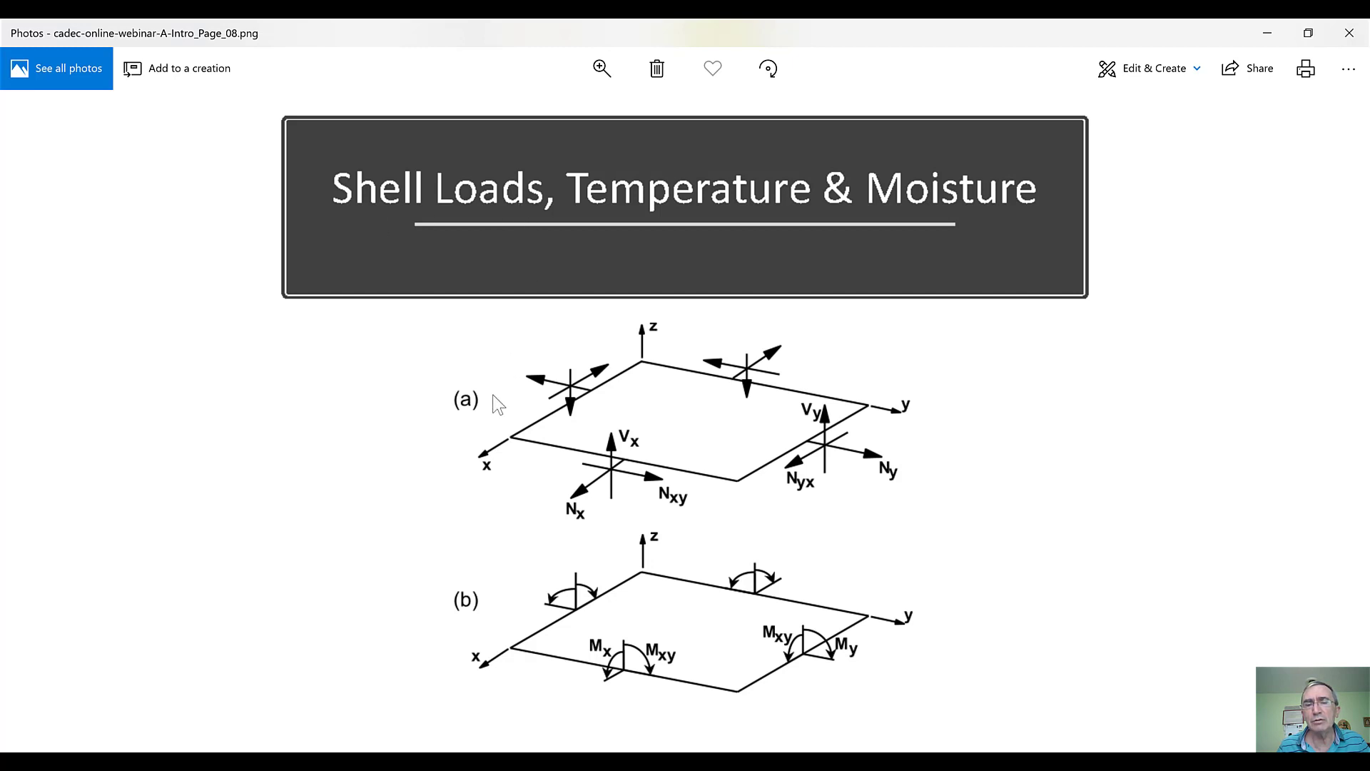
mouse_move(519, 562)
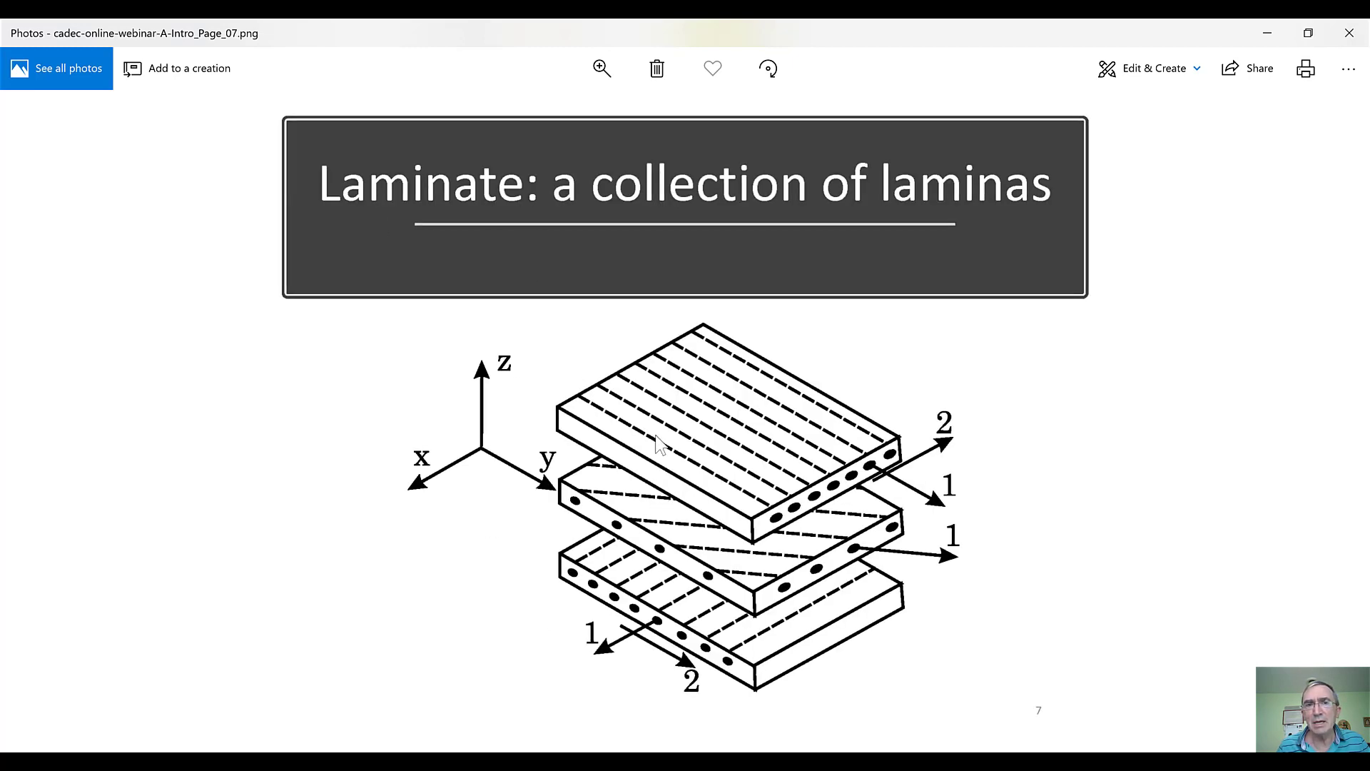
mouse_move(718, 544)
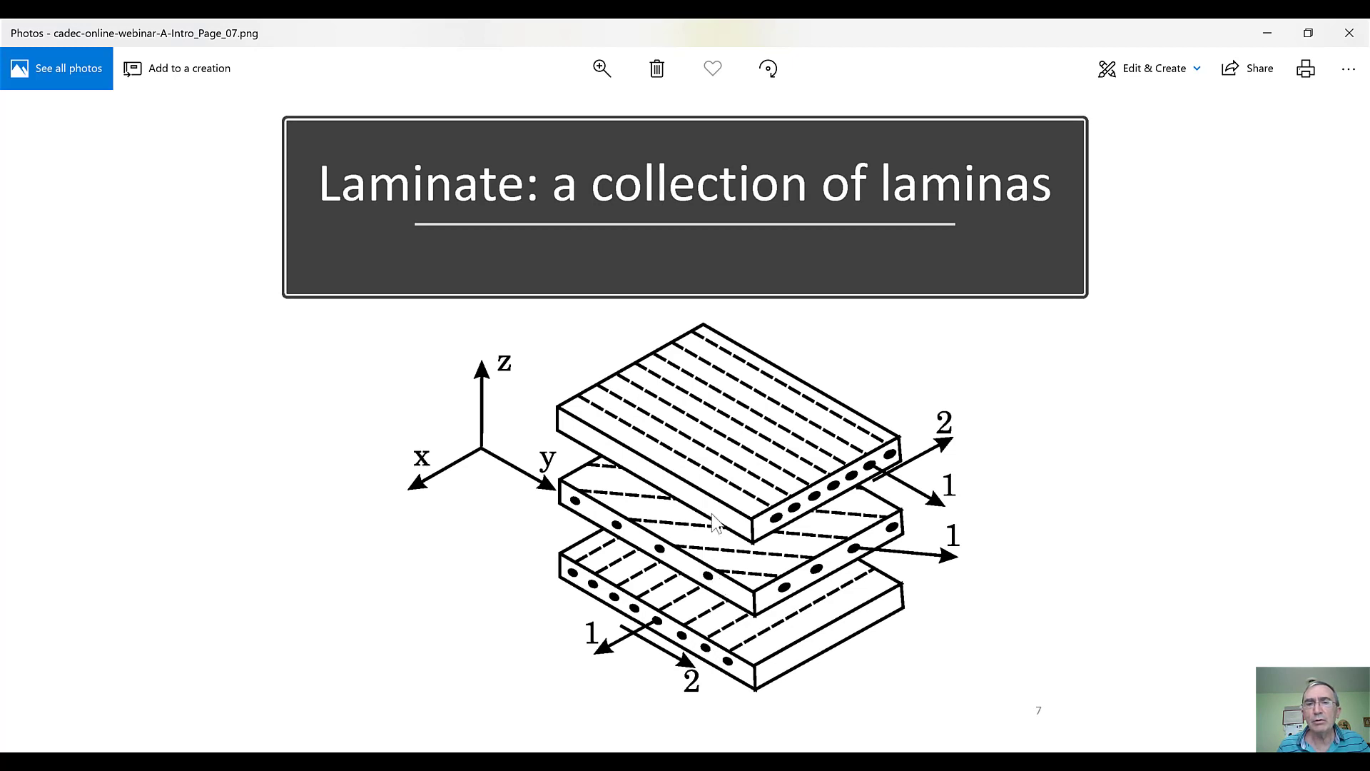
mouse_move(739, 448)
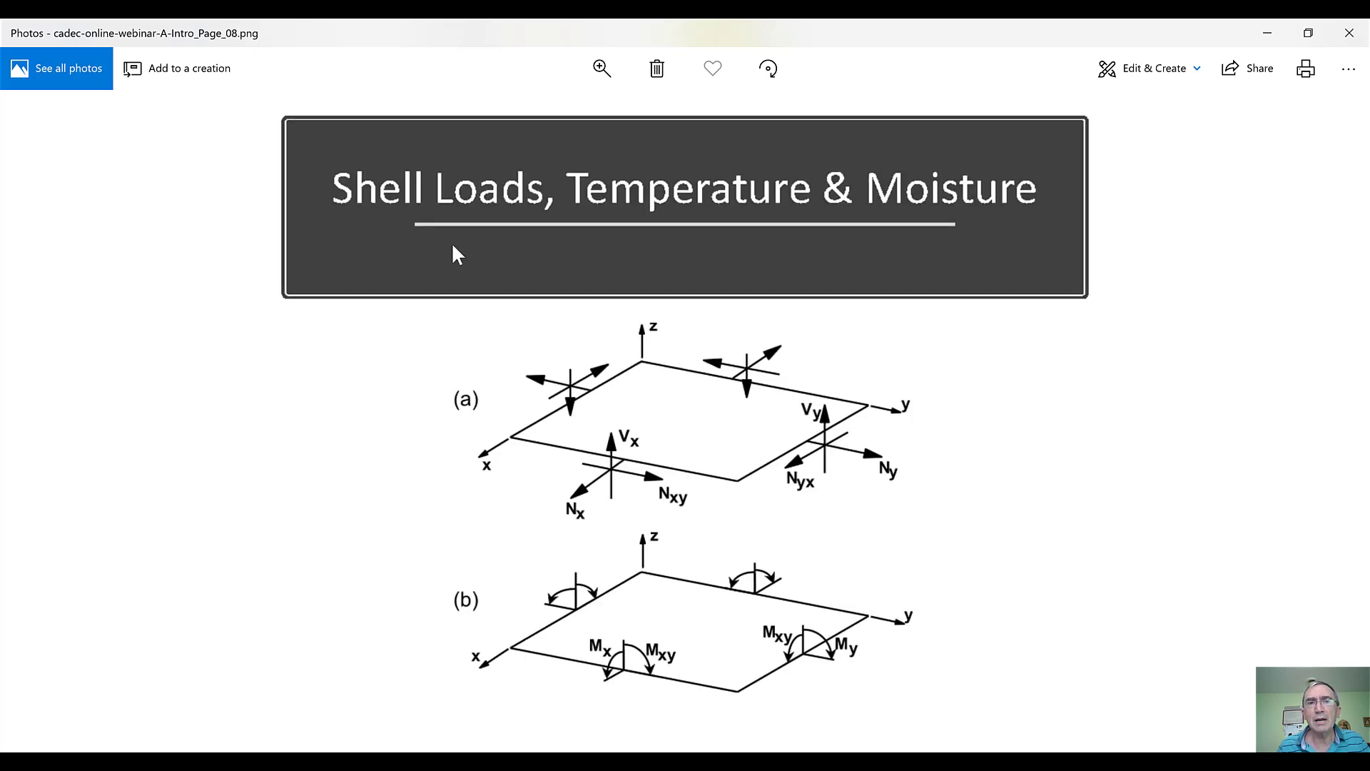
mouse_move(416, 477)
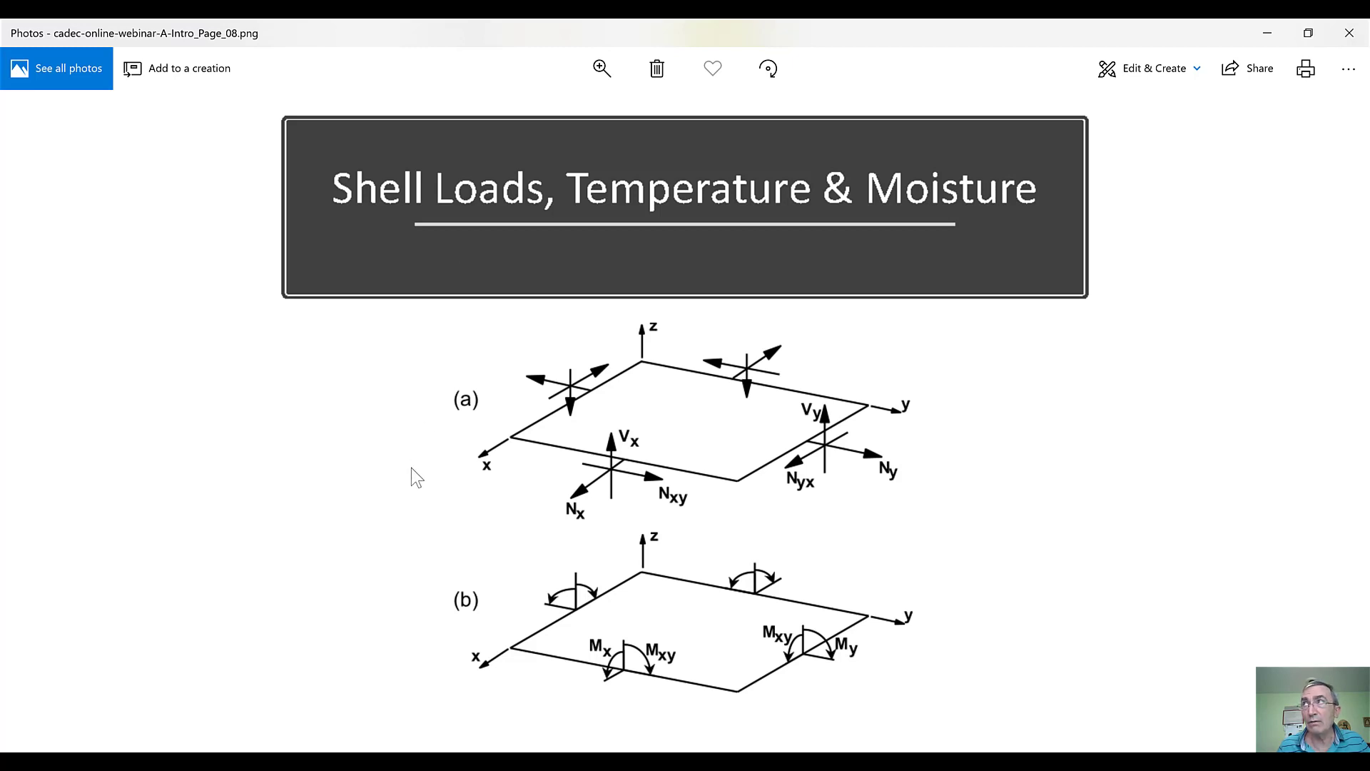
mouse_move(437, 263)
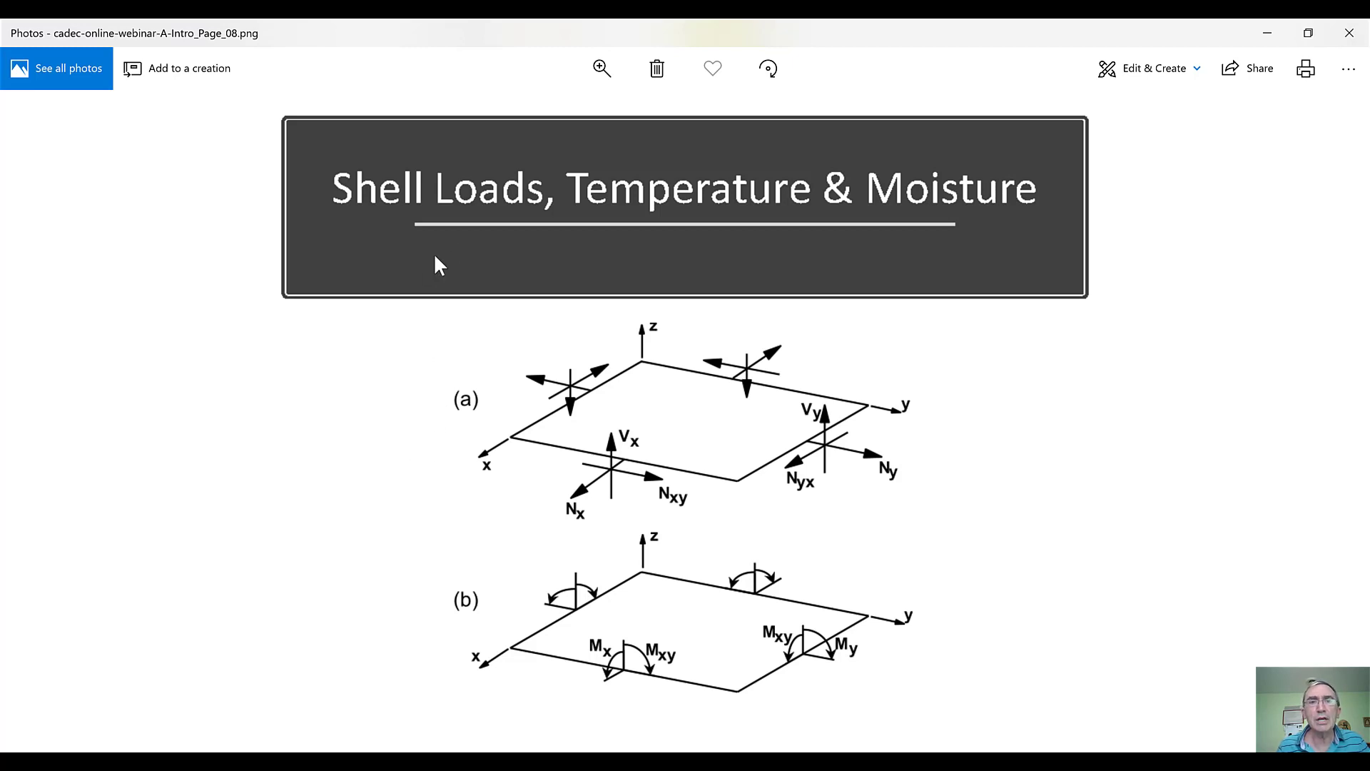
mouse_move(937, 493)
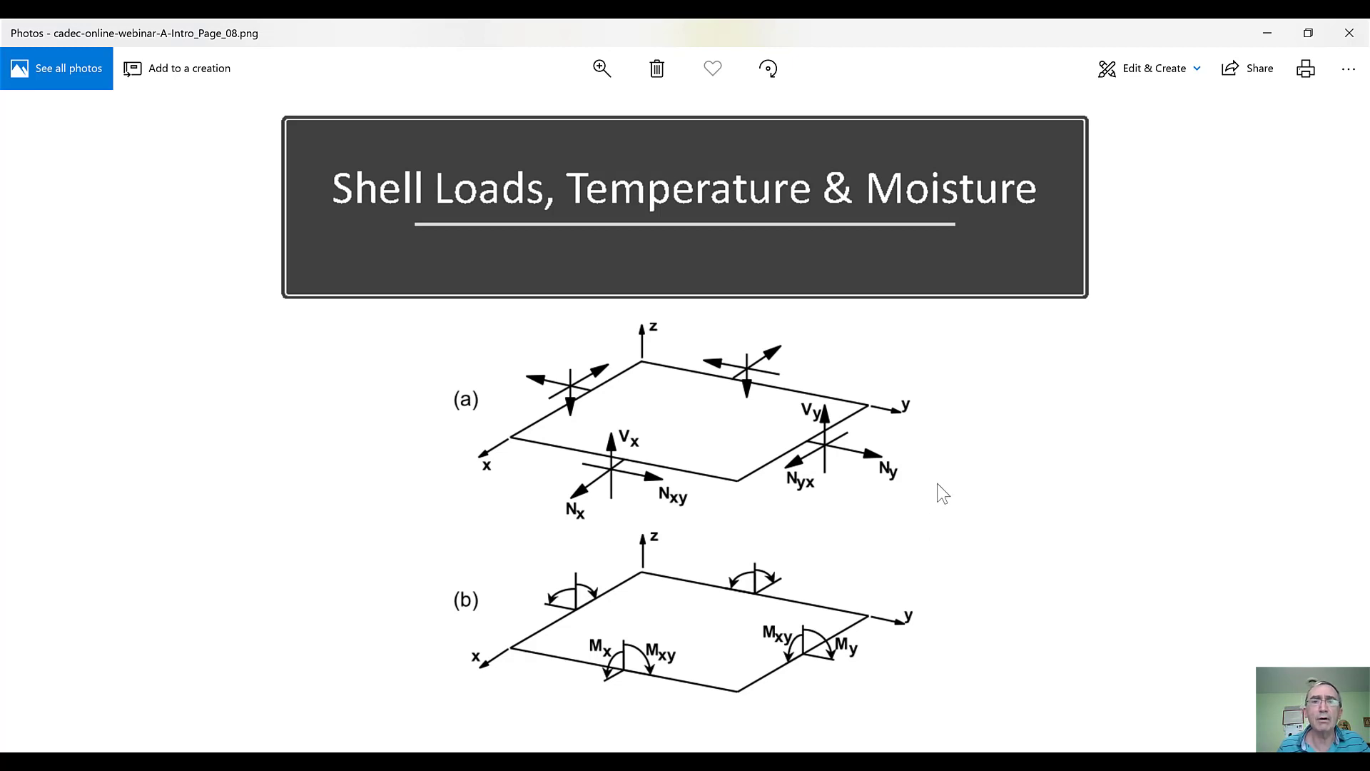
mouse_move(705, 206)
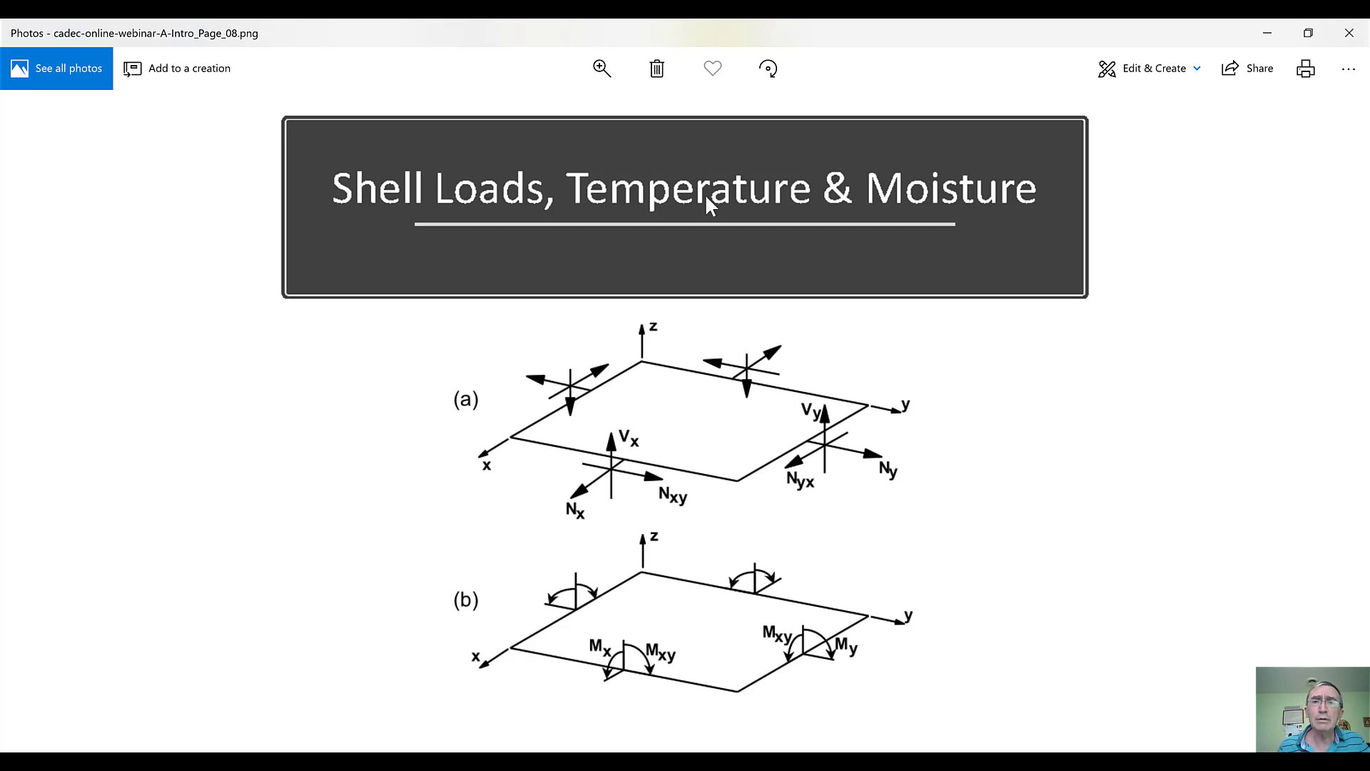
mouse_move(945, 400)
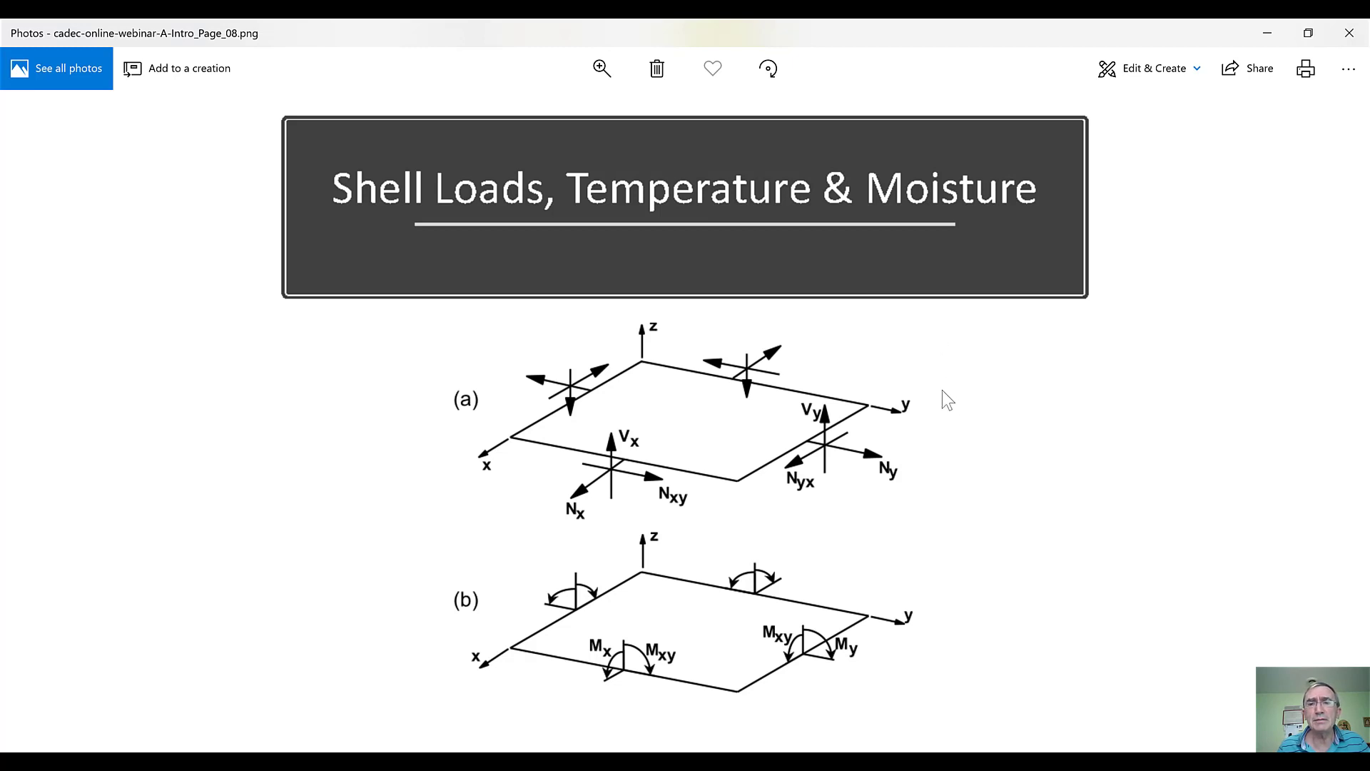
mouse_move(993, 227)
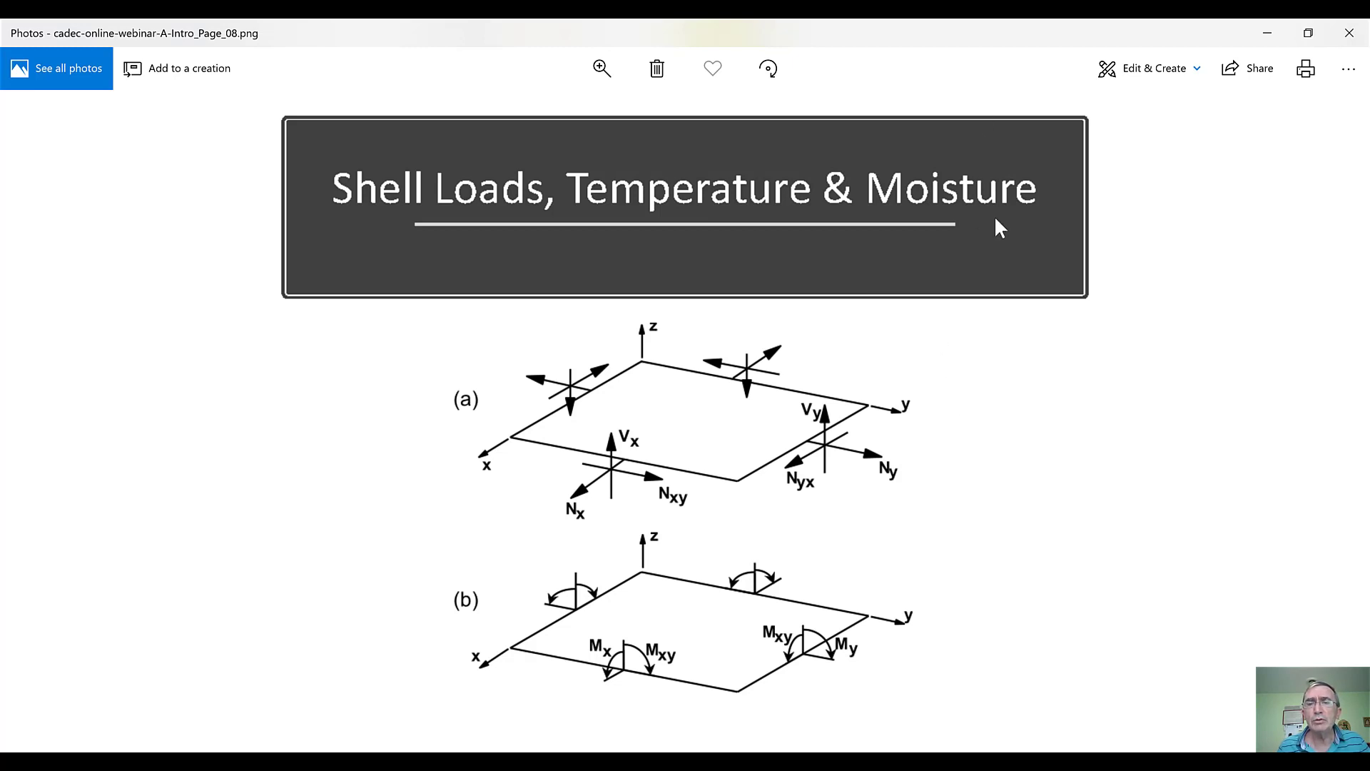
mouse_move(986, 531)
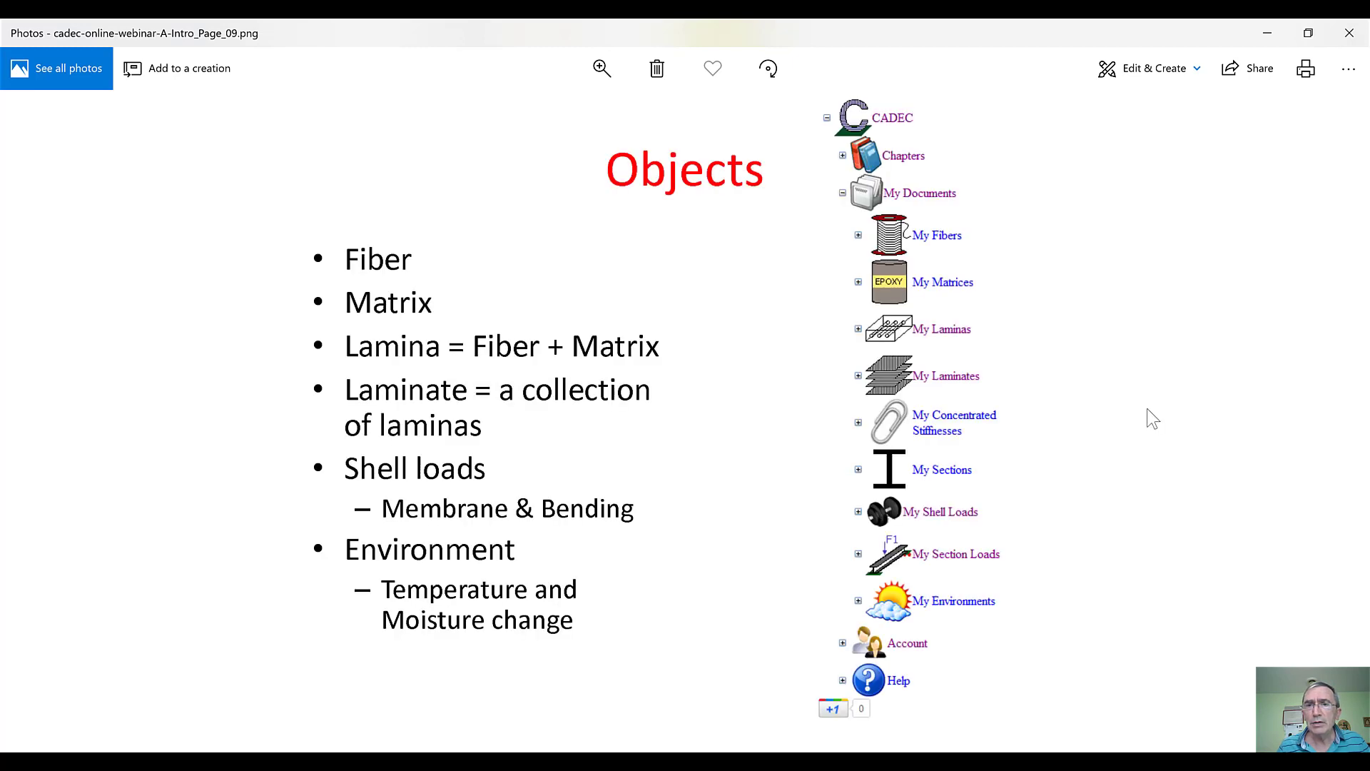
mouse_move(361, 151)
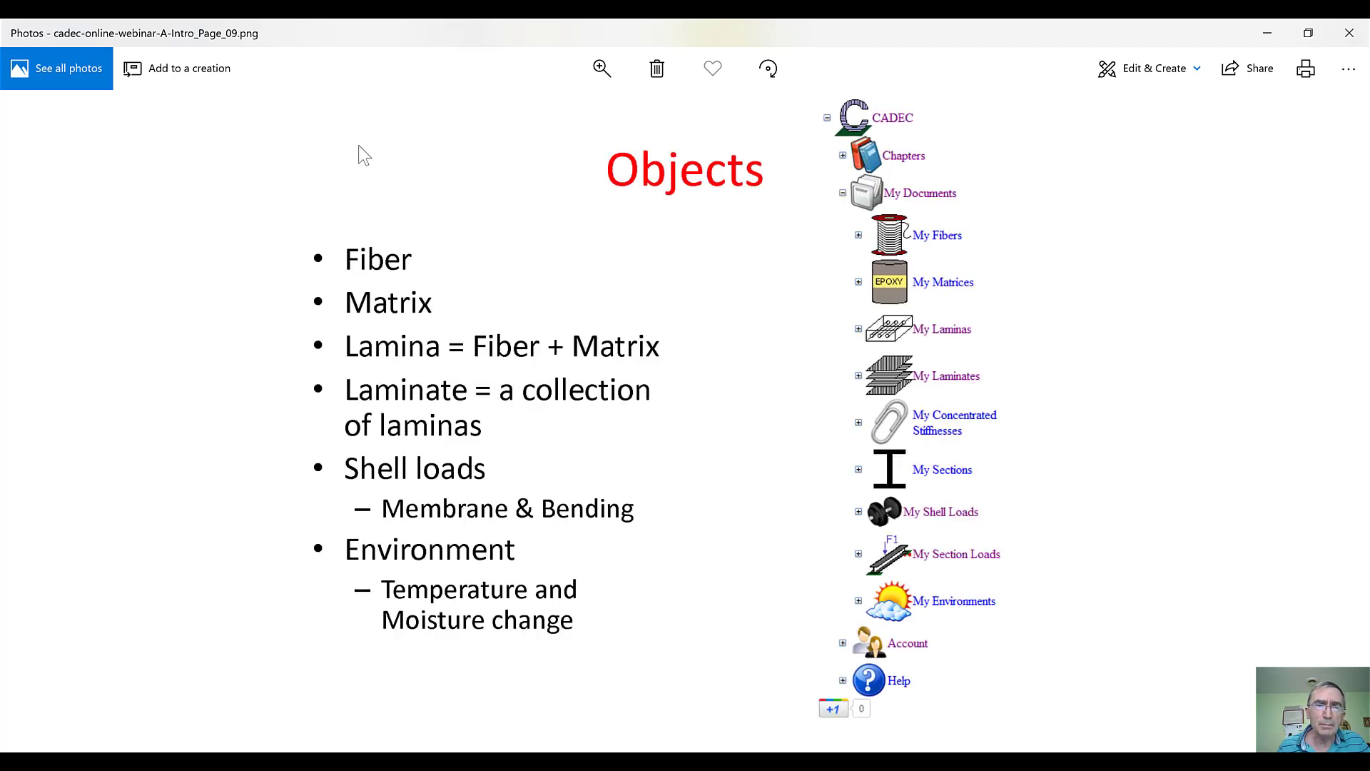
mouse_move(1080, 467)
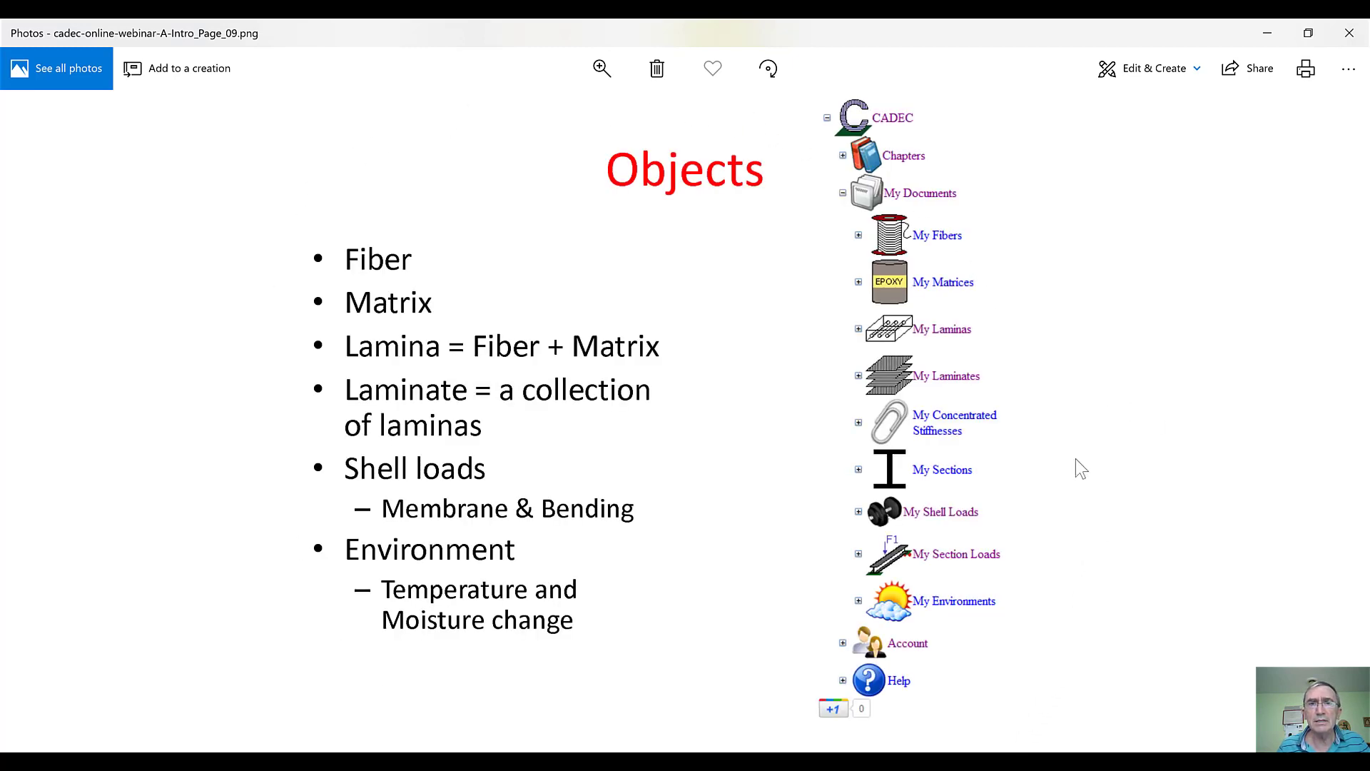
mouse_move(665, 234)
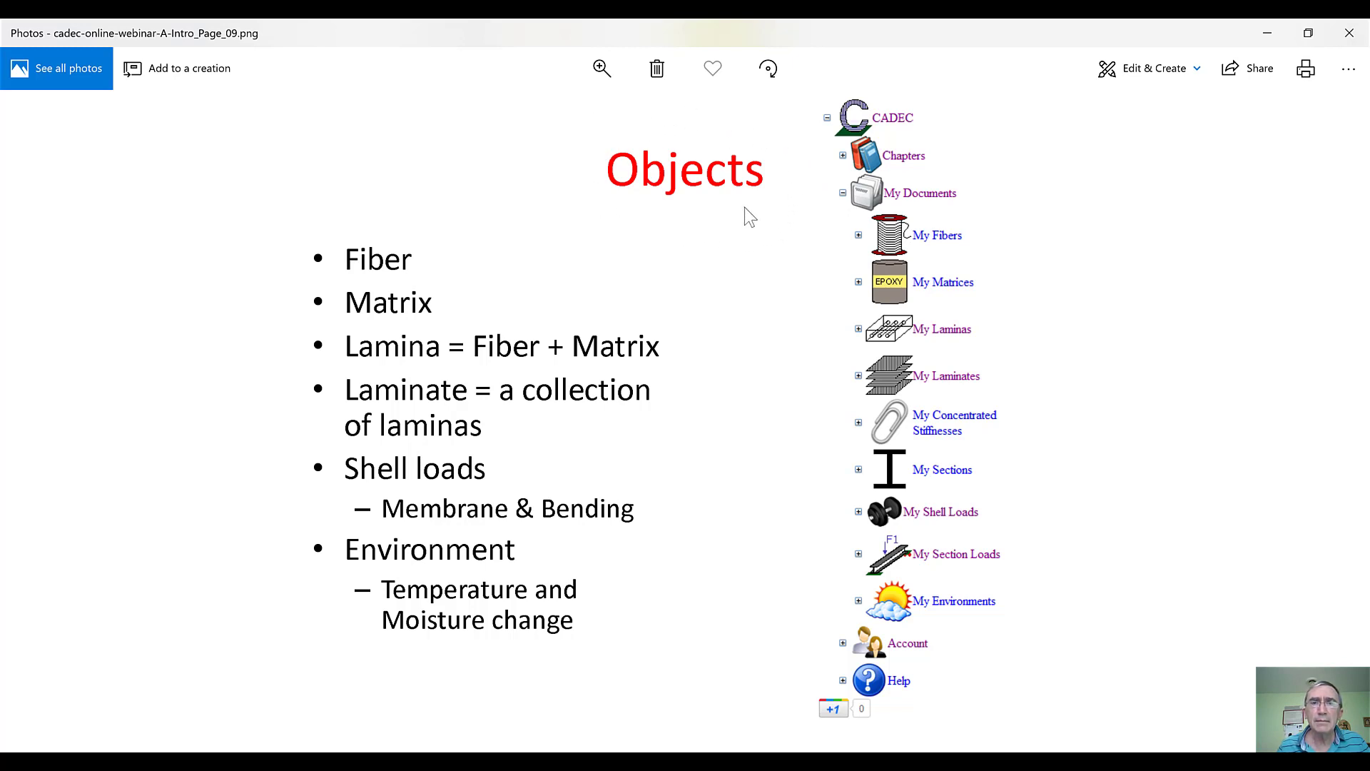
mouse_move(422, 234)
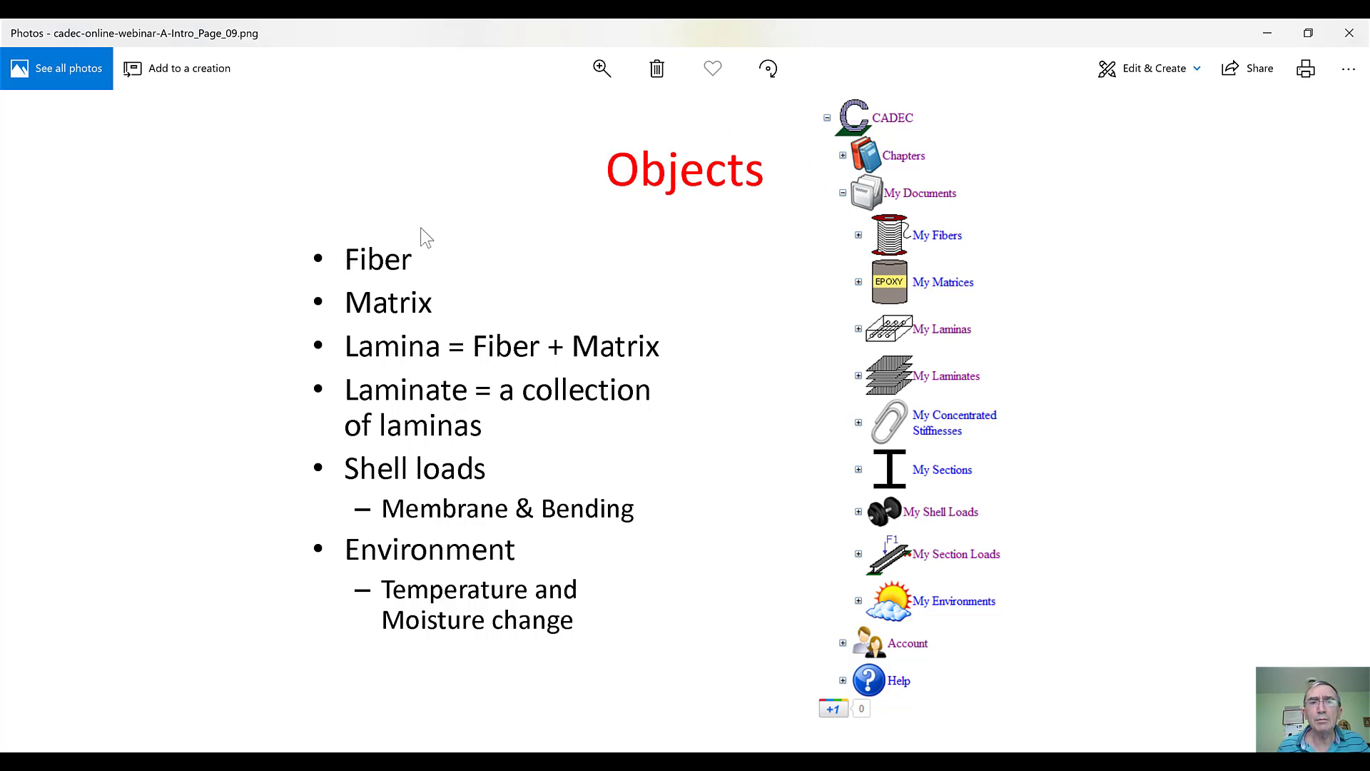
mouse_move(436, 300)
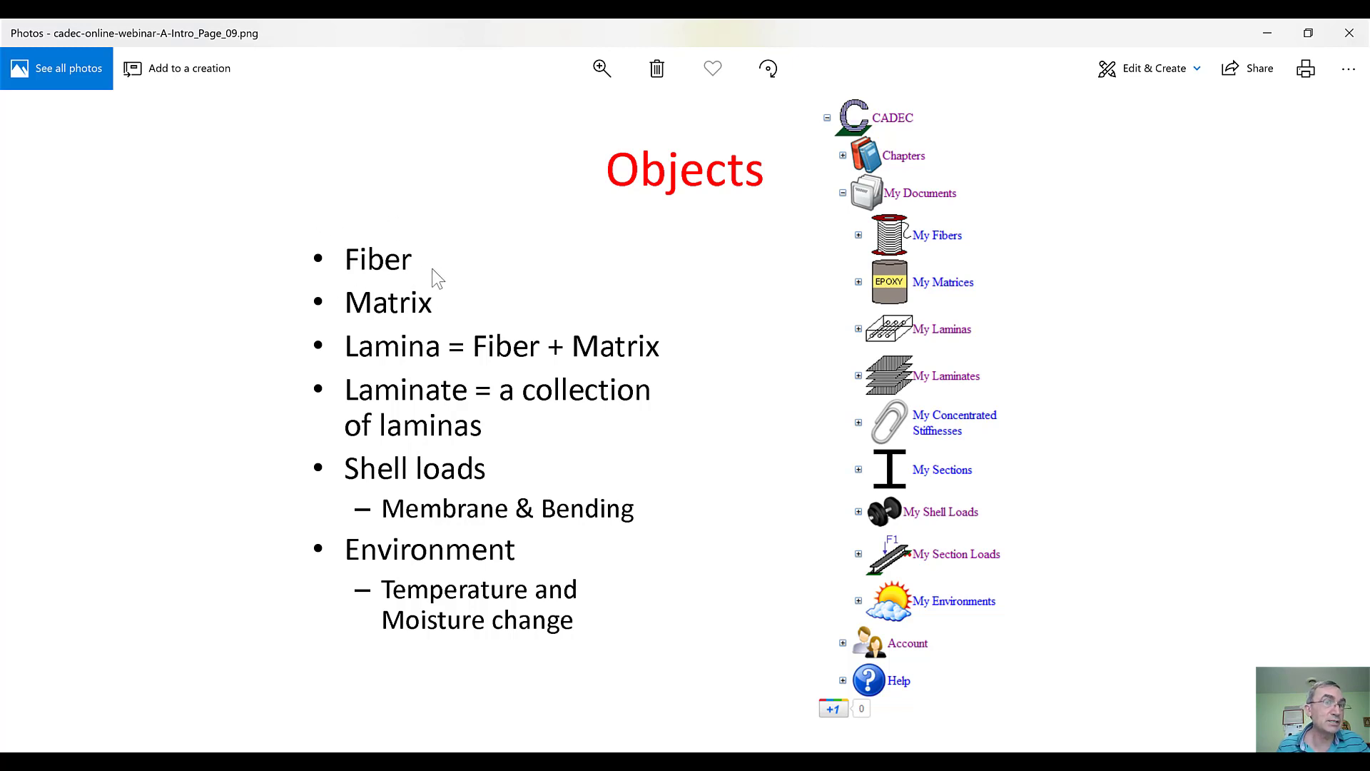
mouse_move(400, 268)
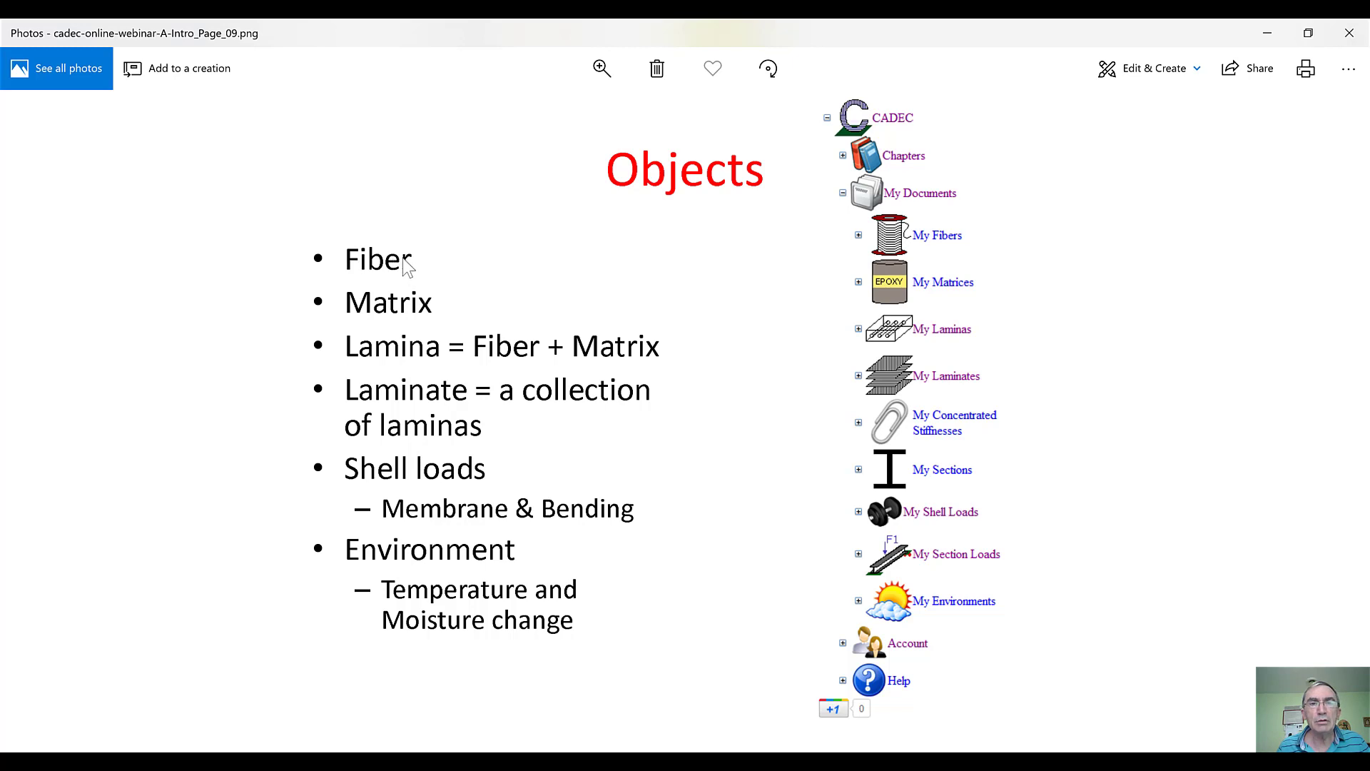
mouse_move(862, 251)
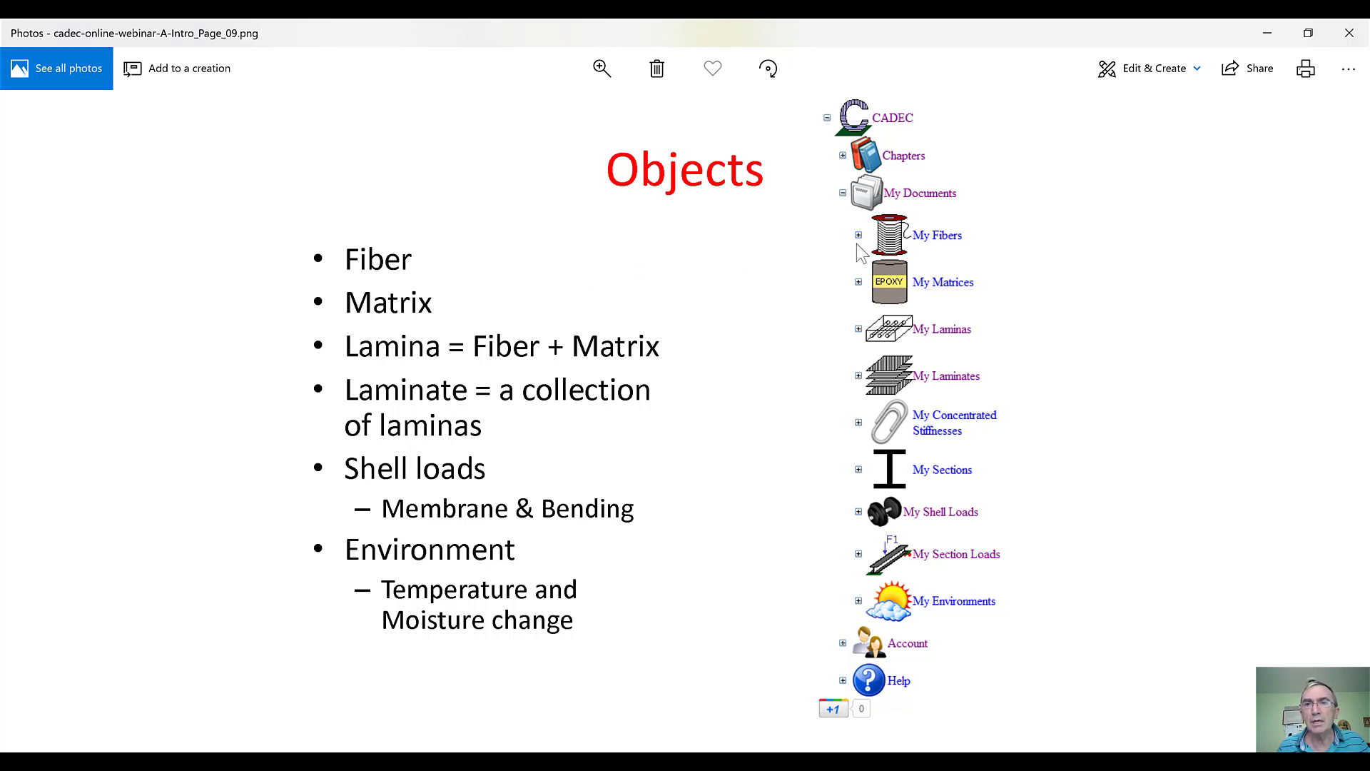
mouse_move(453, 314)
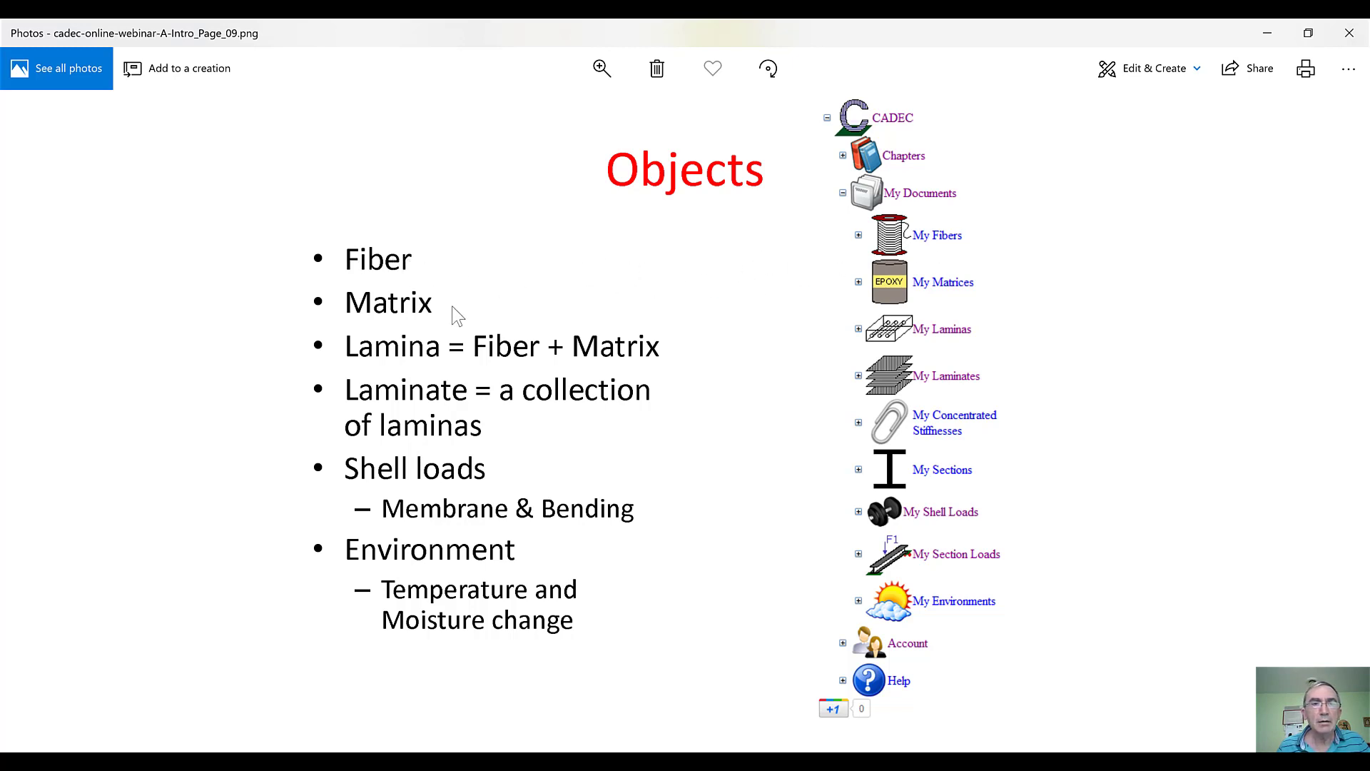
mouse_move(935, 298)
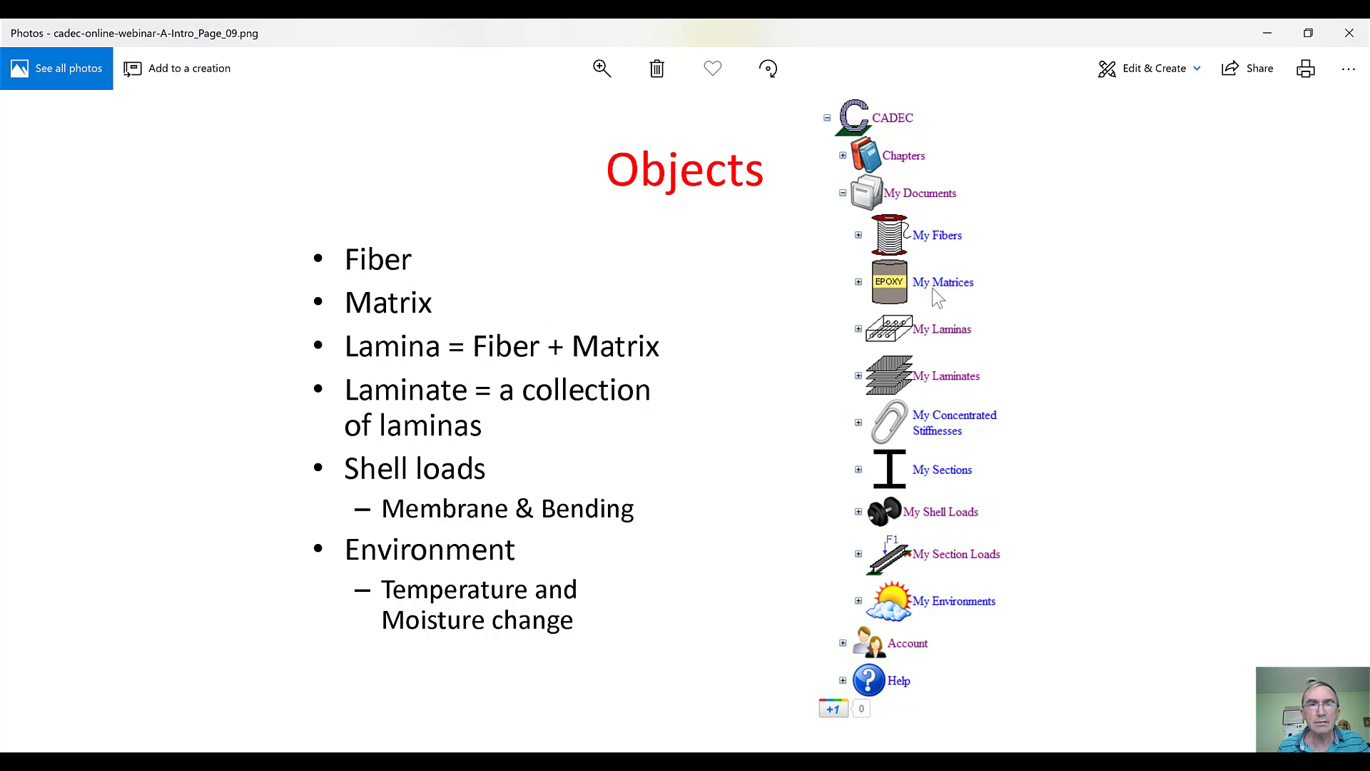
mouse_move(500, 367)
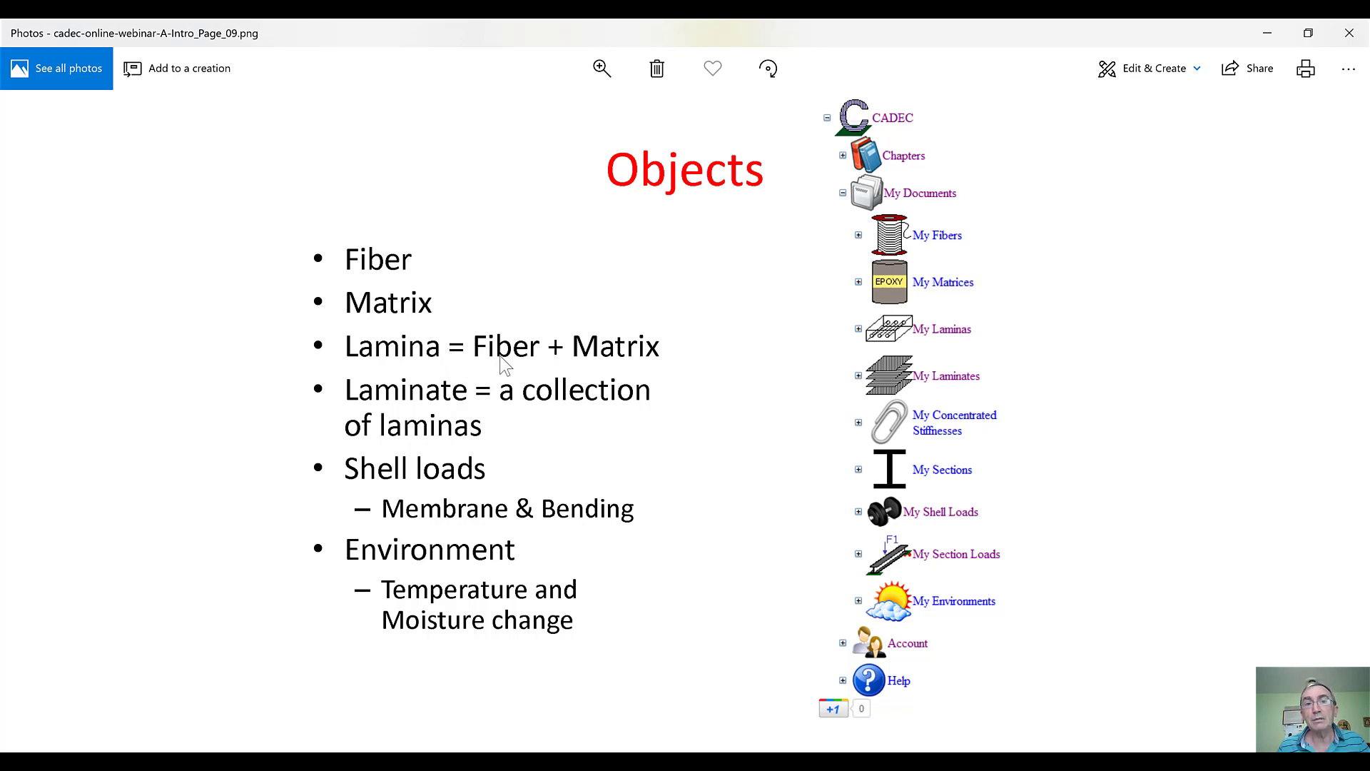
mouse_move(708, 360)
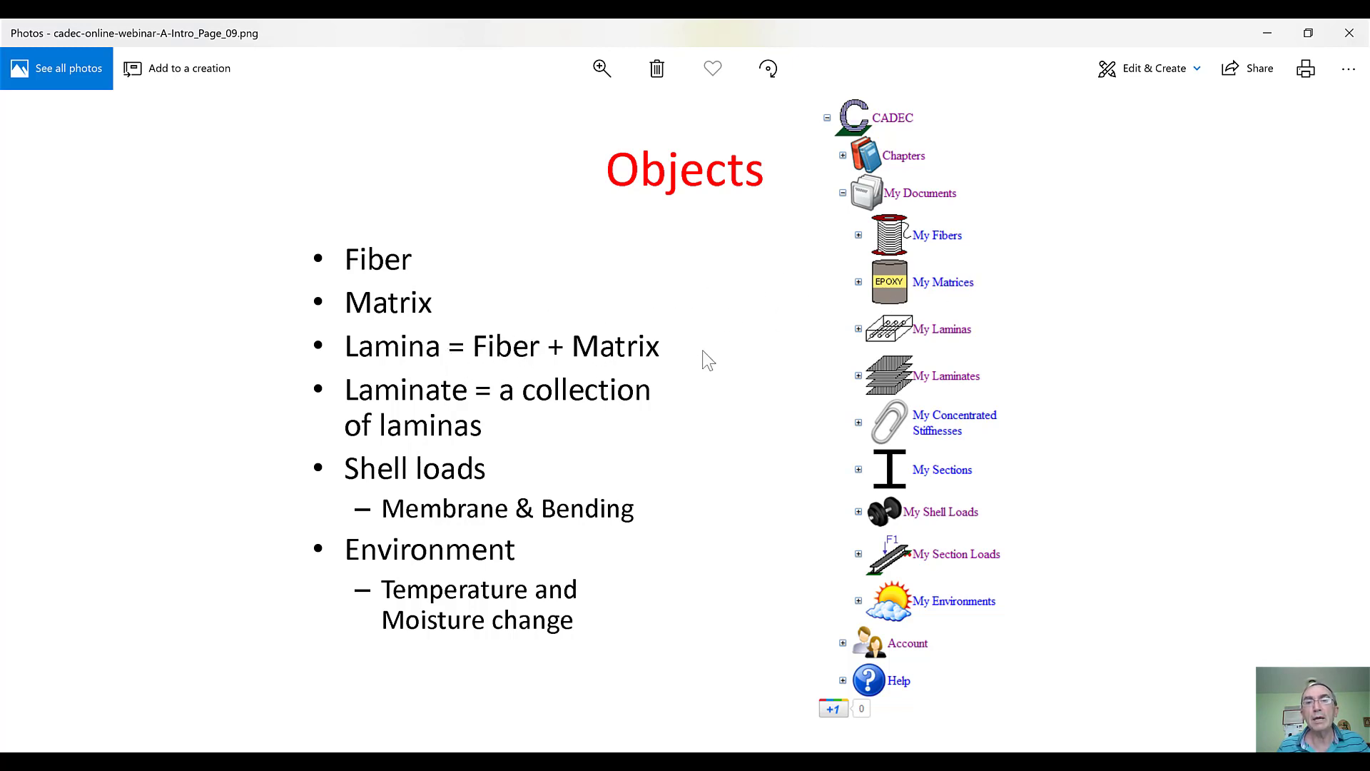
mouse_move(434, 365)
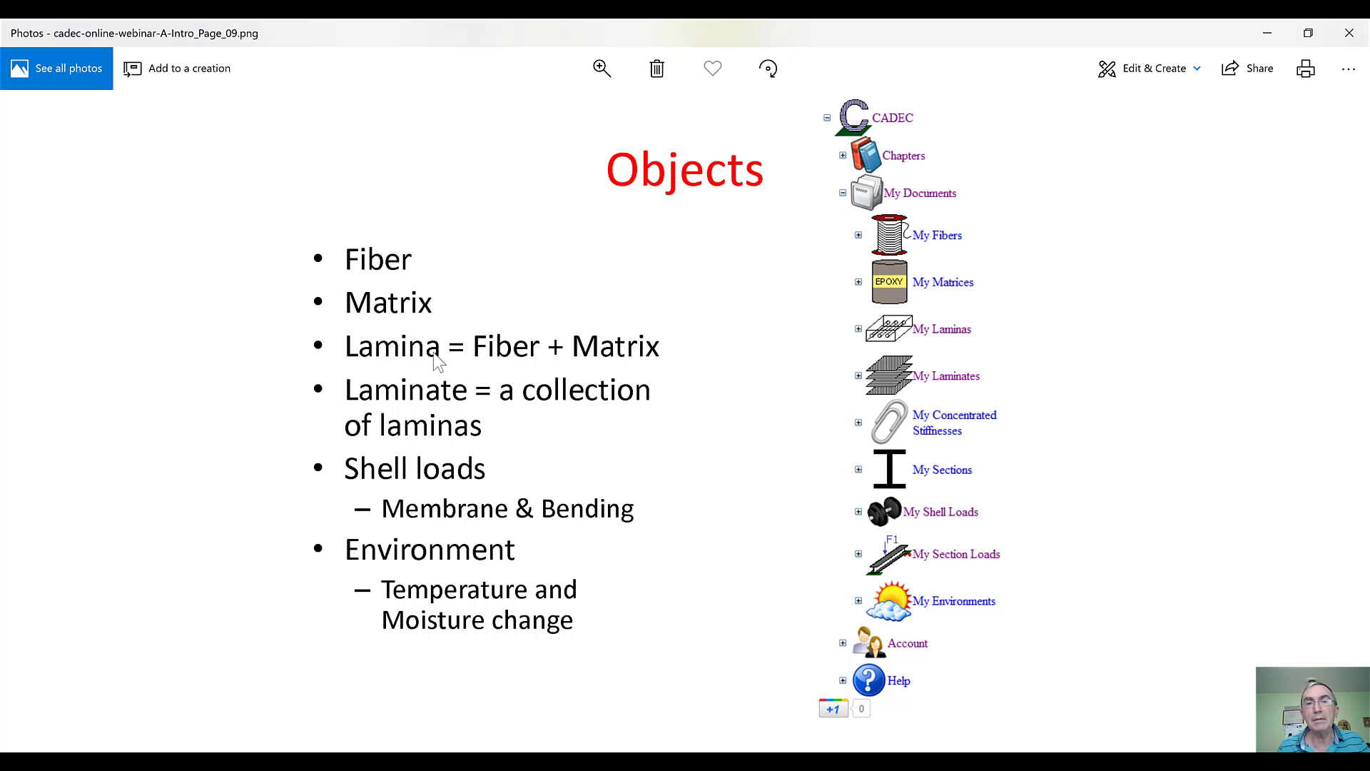
mouse_move(628, 374)
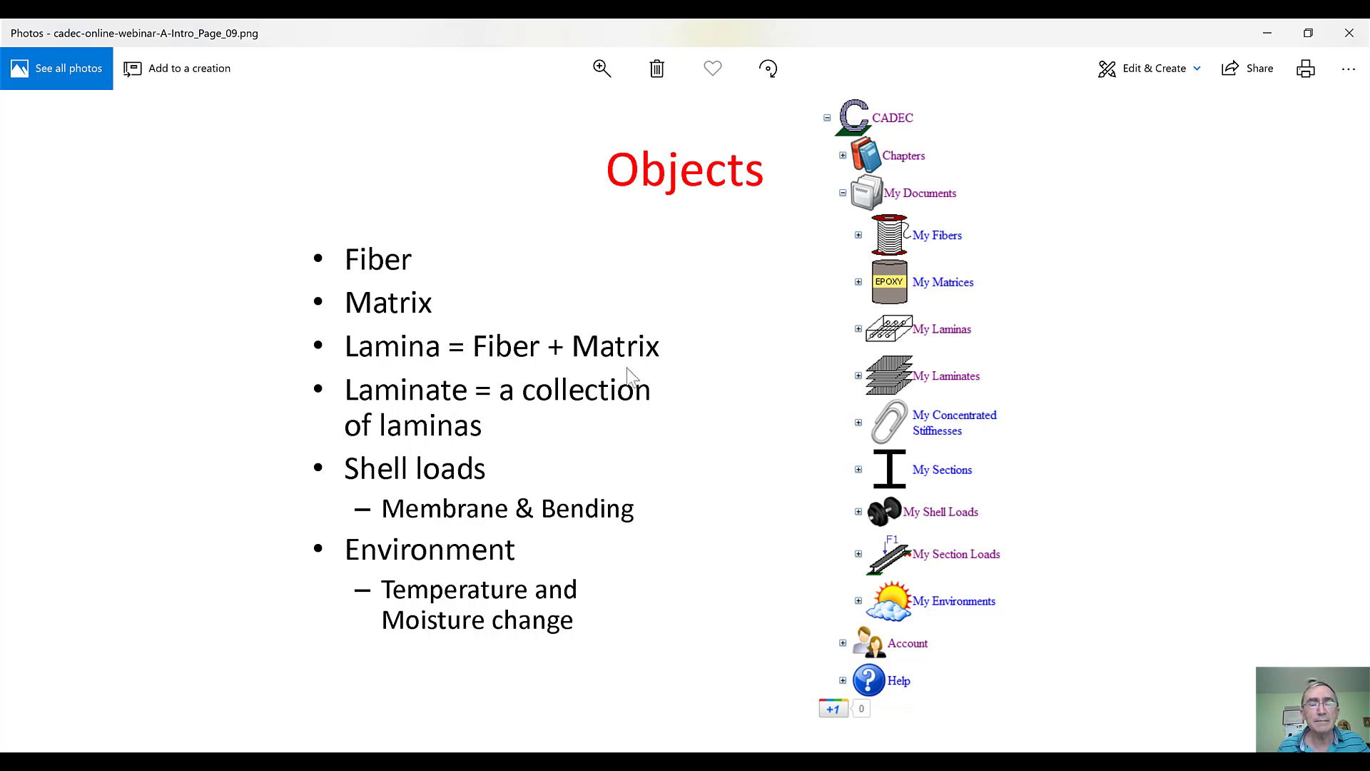
mouse_move(605, 424)
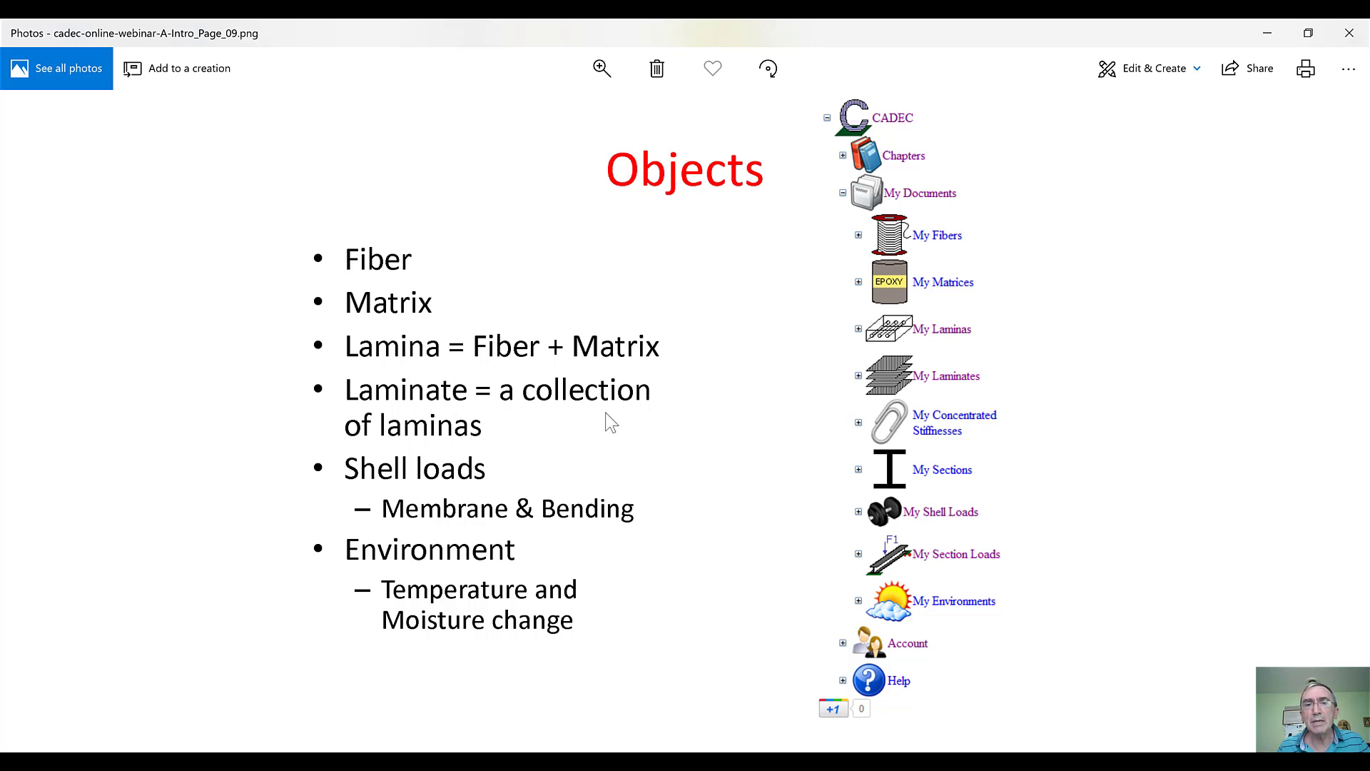
mouse_move(943, 379)
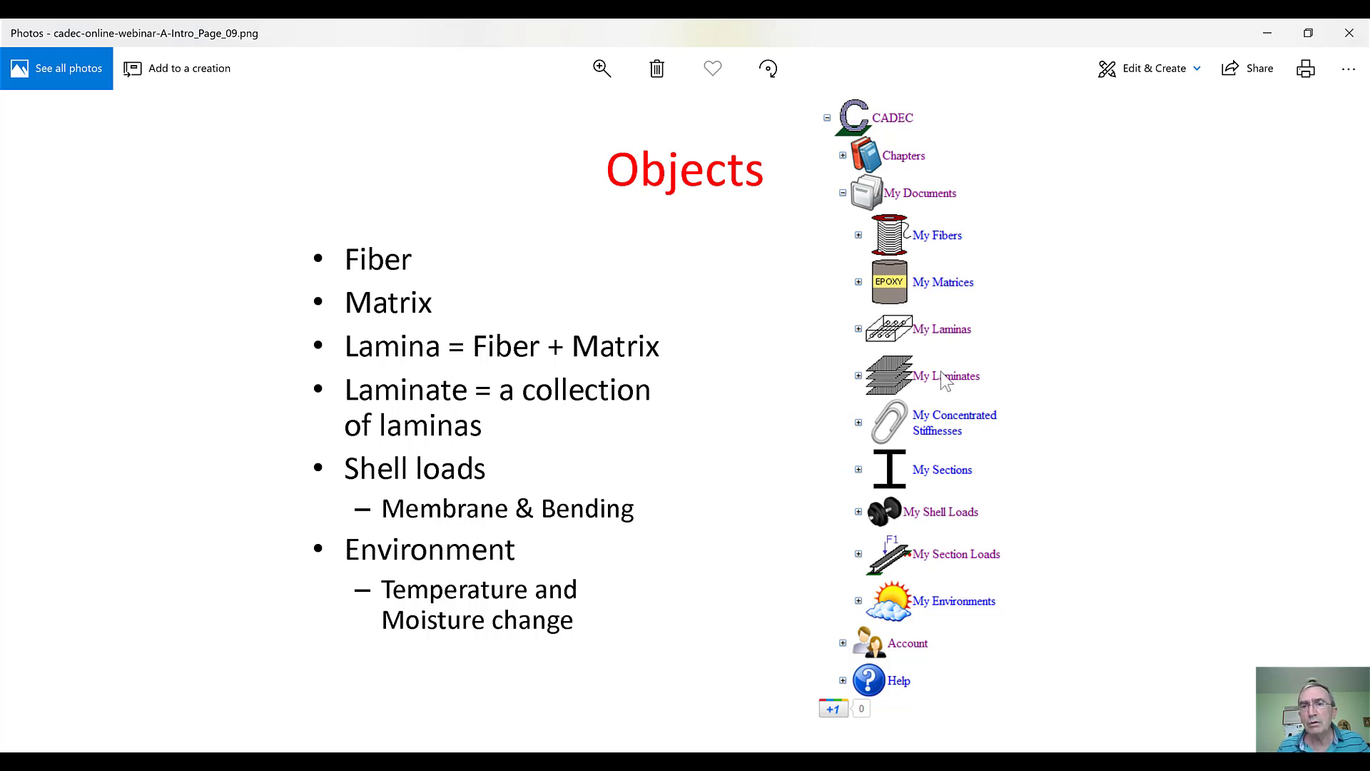
mouse_move(491, 457)
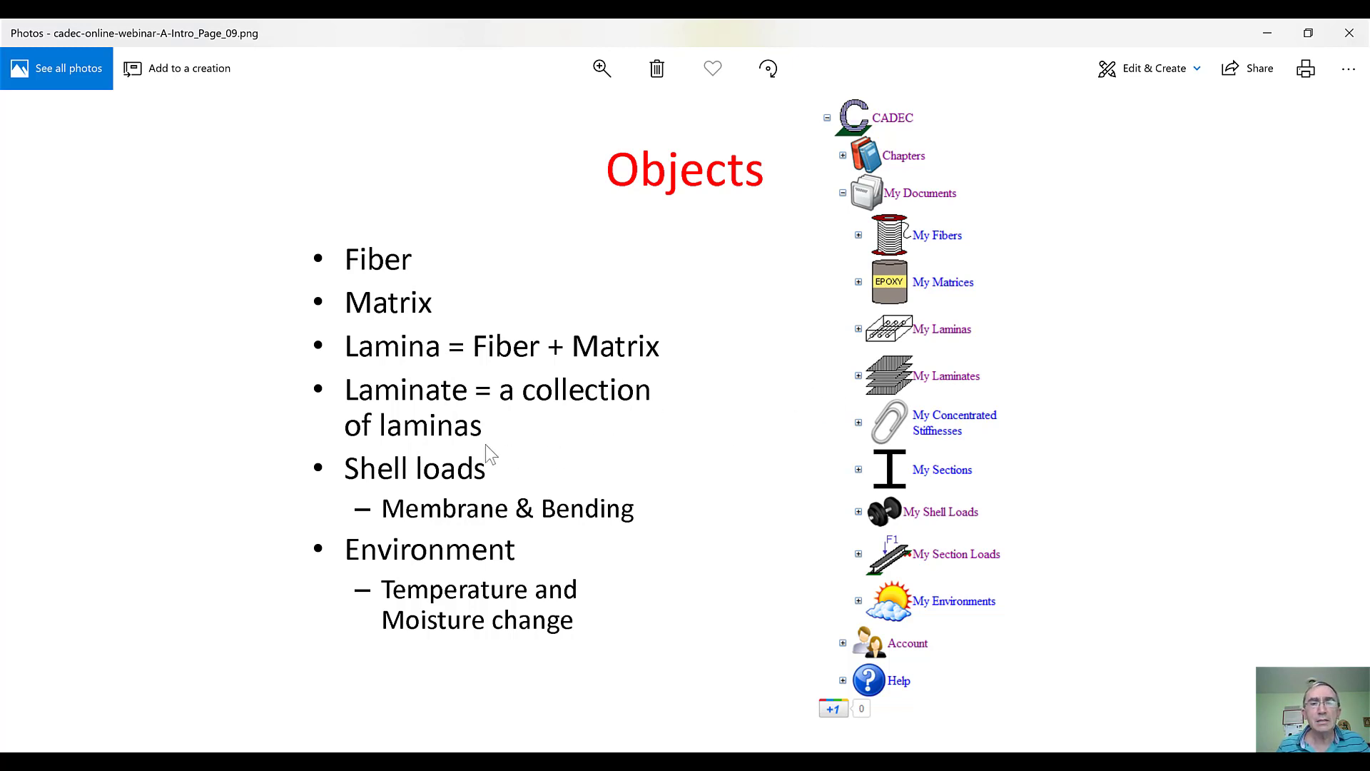
mouse_move(525, 482)
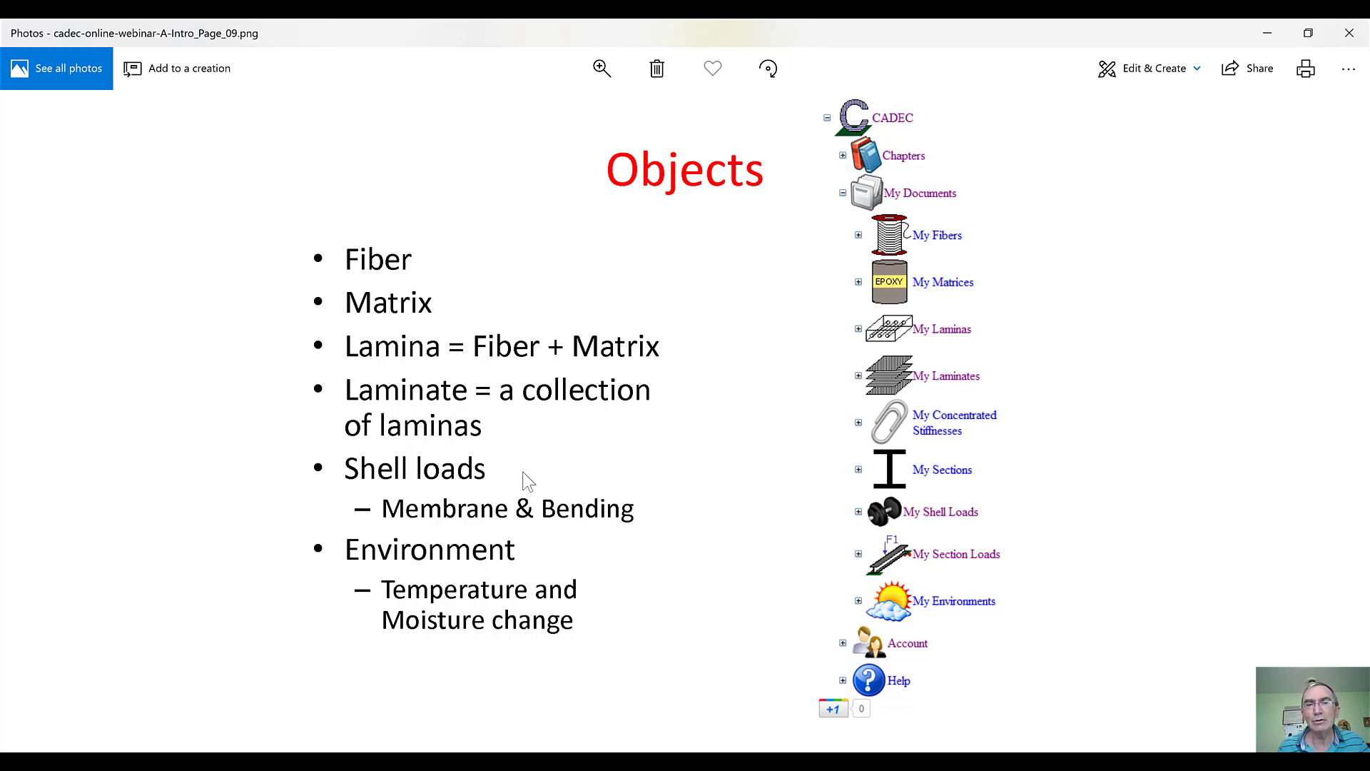
mouse_move(494, 469)
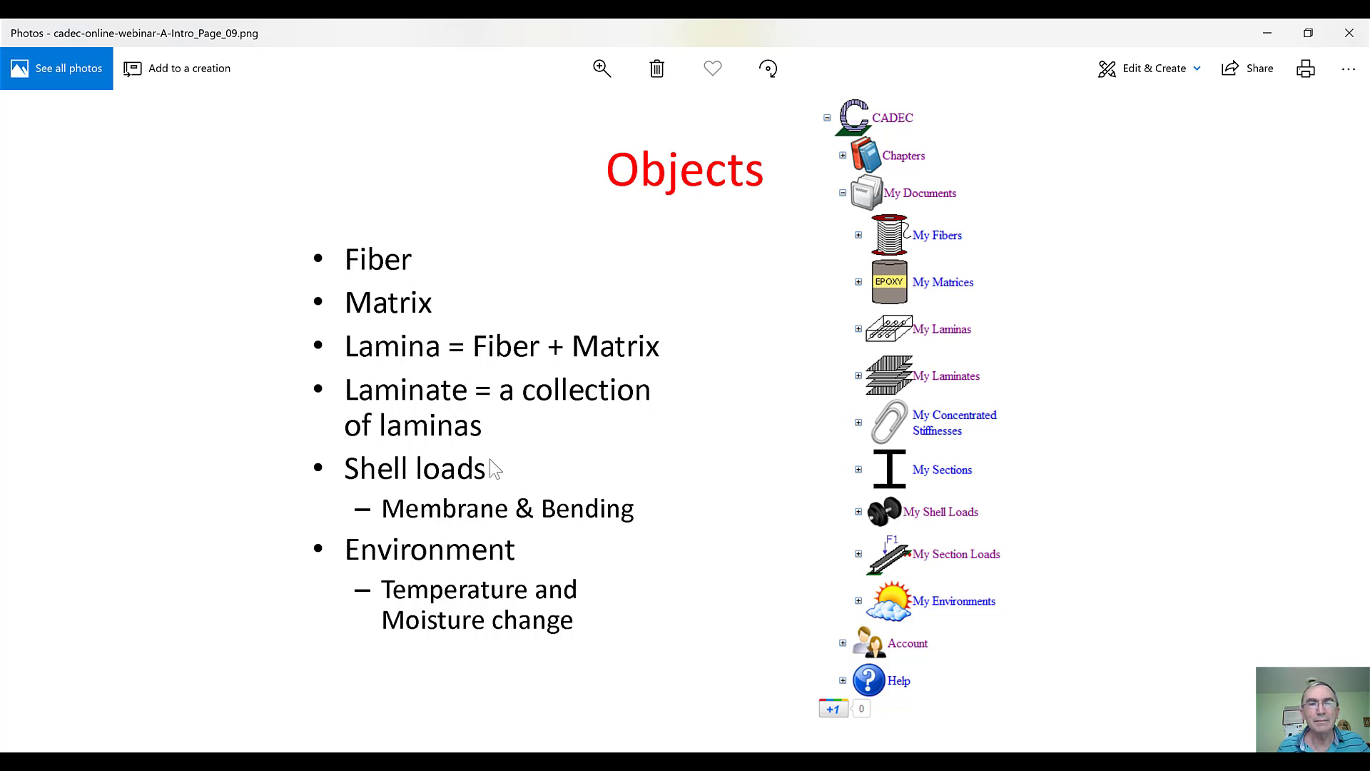
mouse_move(471, 488)
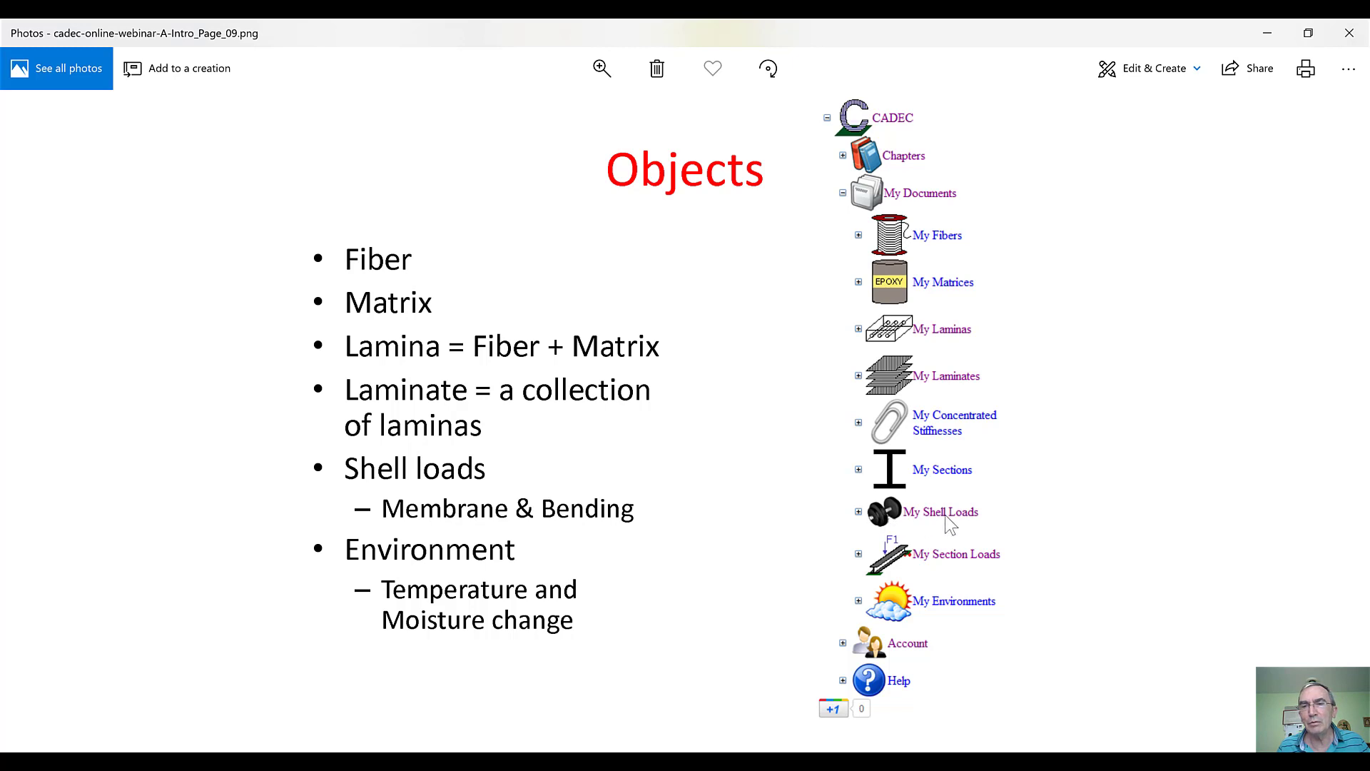
mouse_move(942, 570)
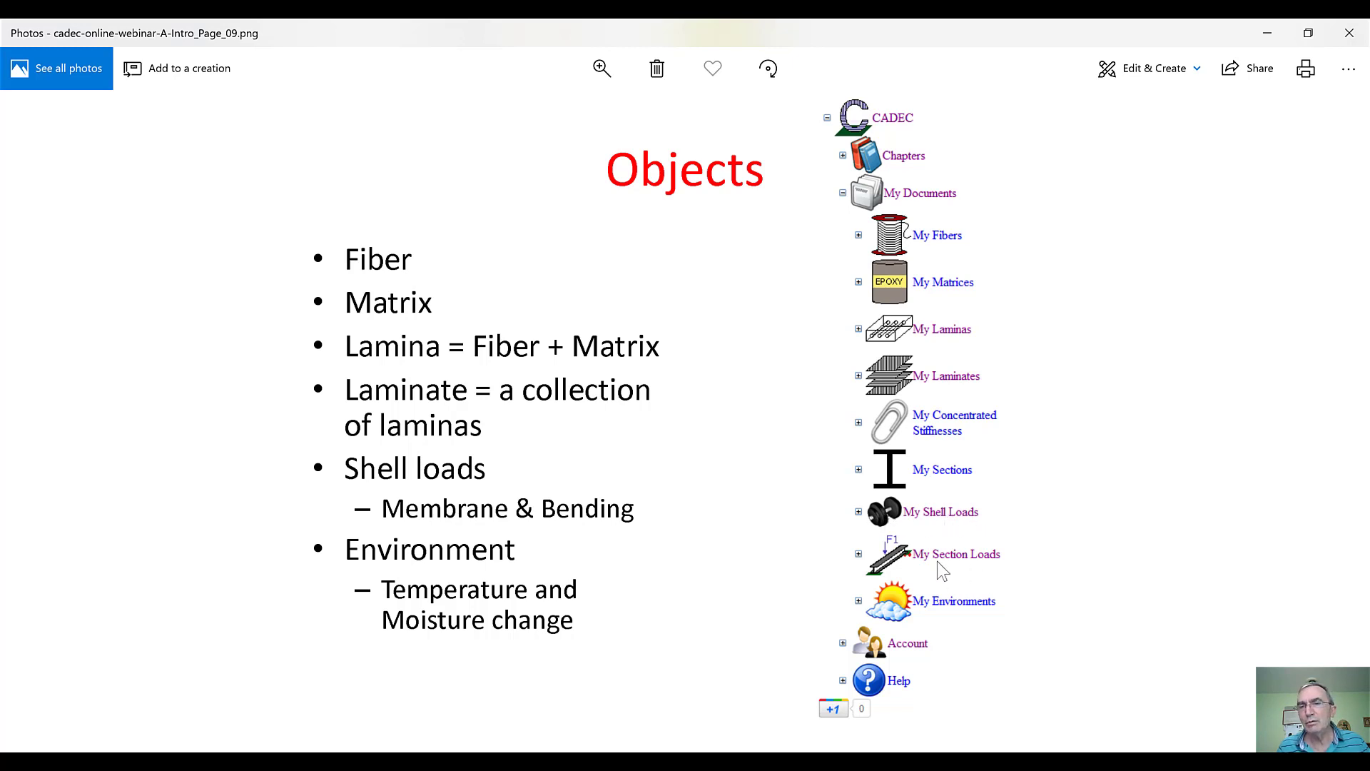
mouse_move(1019, 536)
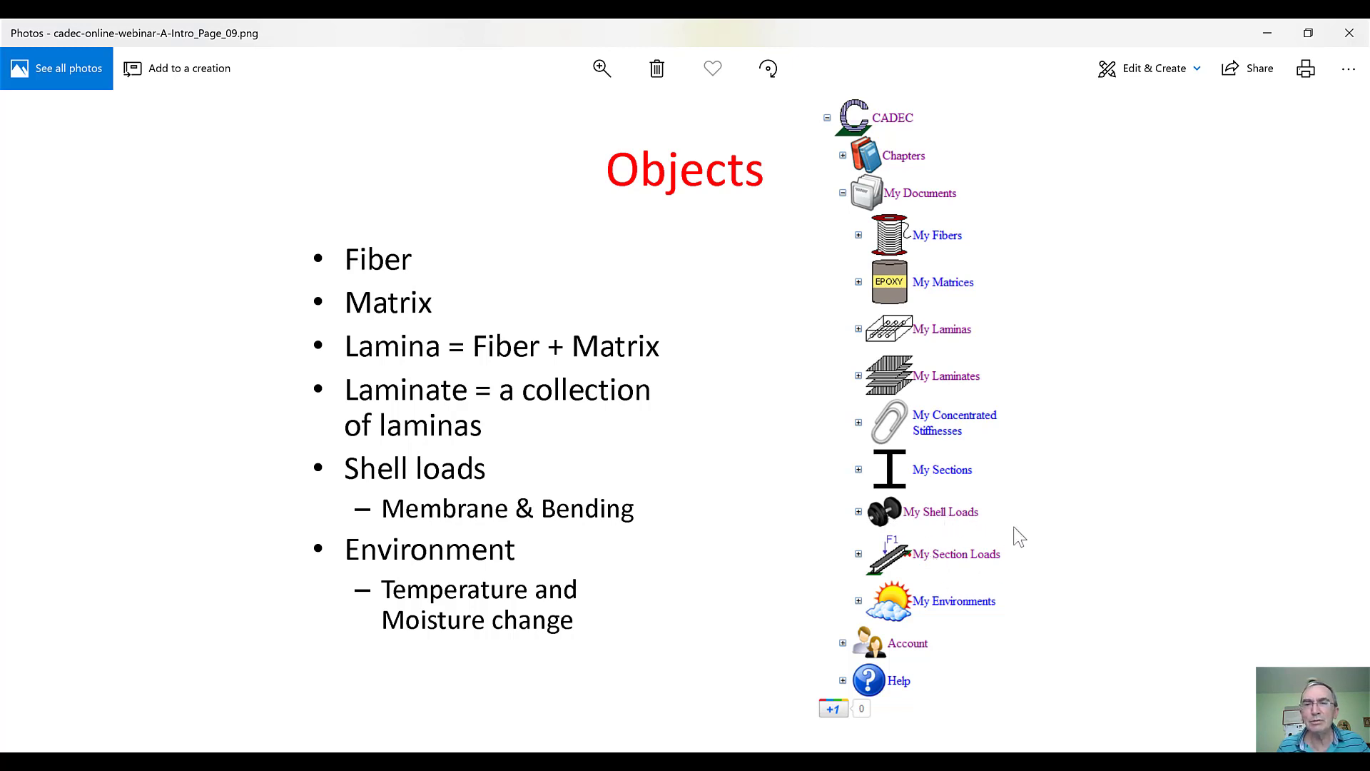
mouse_move(1138, 418)
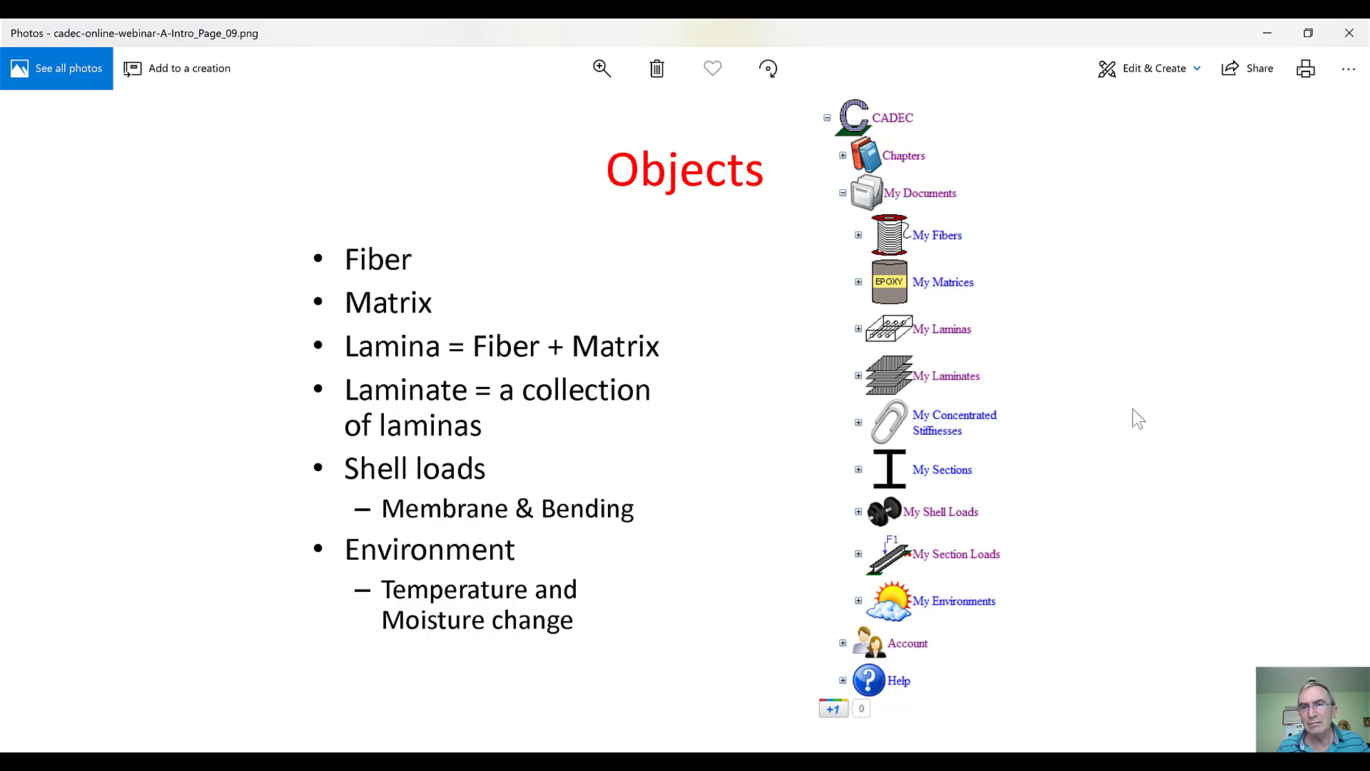
mouse_move(537, 539)
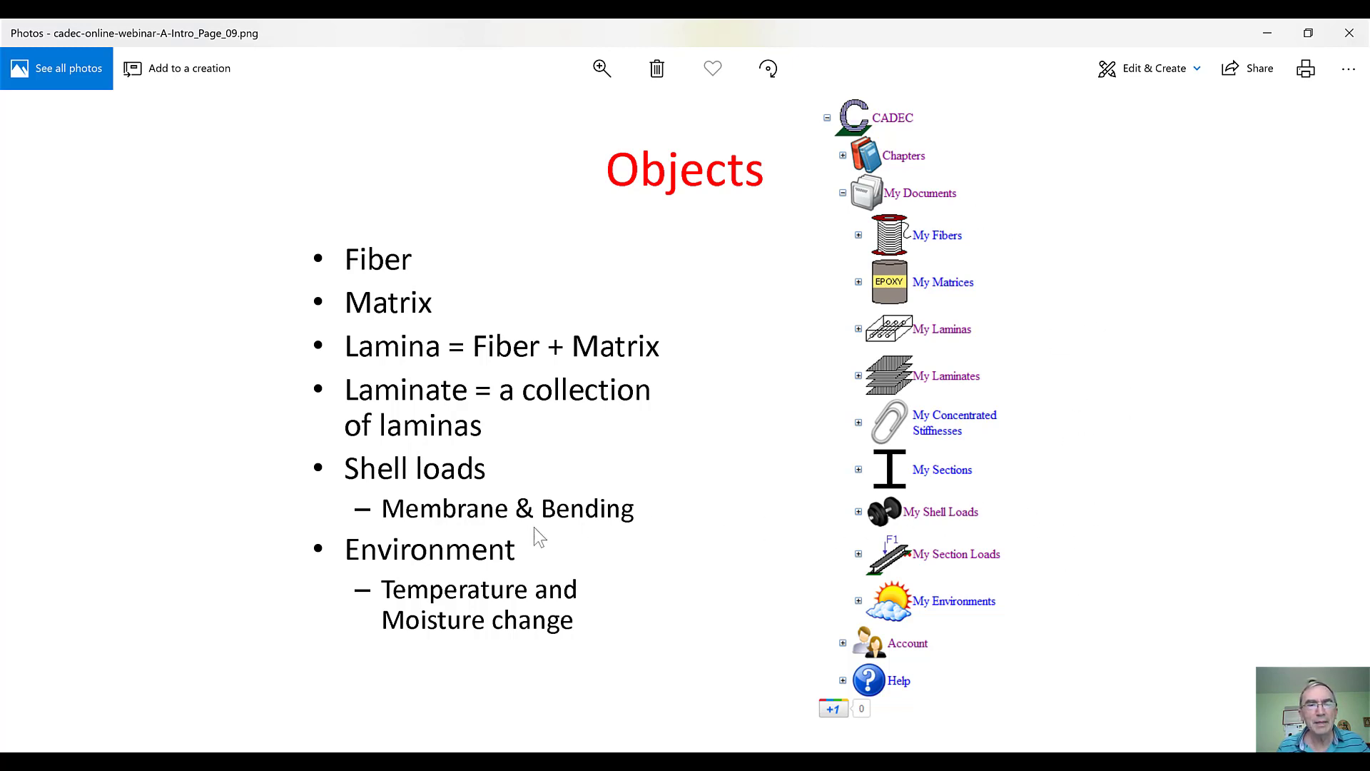
mouse_move(488, 566)
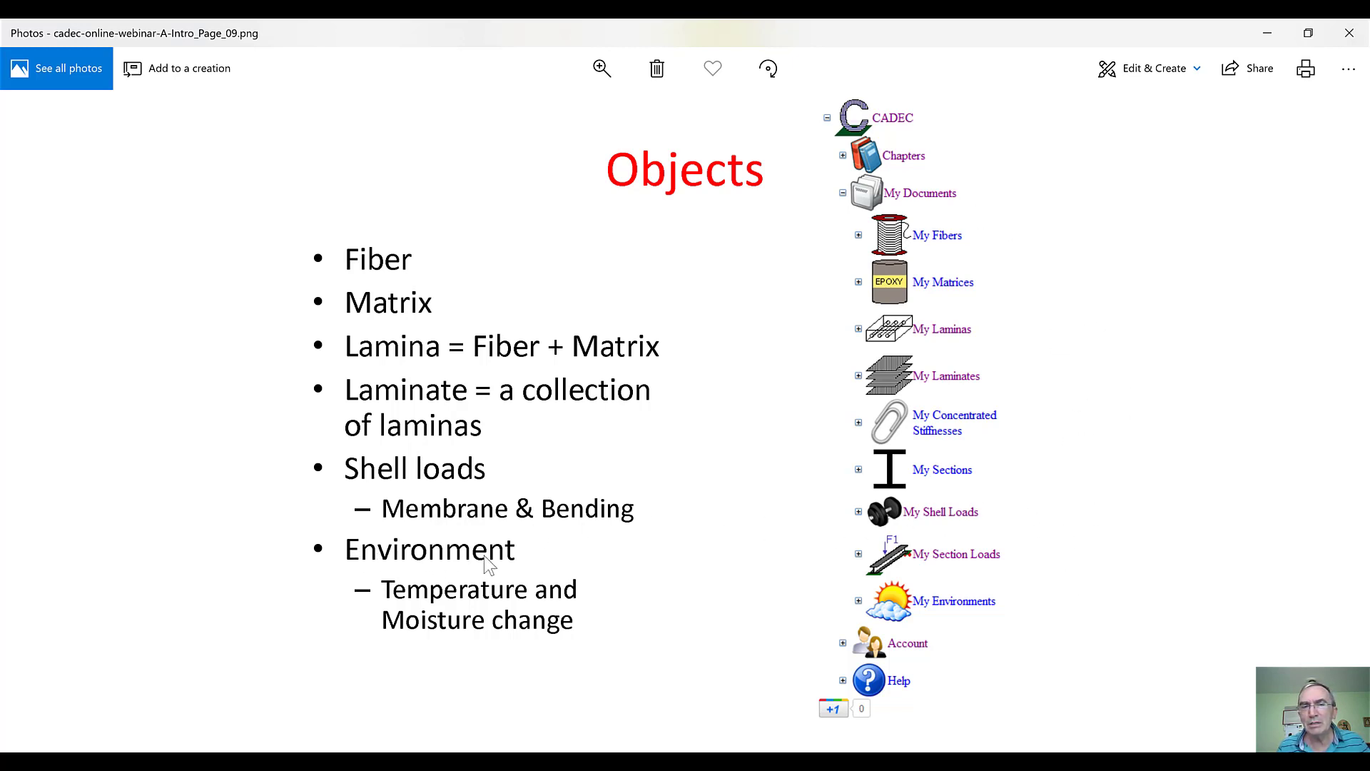
mouse_move(419, 623)
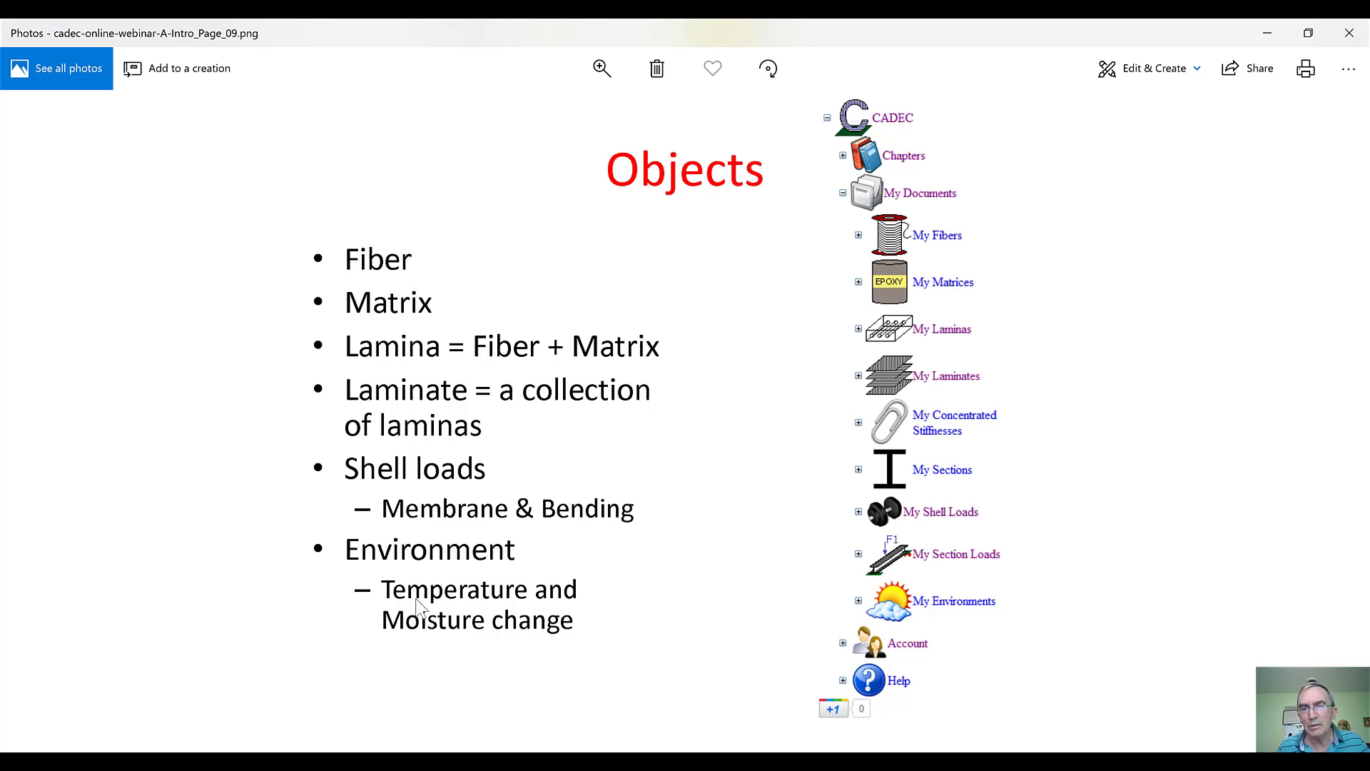
mouse_move(468, 631)
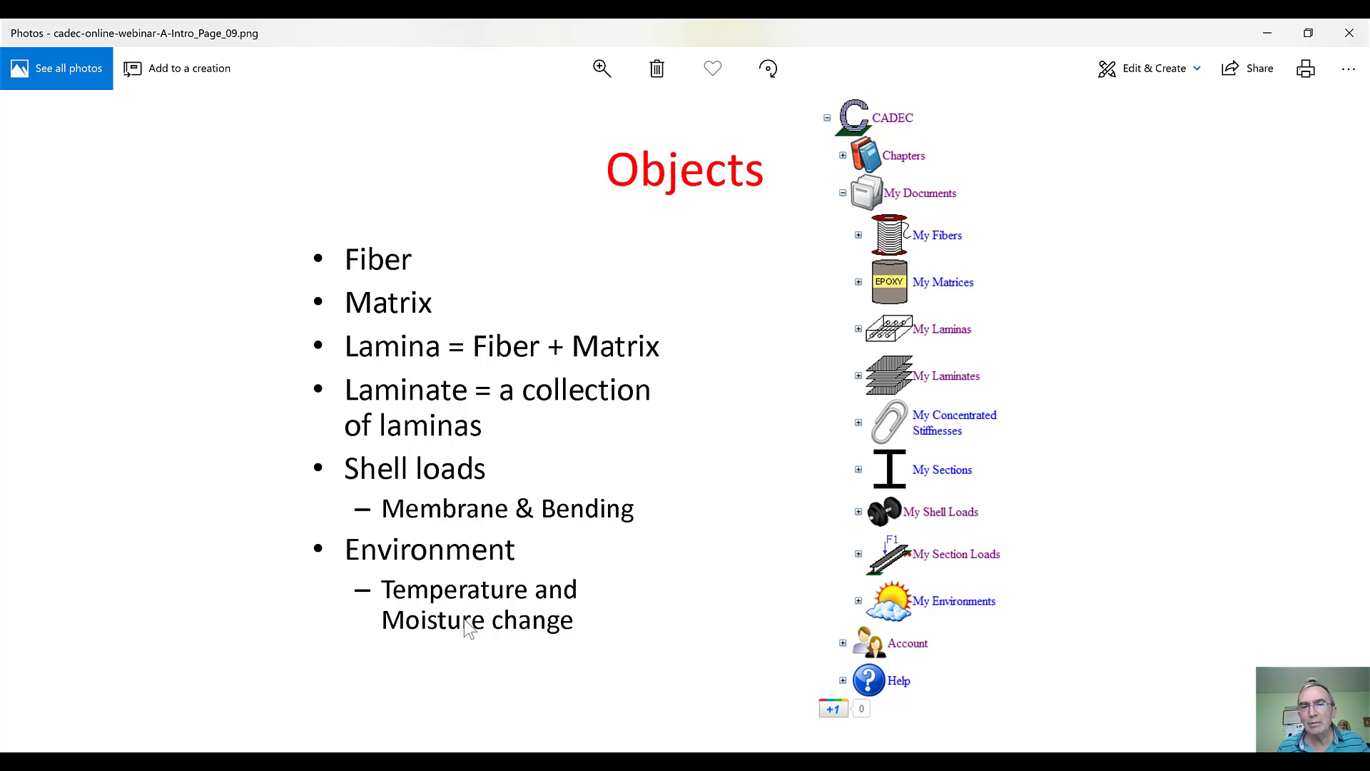
mouse_move(598, 601)
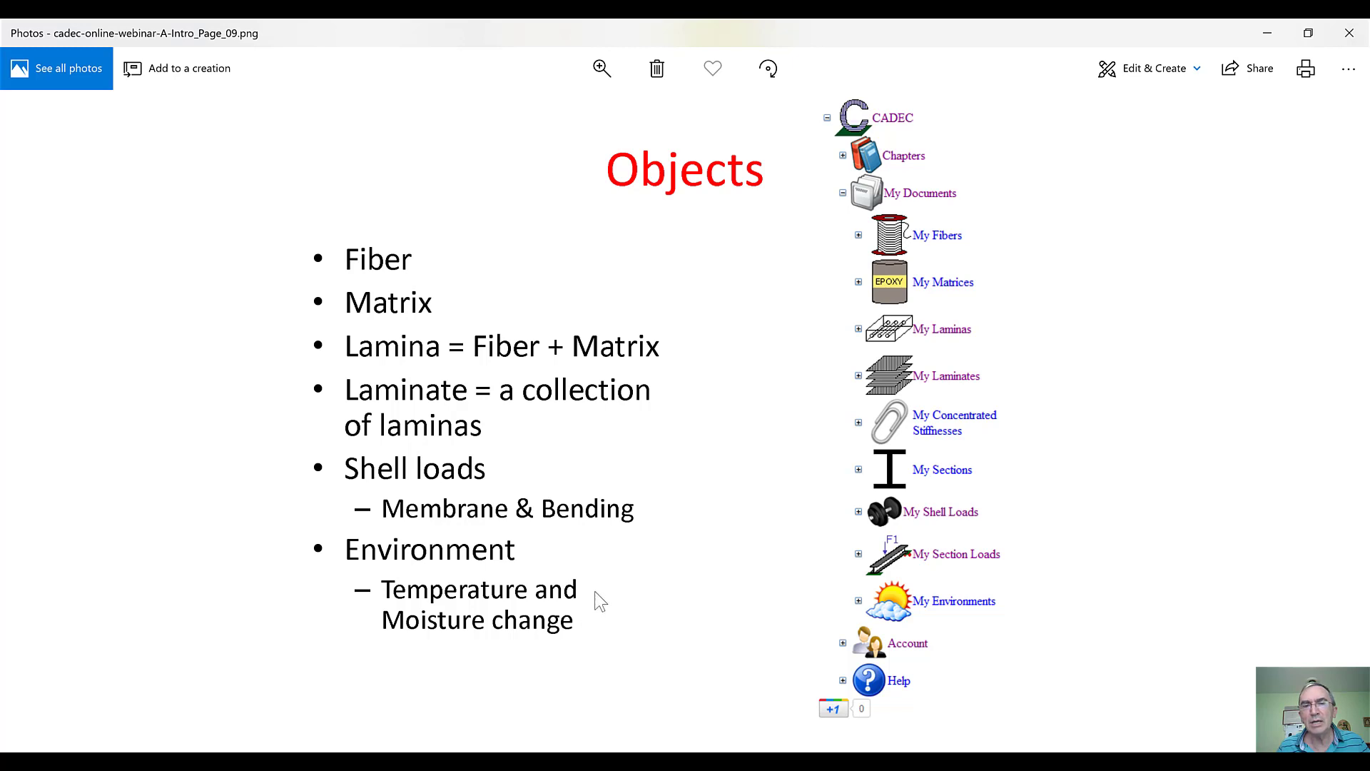
mouse_move(997, 614)
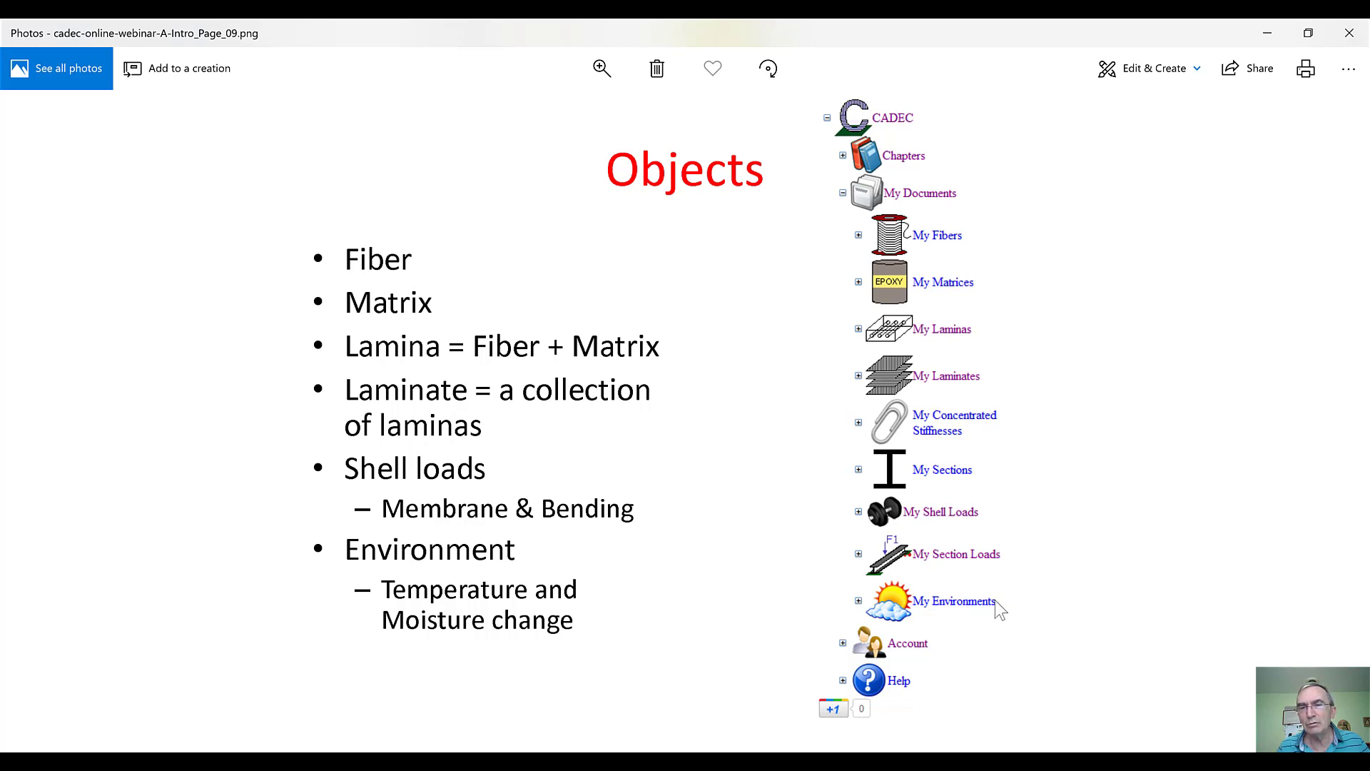
mouse_move(754, 373)
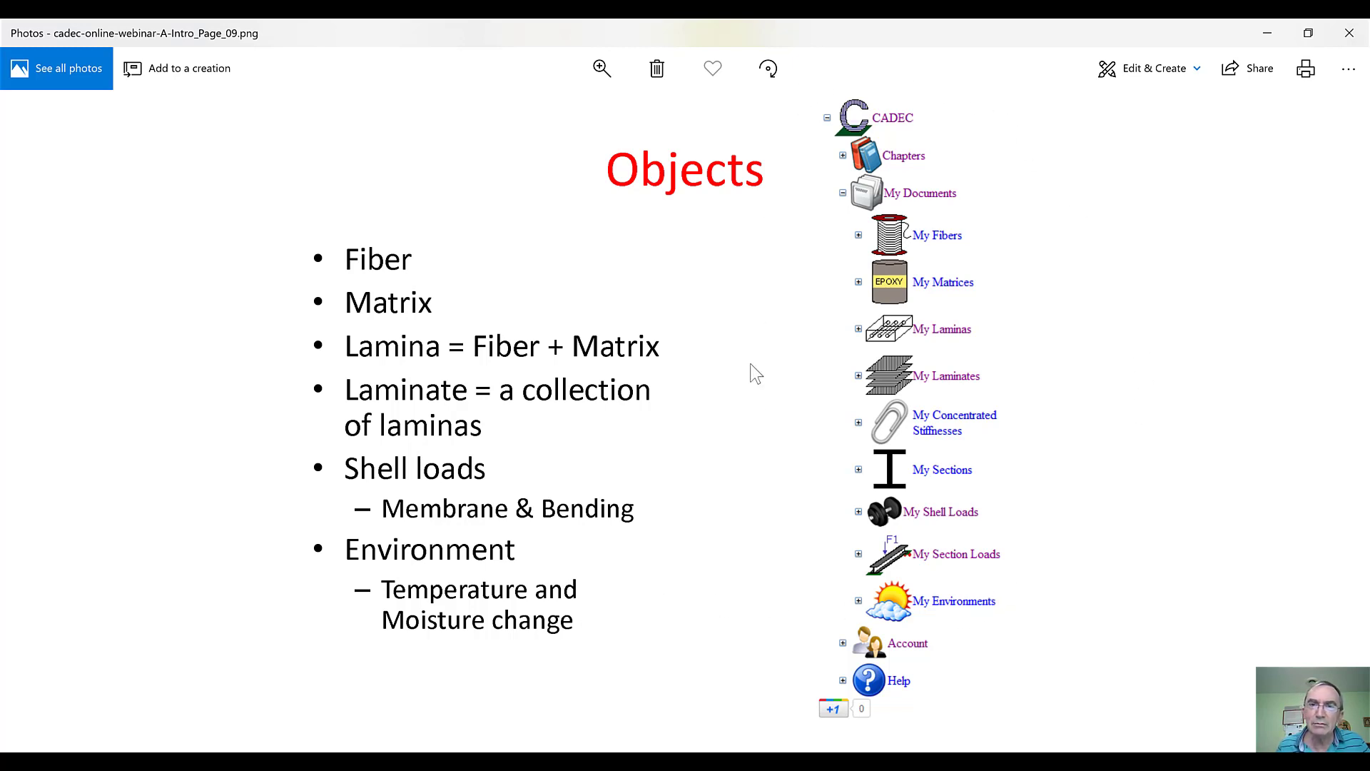
mouse_move(822, 107)
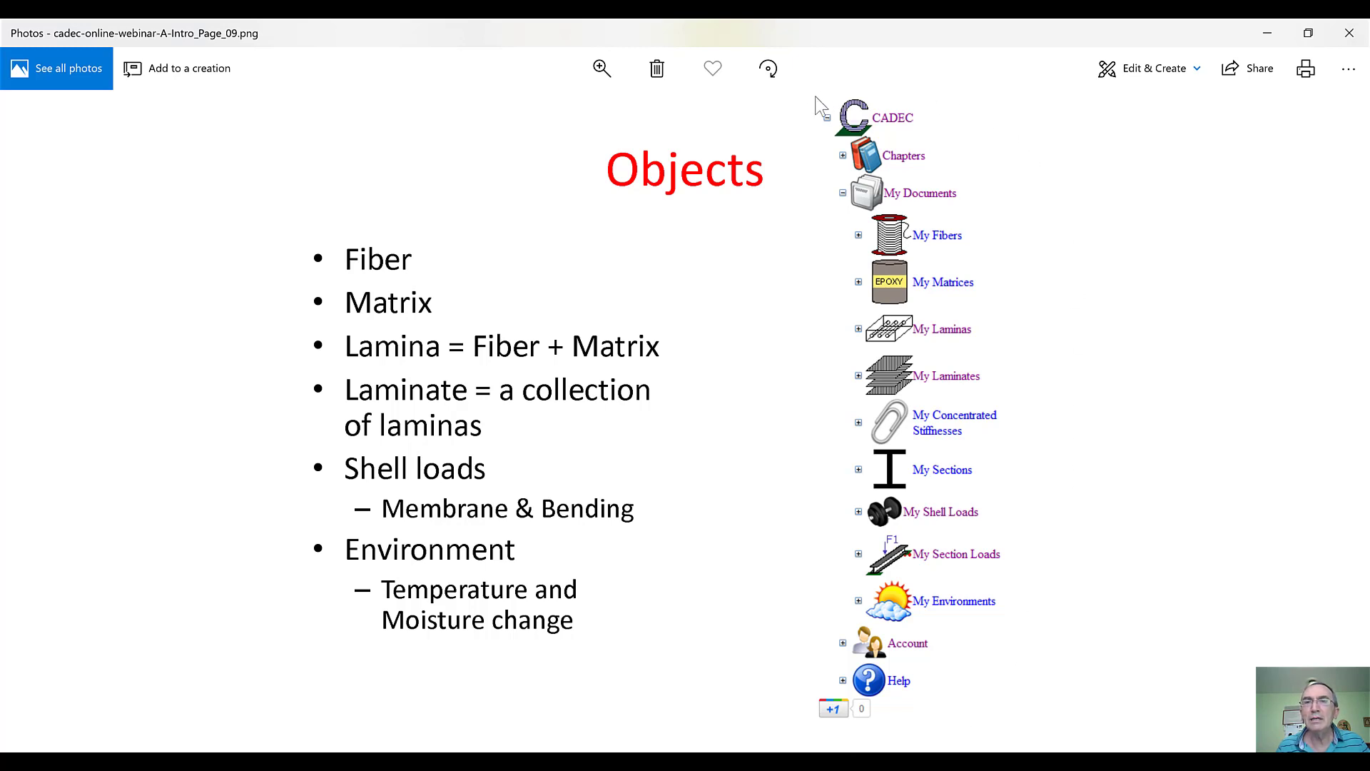
mouse_move(1118, 288)
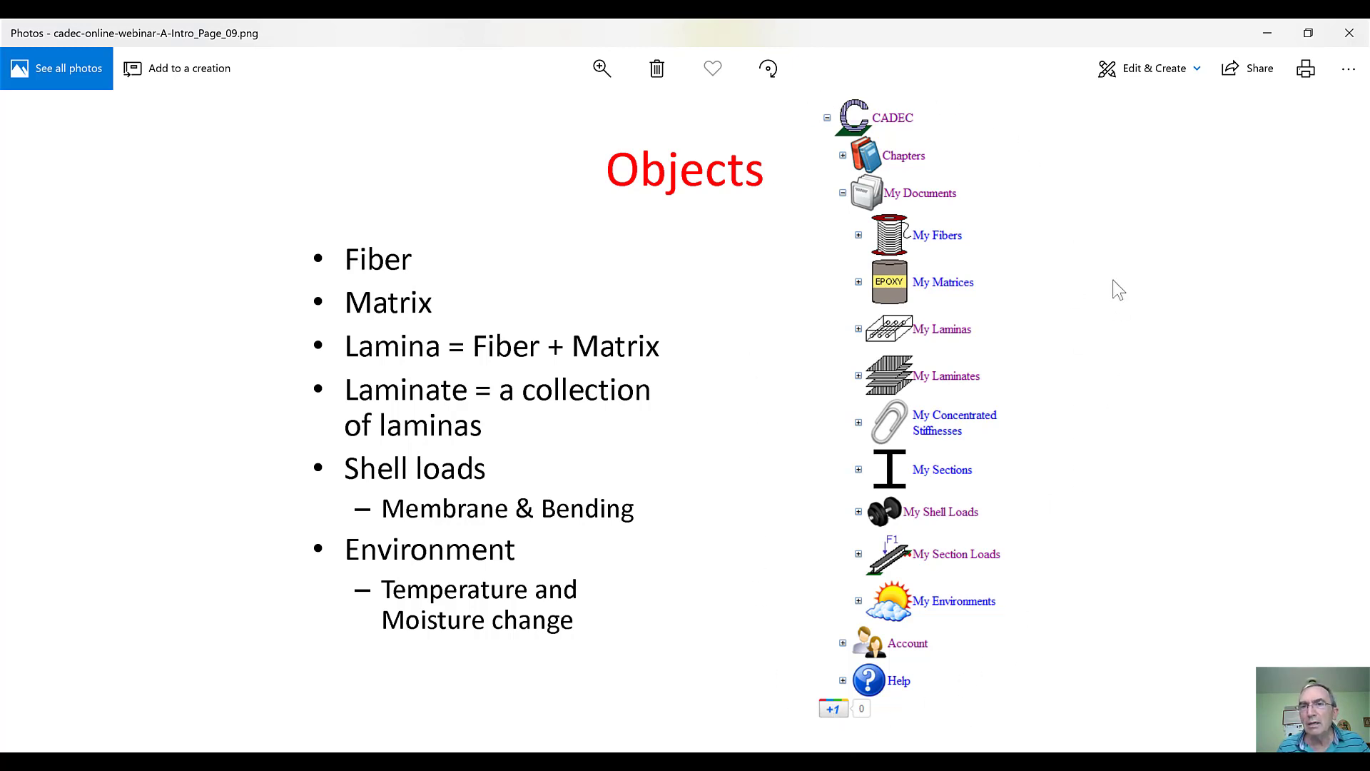
mouse_move(776, 411)
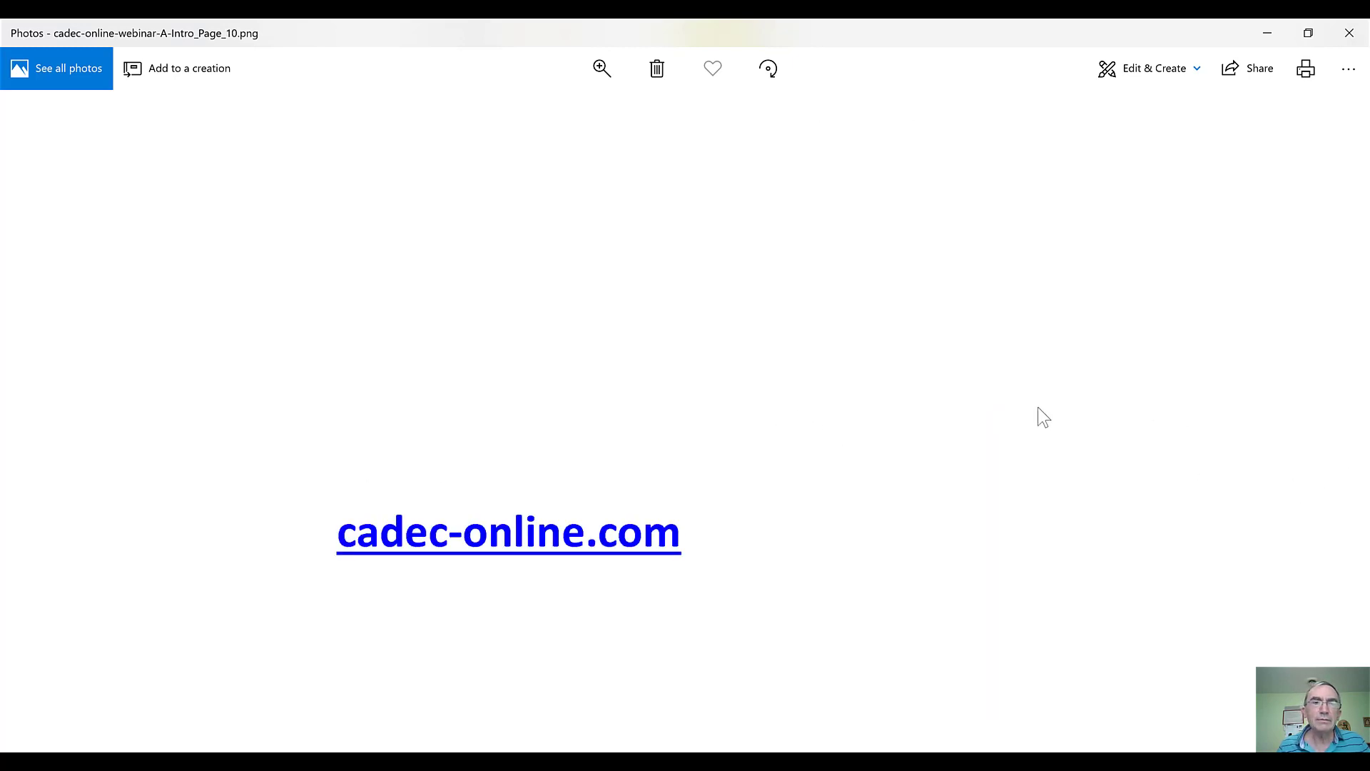
mouse_move(866, 449)
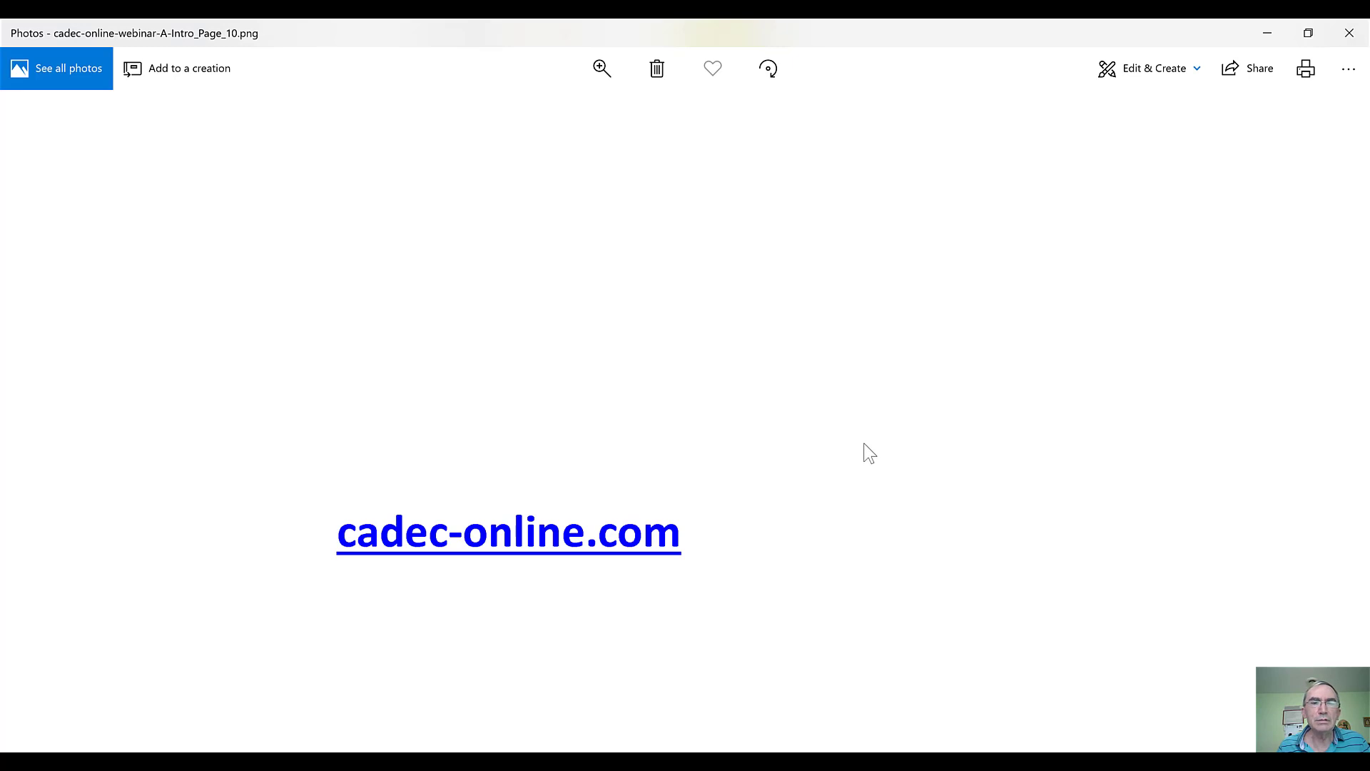
mouse_move(489, 563)
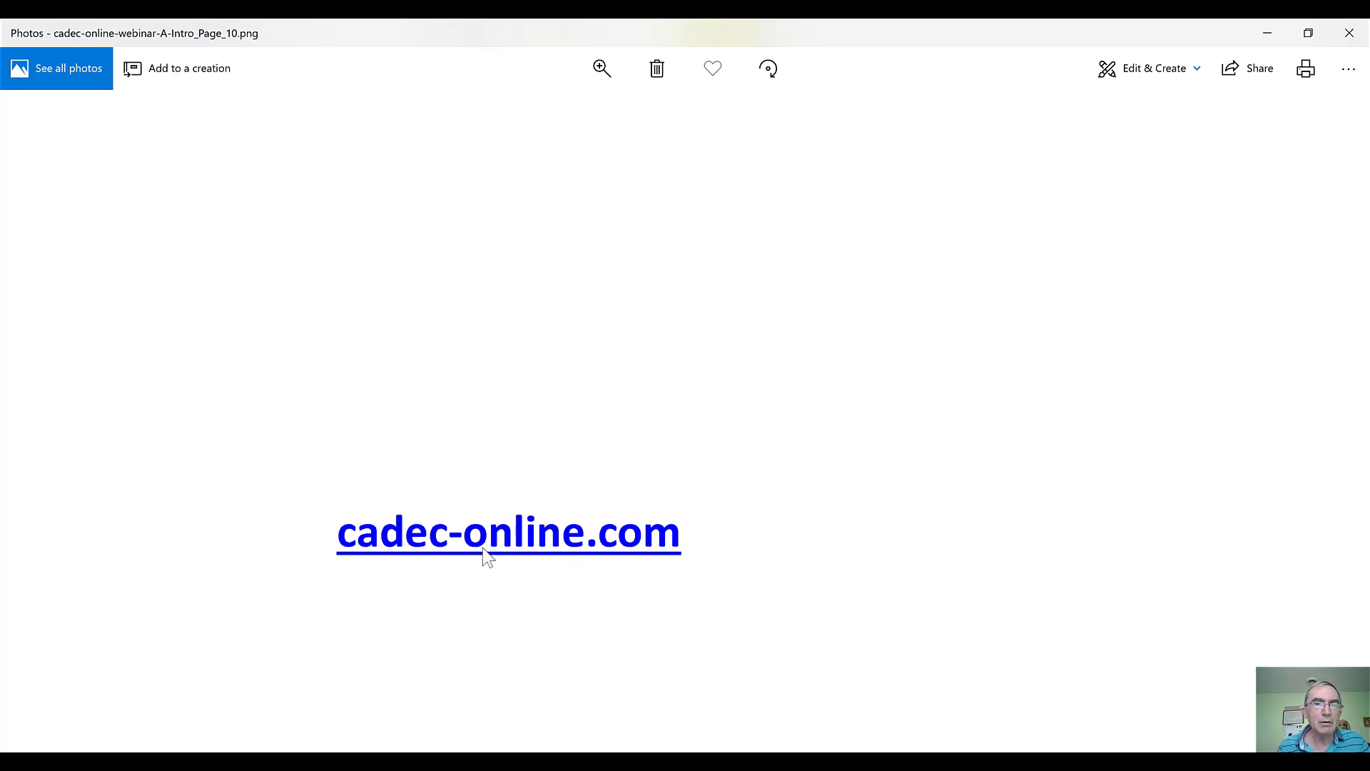
mouse_move(538, 450)
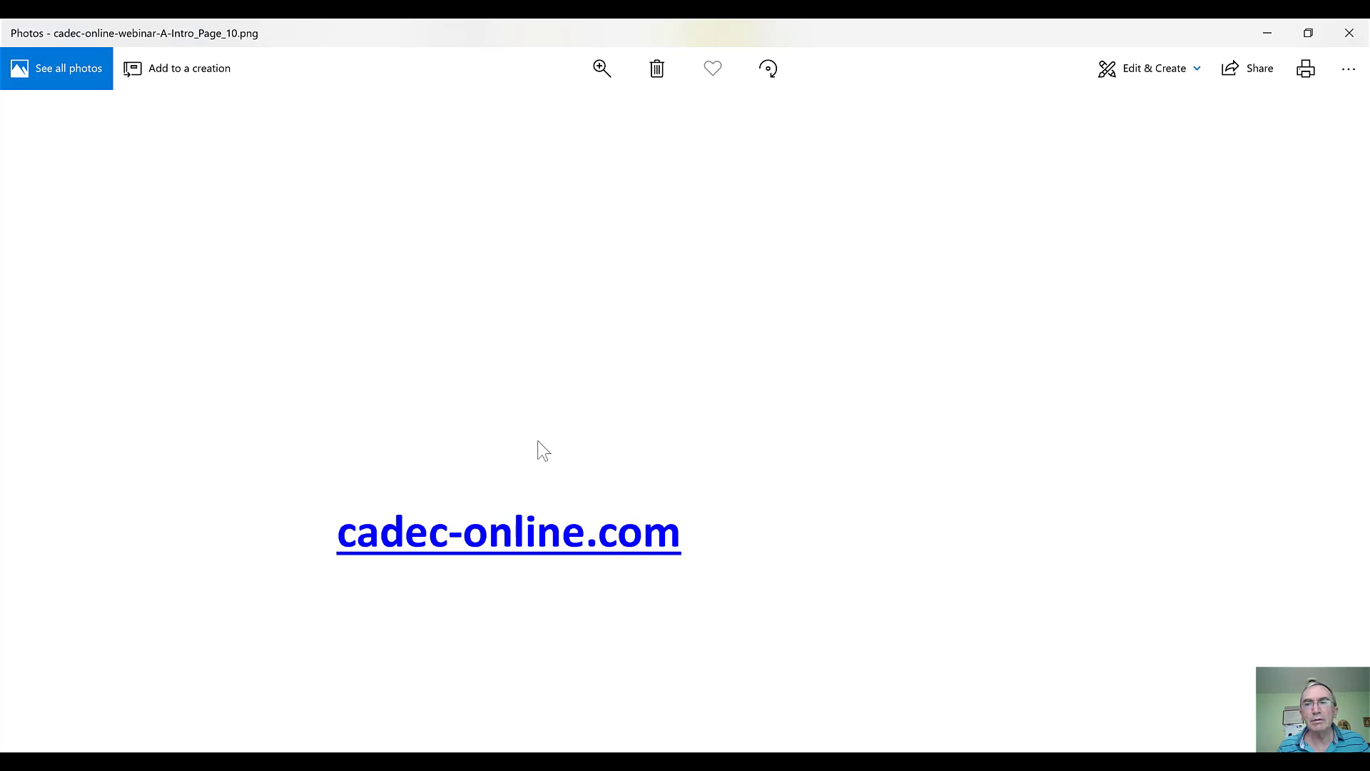
mouse_move(291, 662)
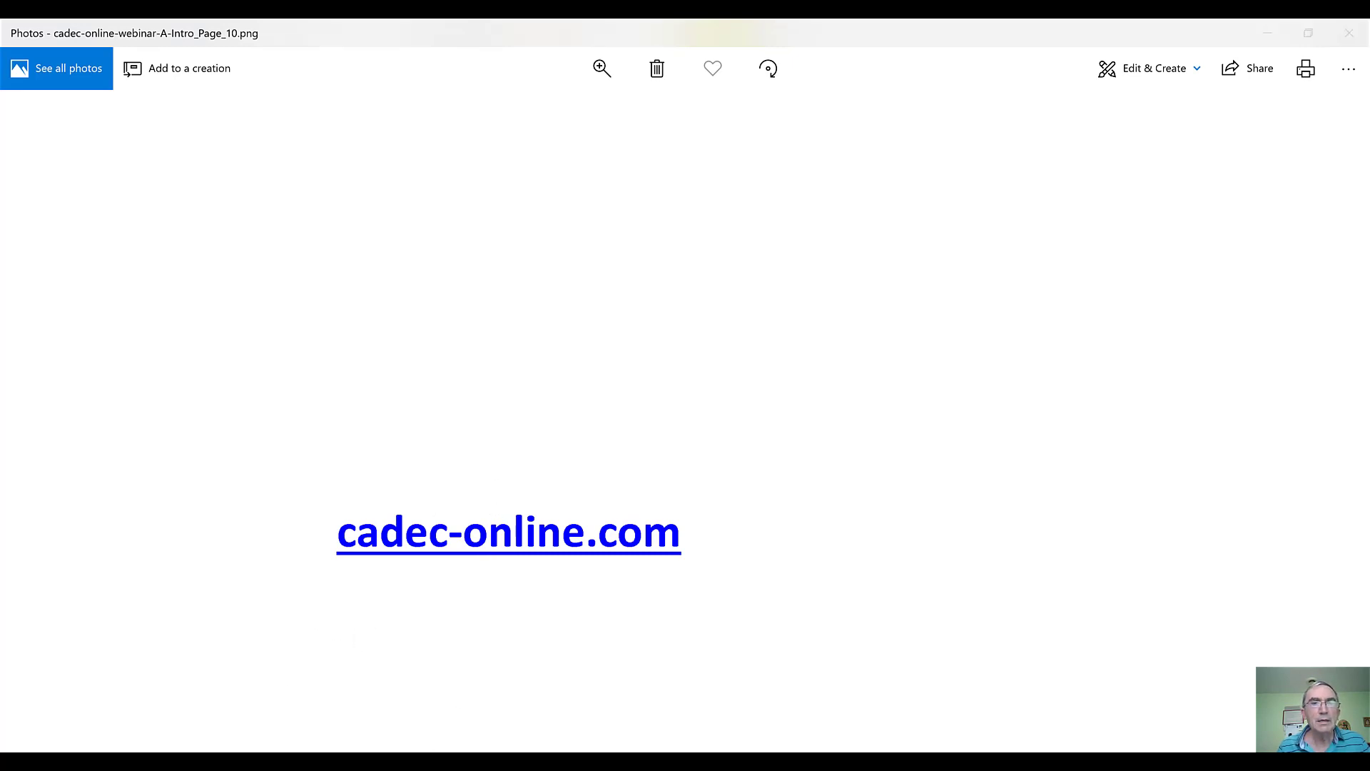
- Show the CADEC home page and expand Account to reveal Login and Sign Up
left_click(508, 541)
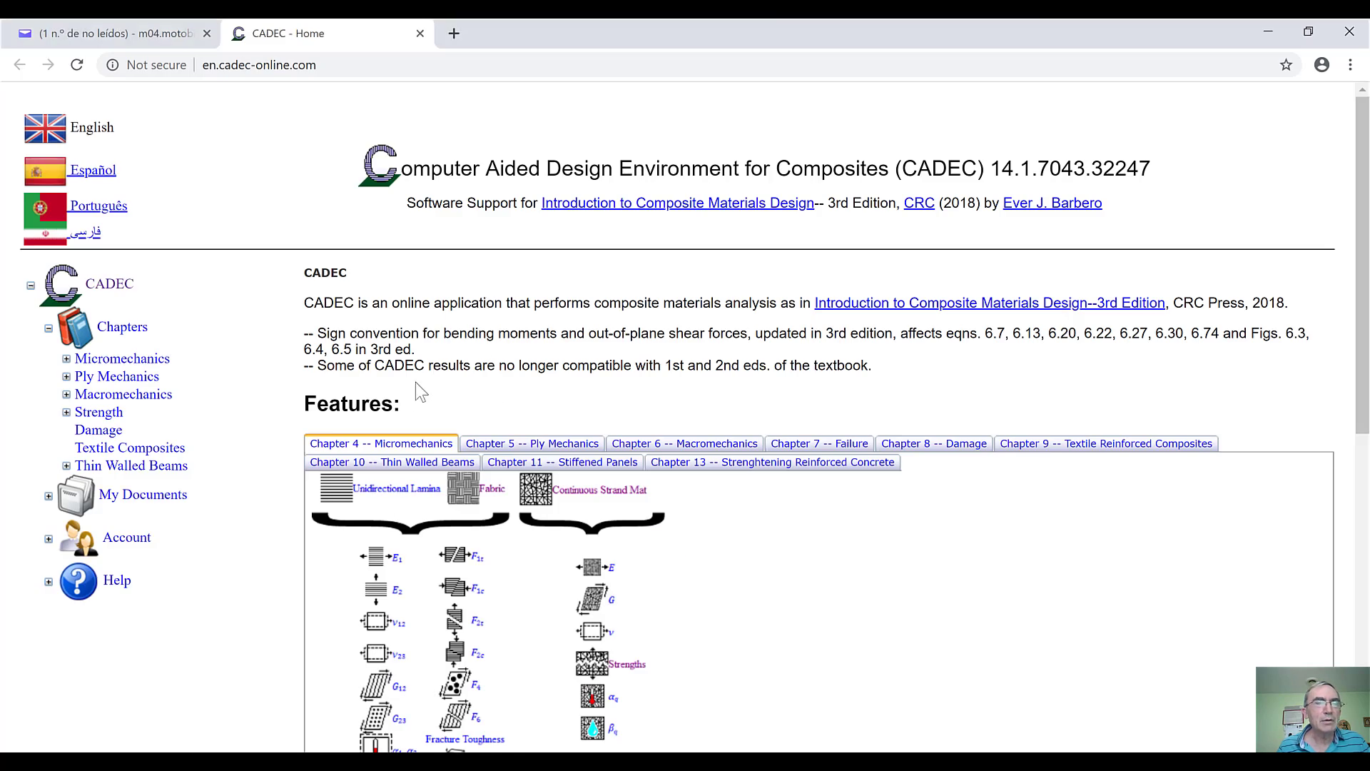
mouse_move(126, 547)
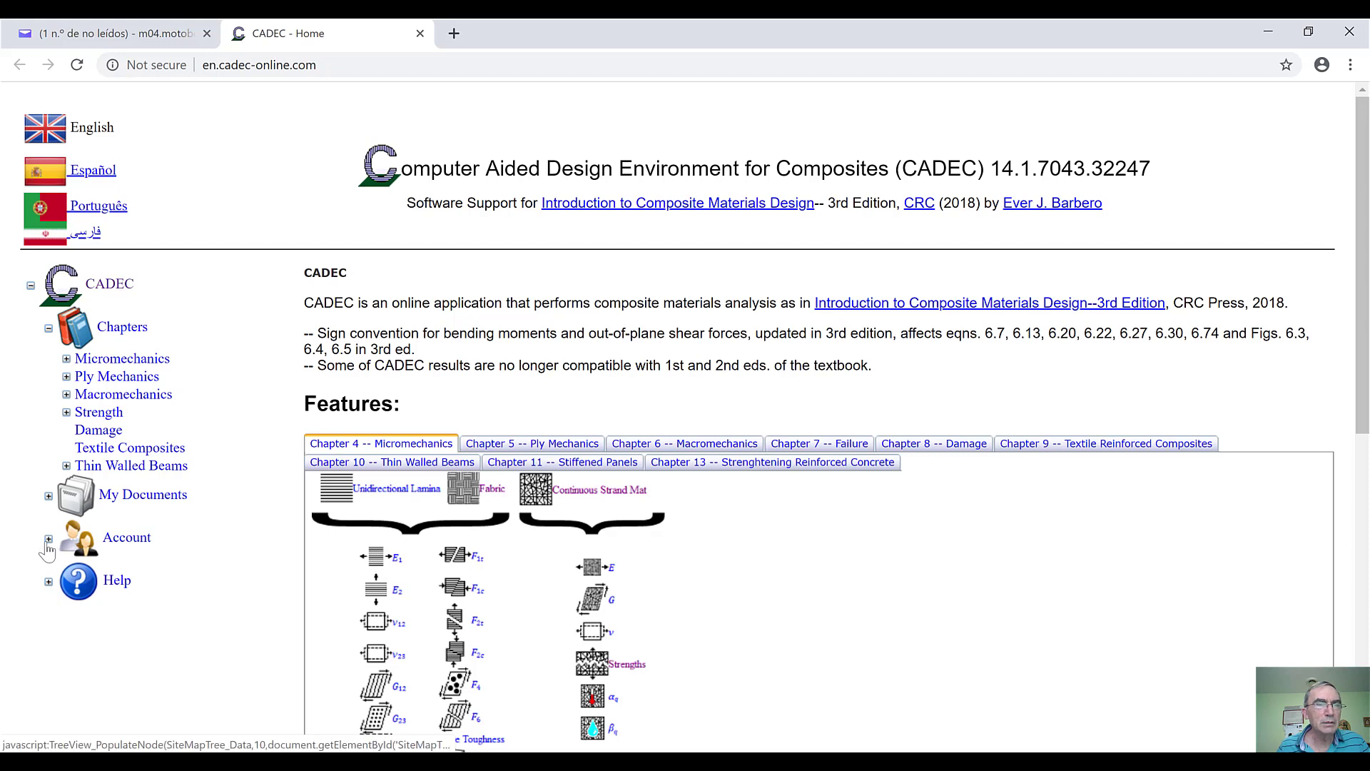
left_click(49, 540)
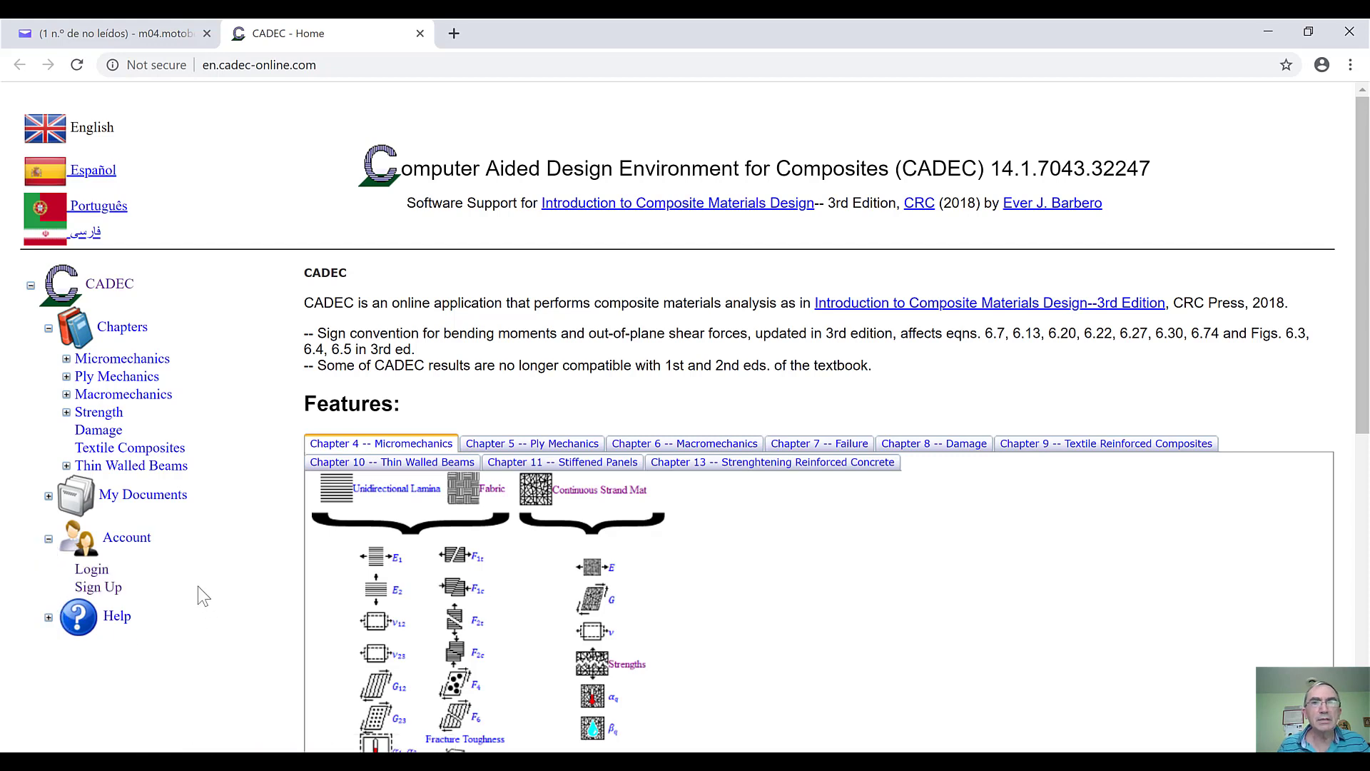
mouse_move(754, 685)
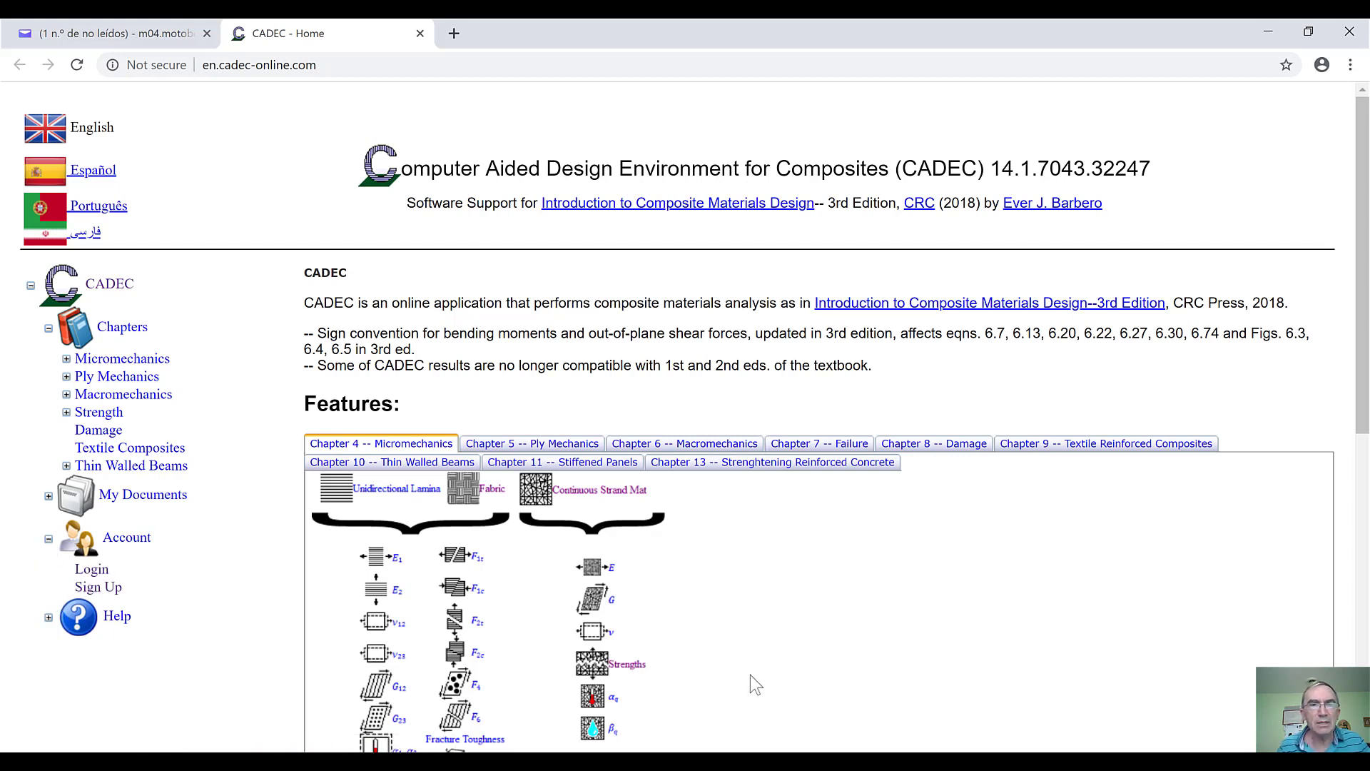
mouse_move(608, 658)
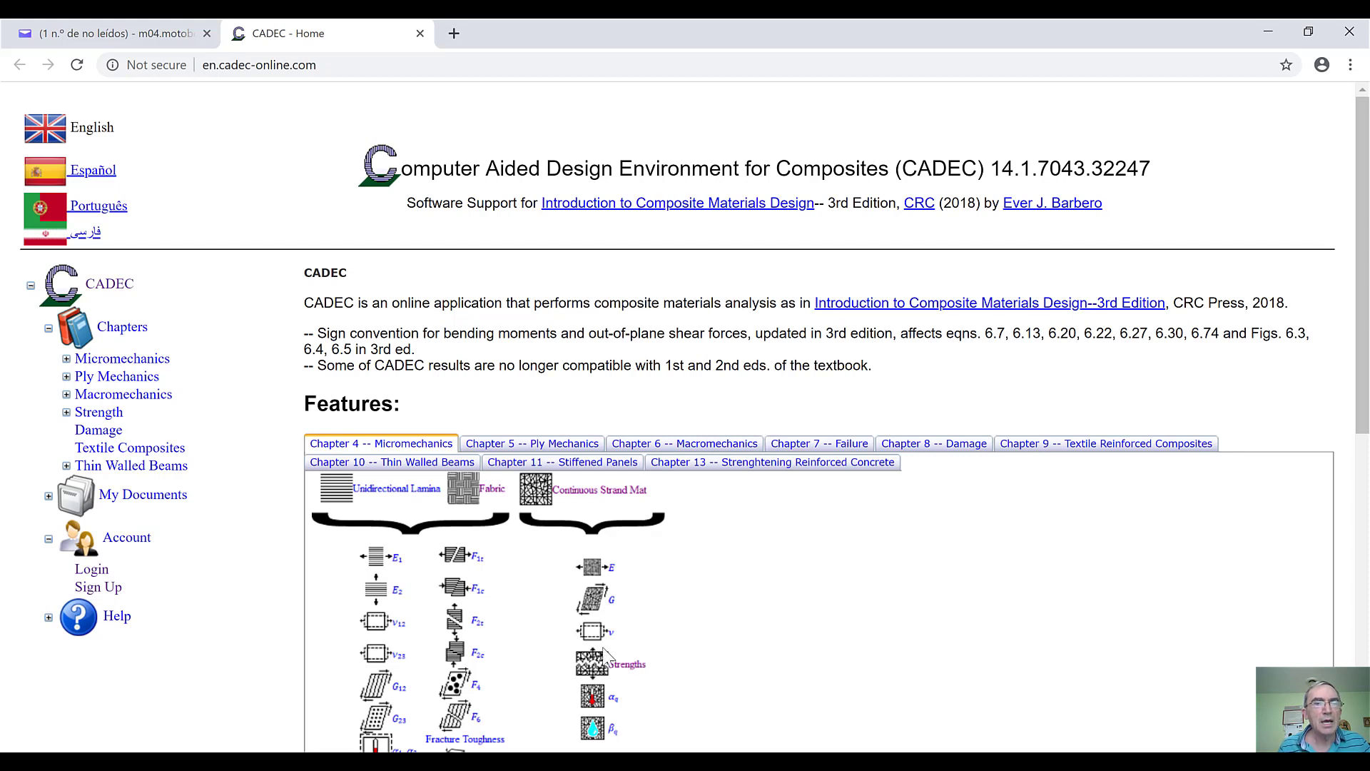